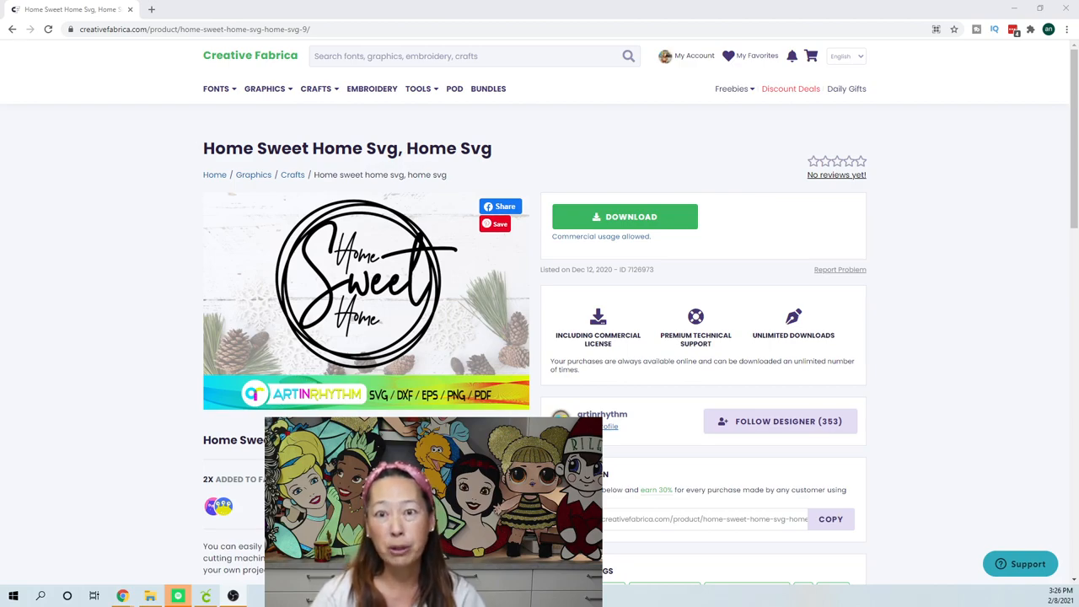
mouse_move(669, 226)
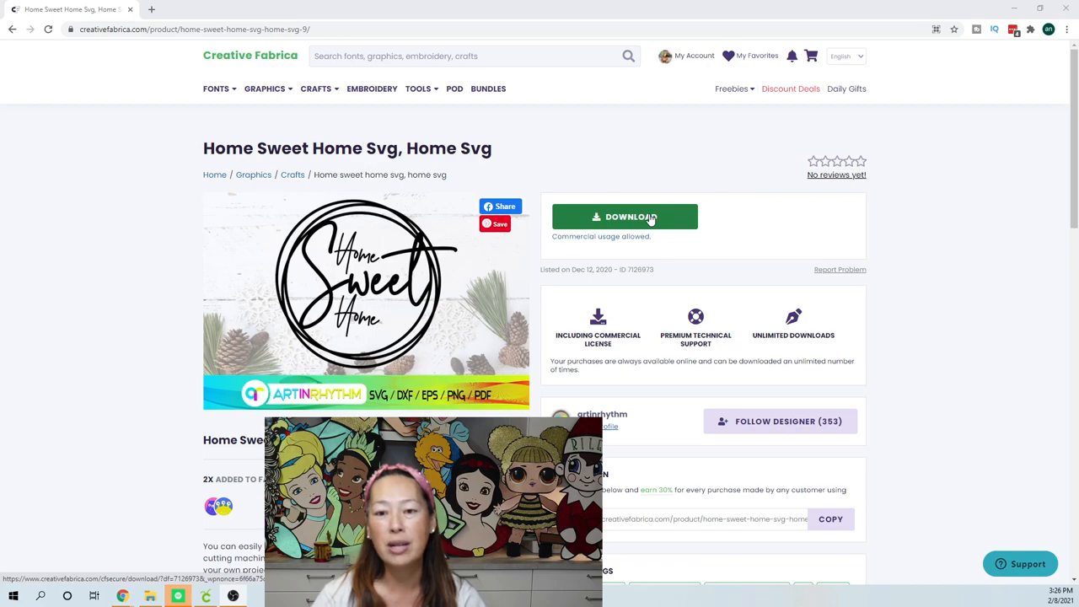
Step: Download the Home Sweet Home SVG design files from the Creative Fabrica product page
left_click(625, 217)
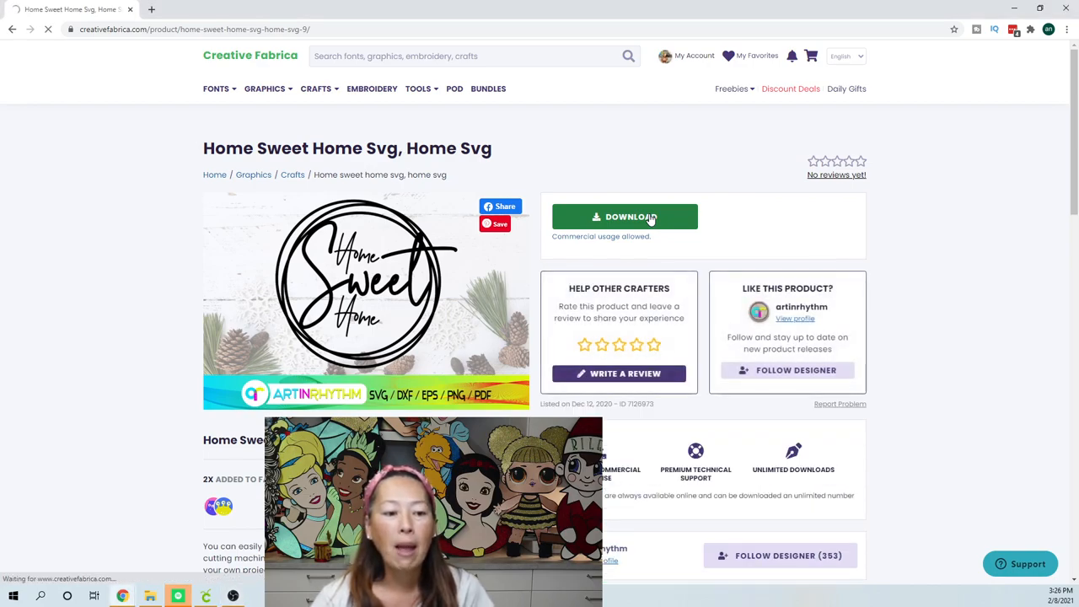
left_click(625, 216)
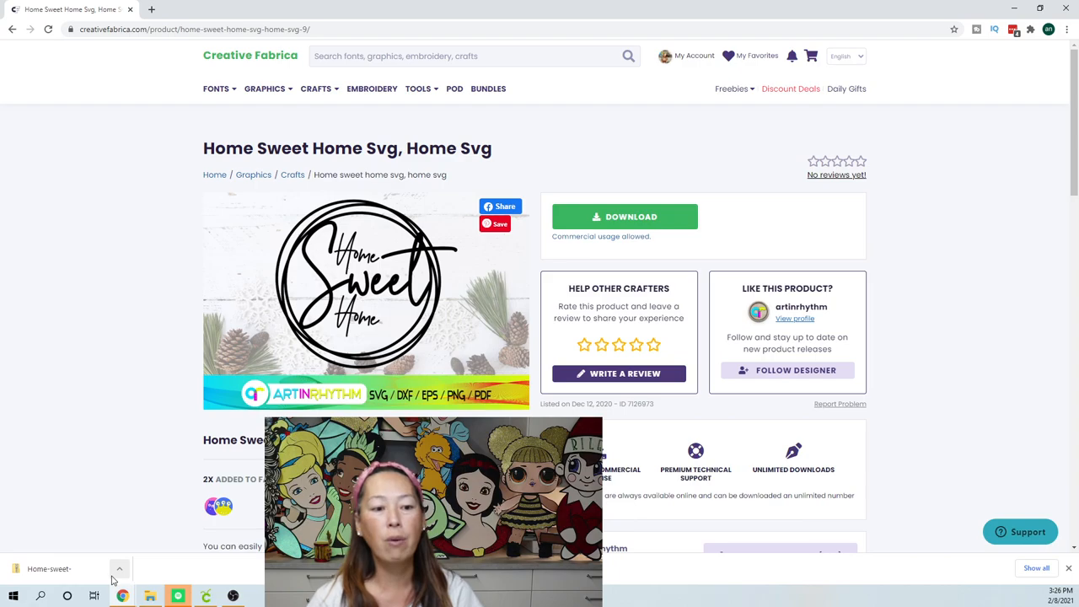
Step: Open the downloaded Home Sweet Home zip in File Explorer and its inner folder 3
left_click(120, 568)
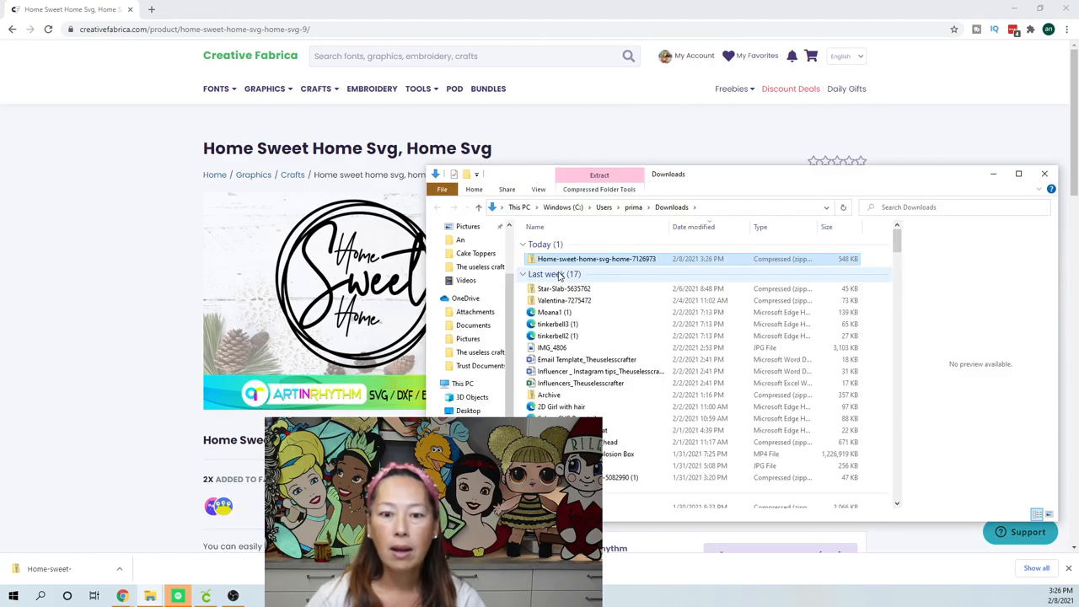
double_click(596, 259)
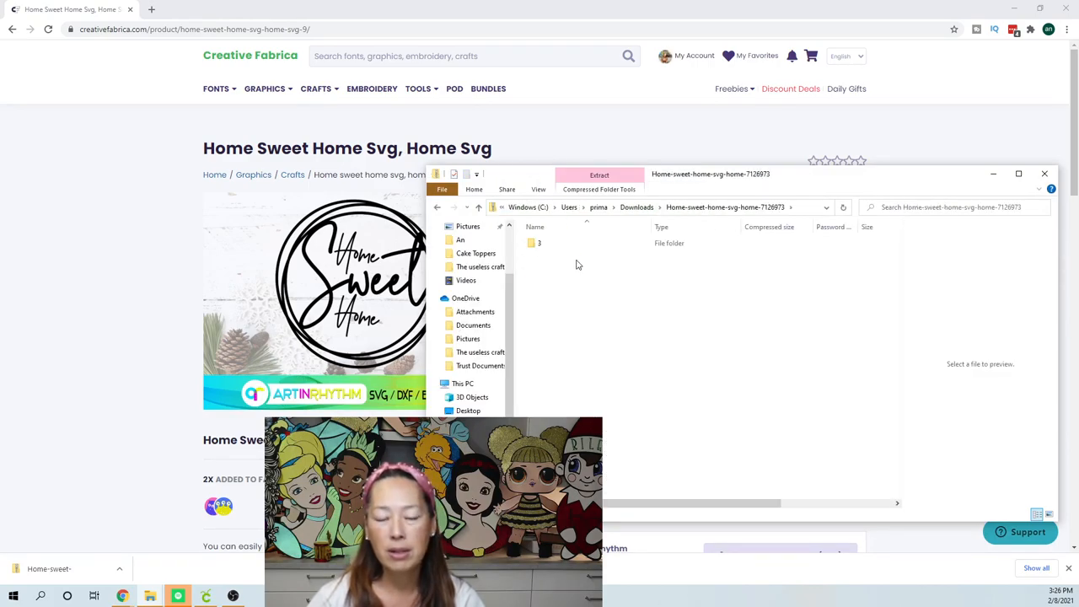
left_click(540, 243)
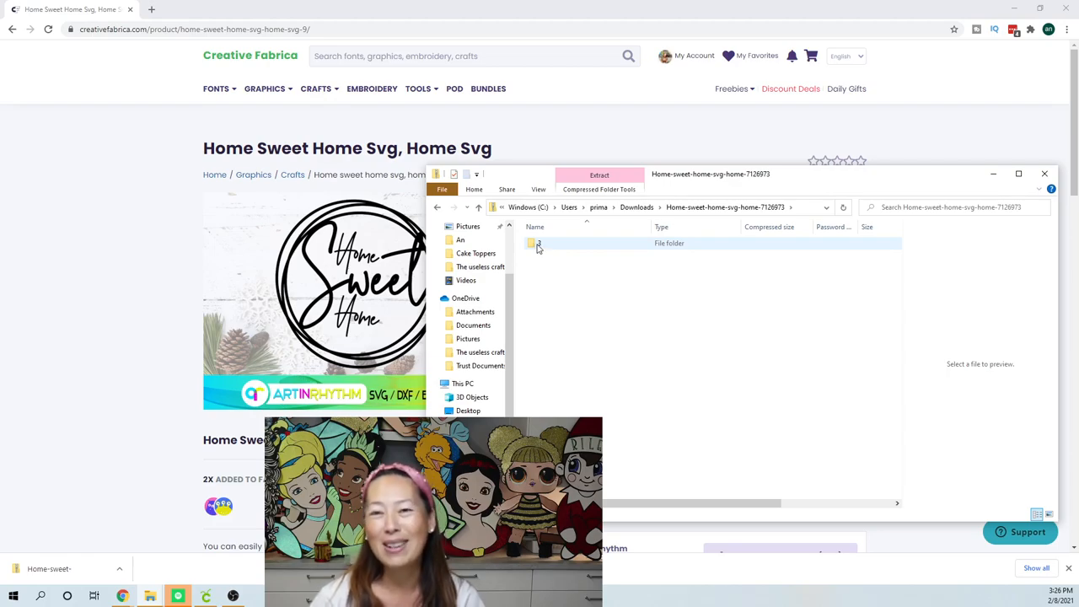
left_click(540, 244)
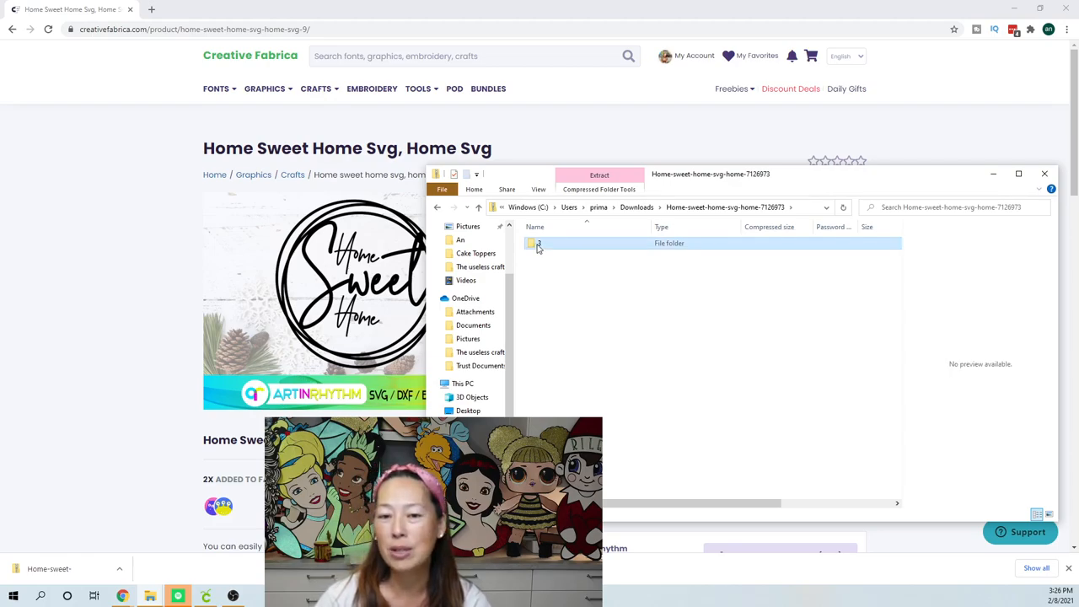
double_click(538, 242)
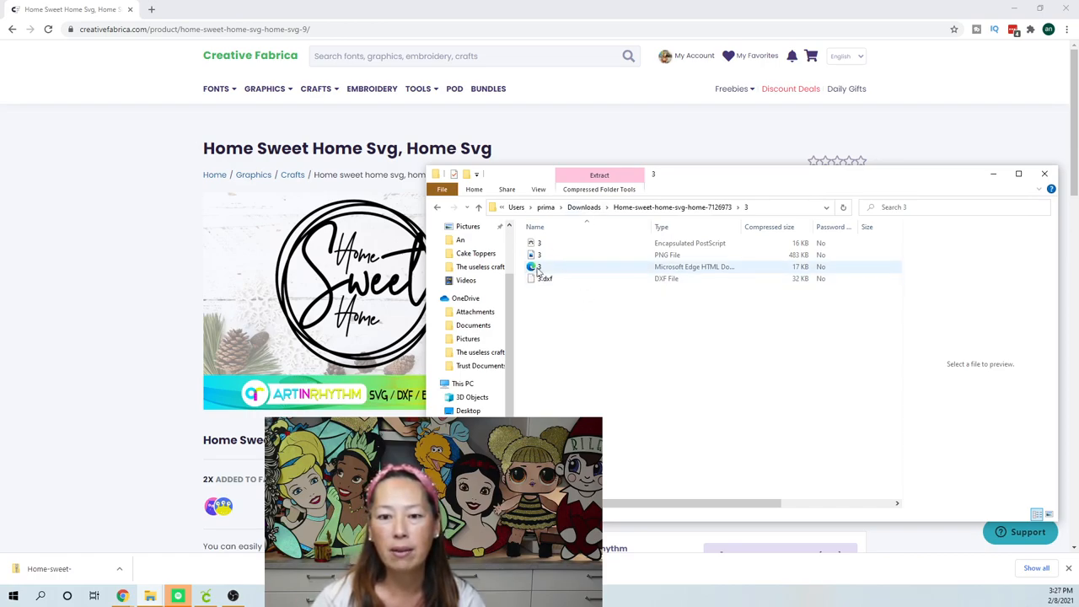
mouse_move(663, 278)
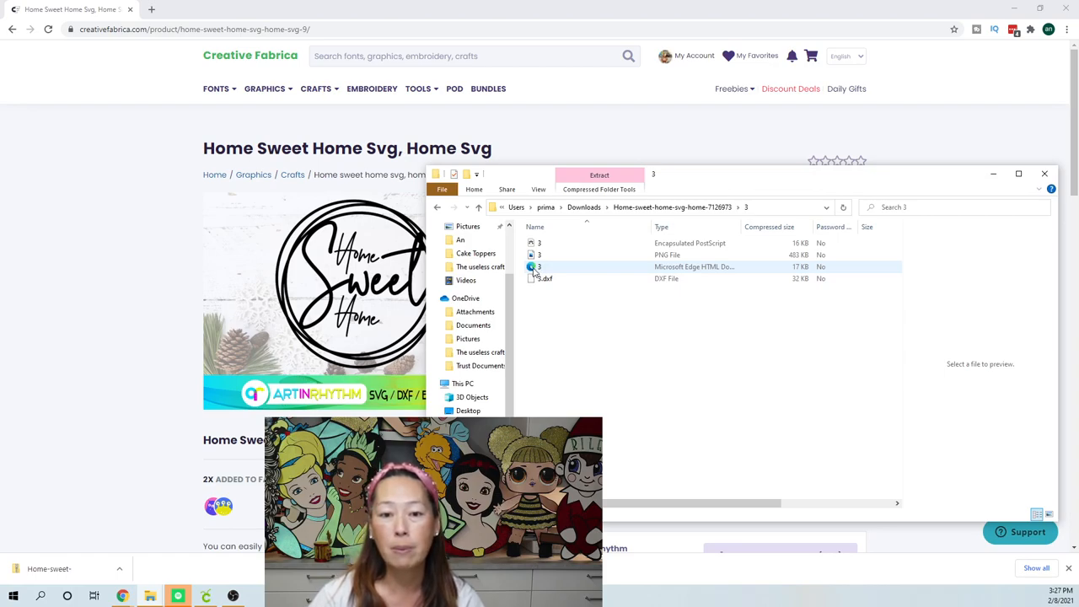
Step: Select the SVG version of the design and switch to Cricut Design Space
left_click(539, 266)
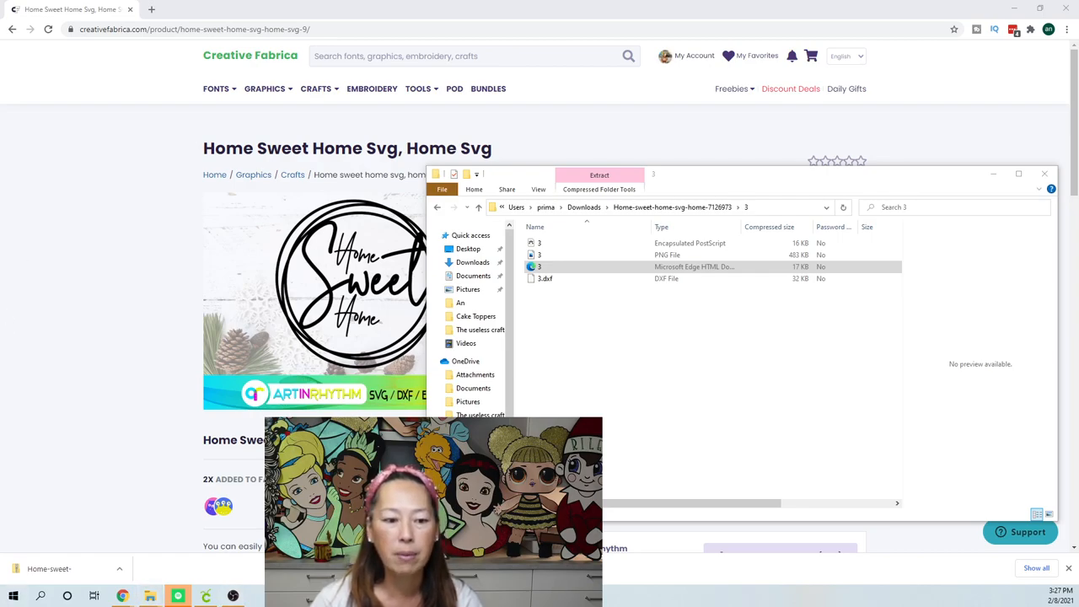
left_click(206, 596)
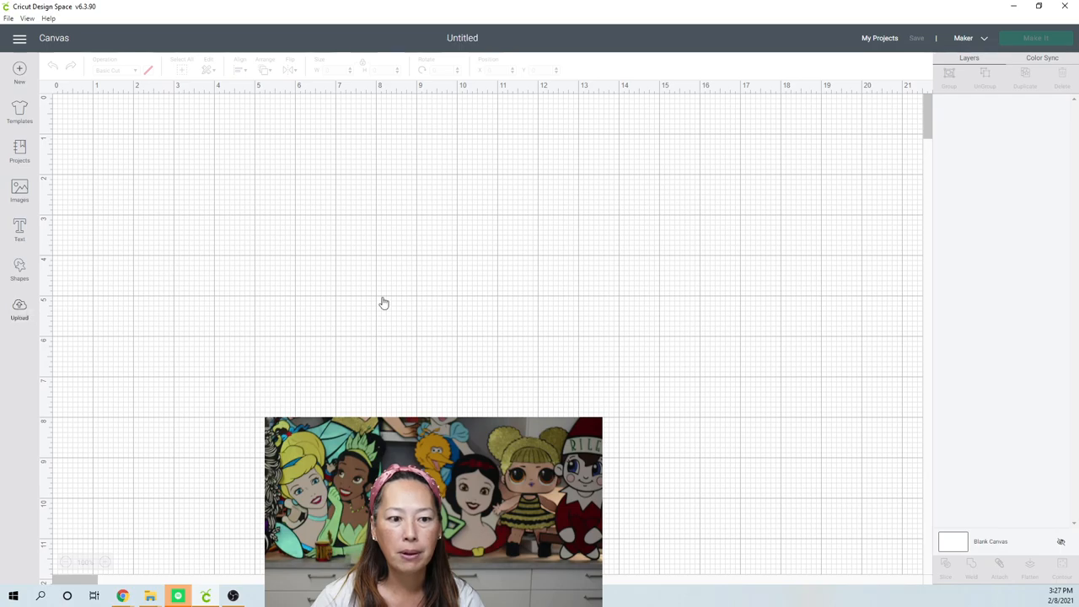
Step: Start a new image upload and browse the computer for the design file
left_click(19, 310)
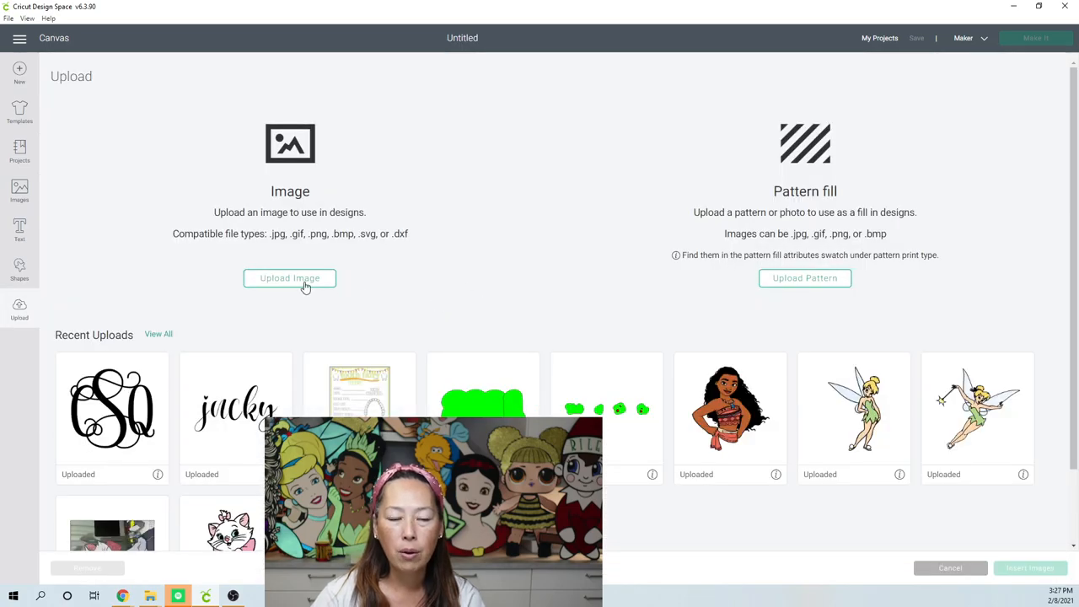
left_click(290, 279)
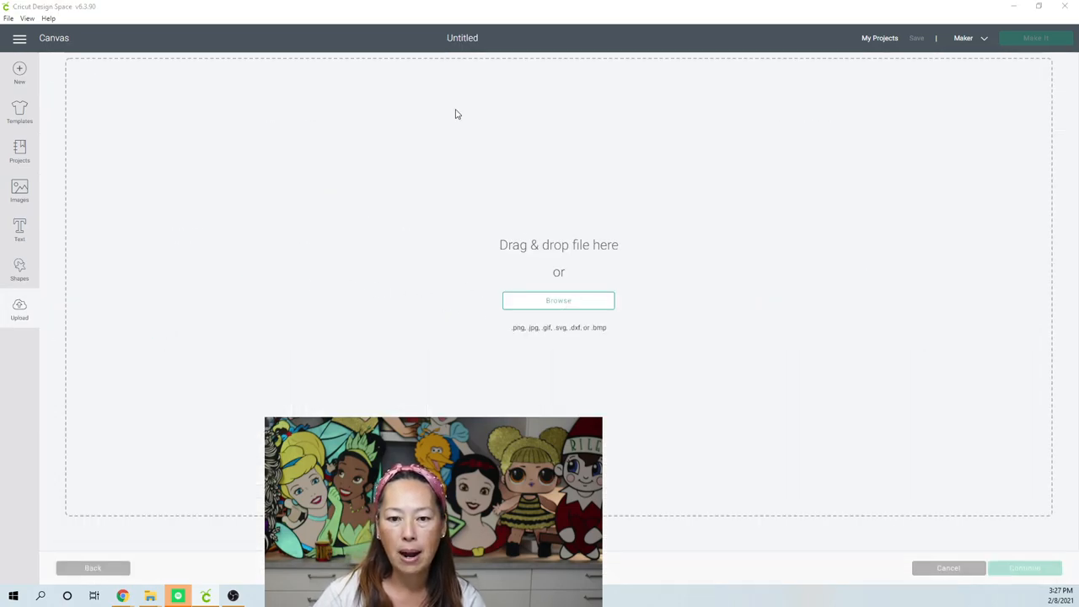
left_click(558, 300)
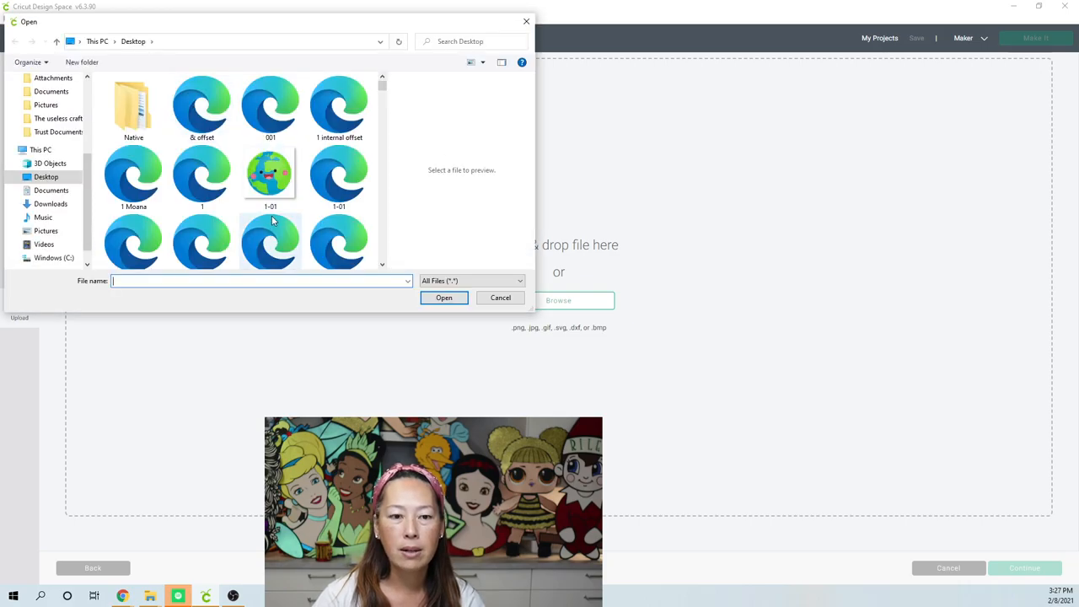
Step: Locate file 3 on the Desktop in the Open dialog and choose it for upload
scroll("down", 3)
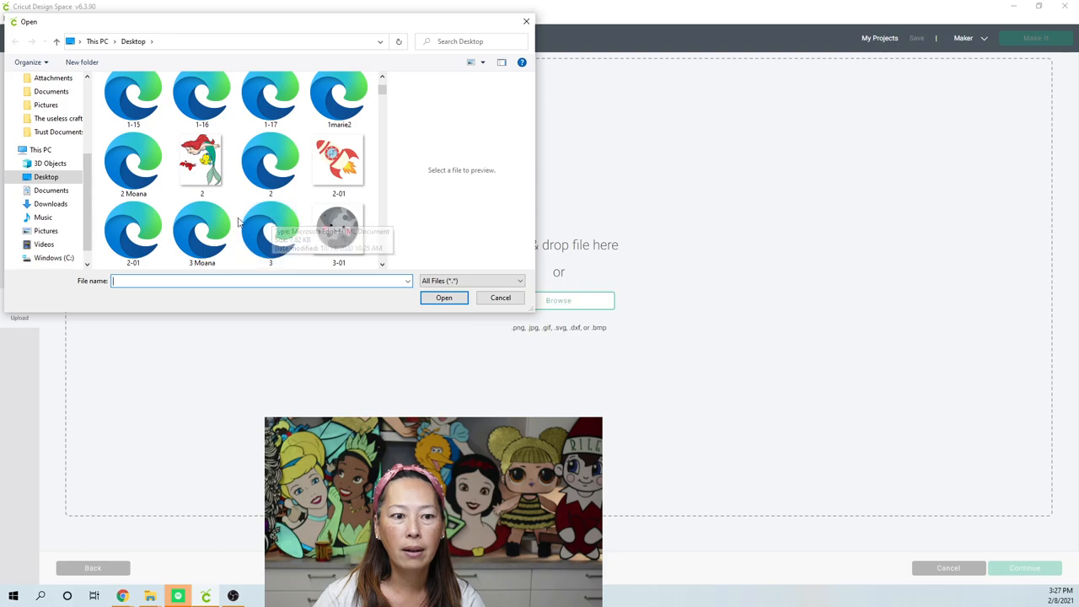
mouse_move(338, 232)
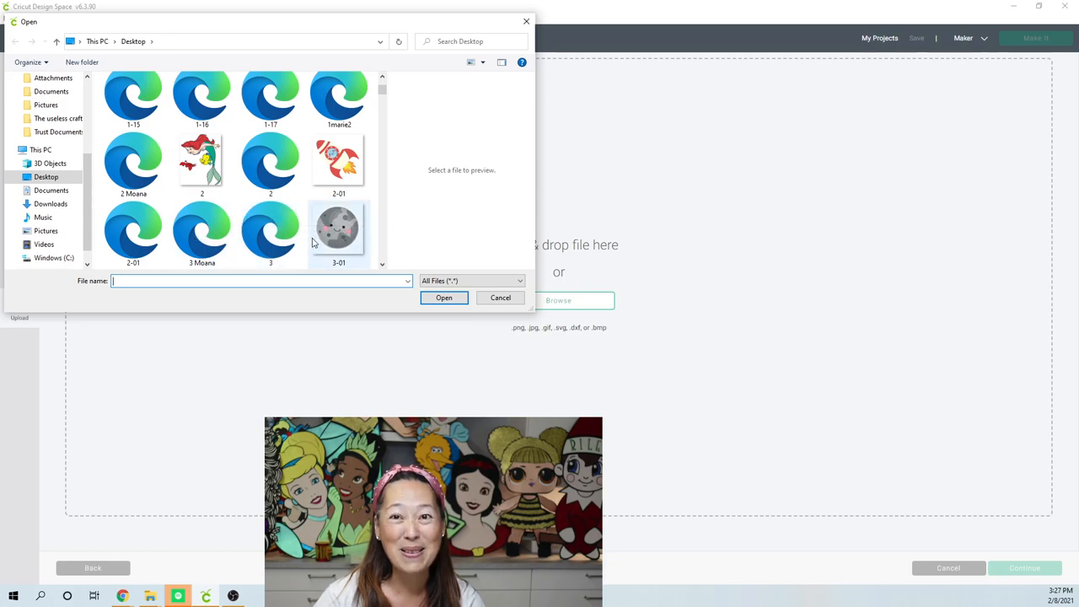
scroll("down", 3)
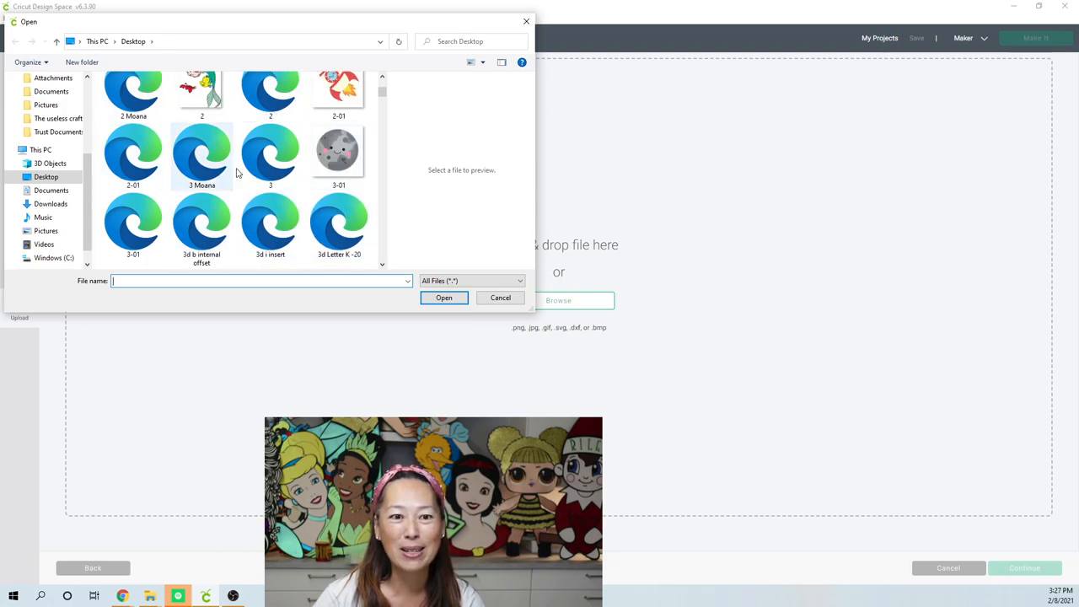
mouse_move(274, 156)
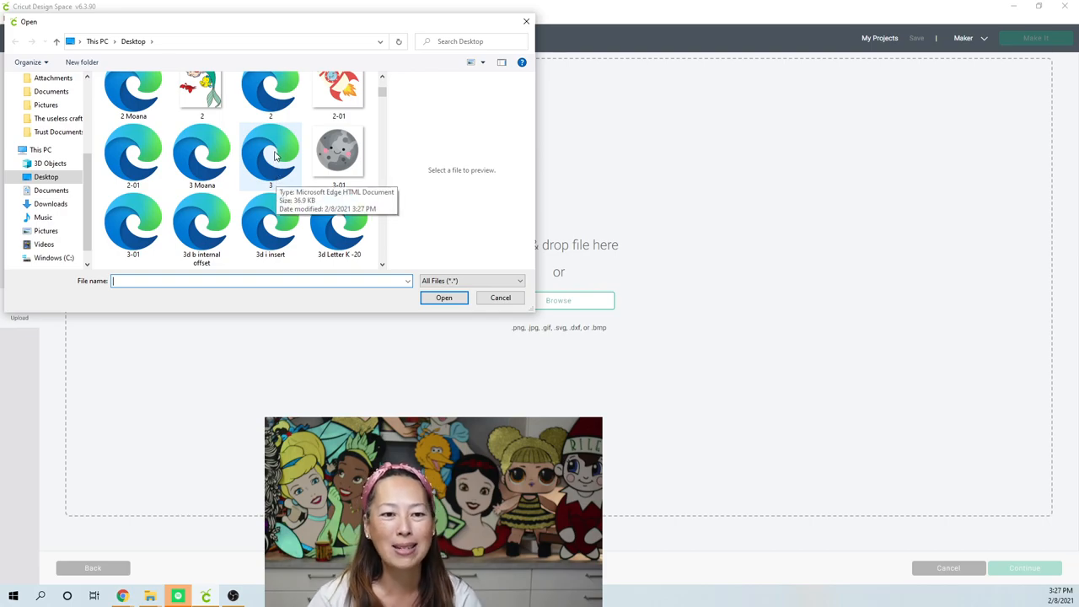
left_click(500, 298)
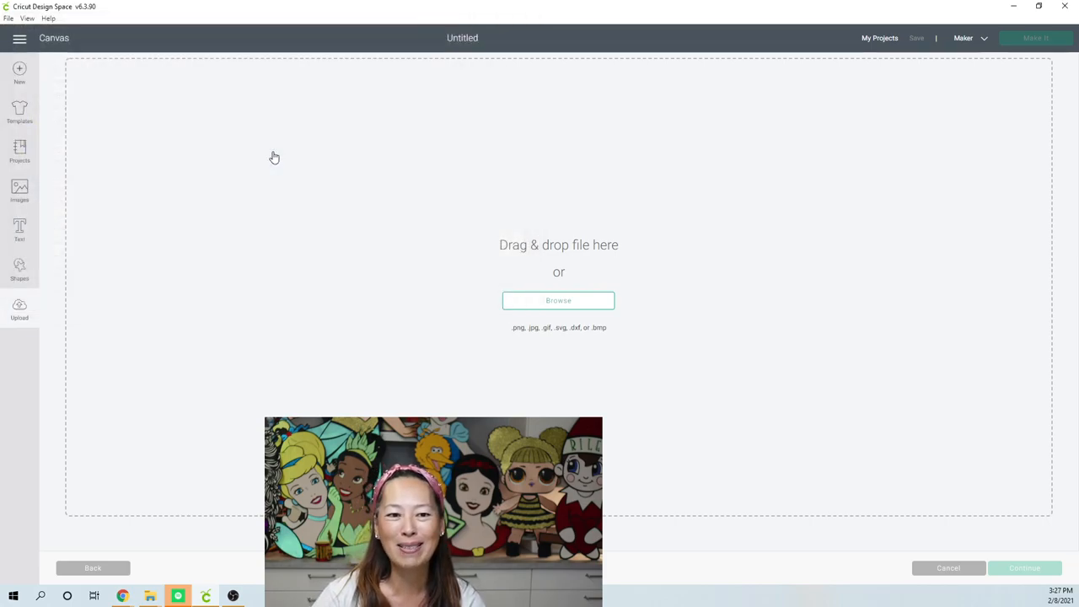
left_click(558, 300)
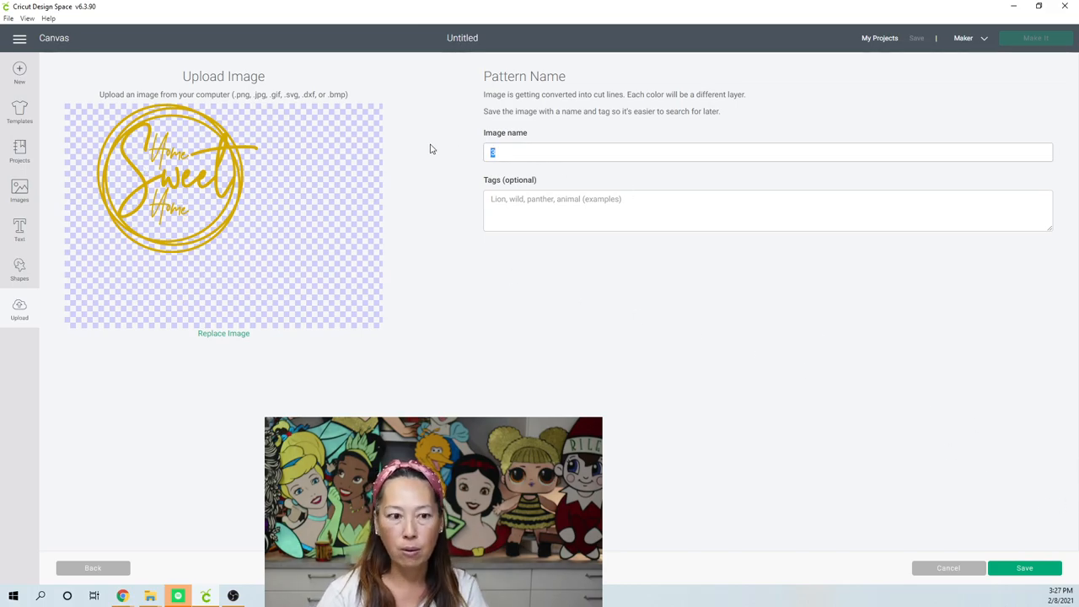
Step: Name the upload 'Home Sweet Home', save it and select it in Recent Uploads
type("Home Sweet")
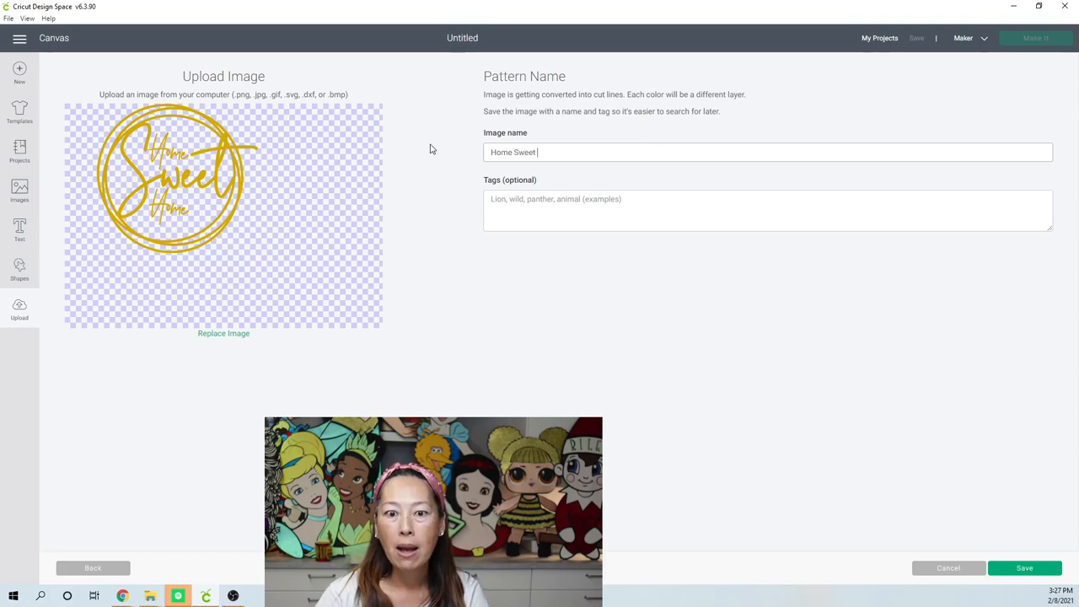
type("Home")
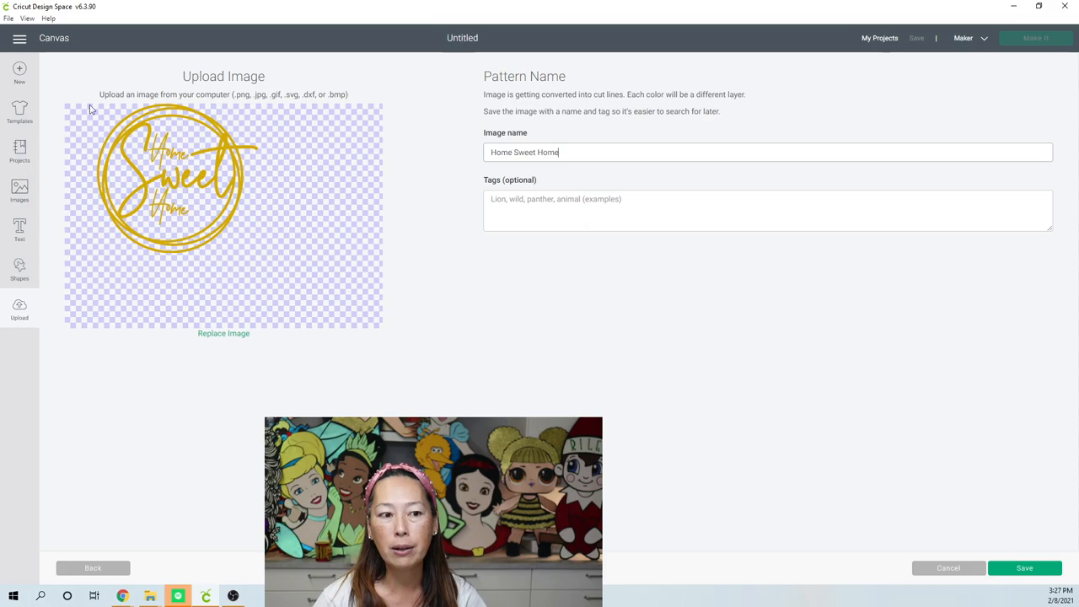
mouse_move(19, 192)
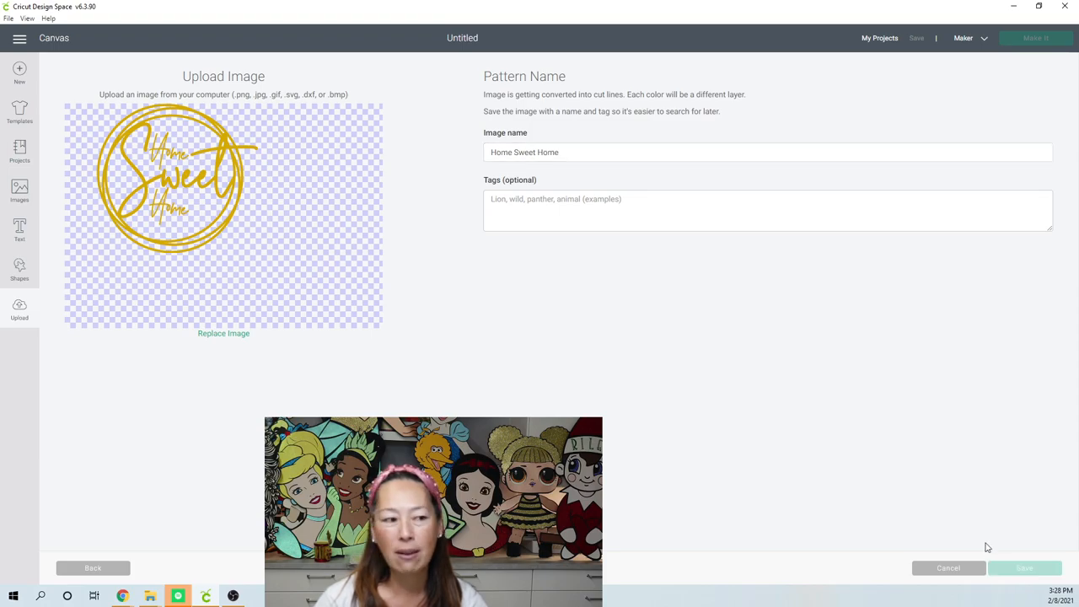
left_click(1025, 568)
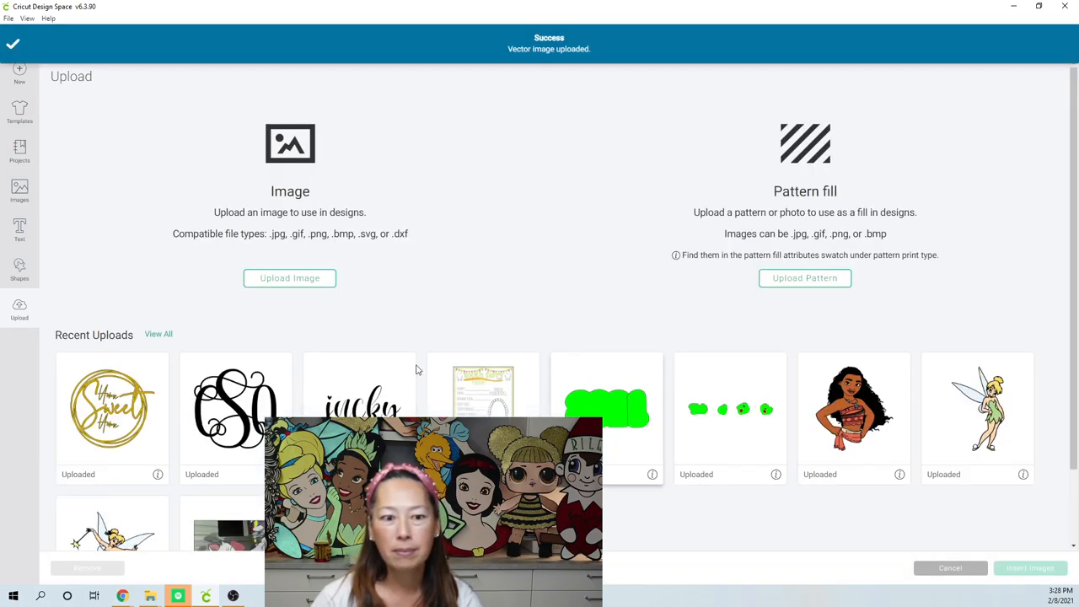
left_click(112, 409)
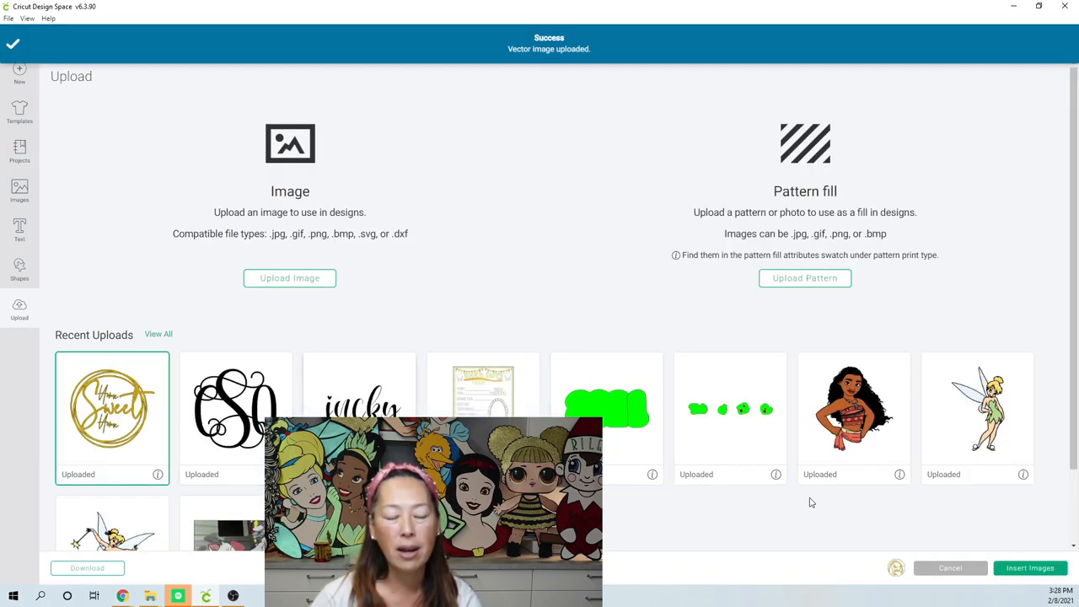
Step: Place the Home Sweet Home design on the canvas and move it toward the centre
left_click(1030, 567)
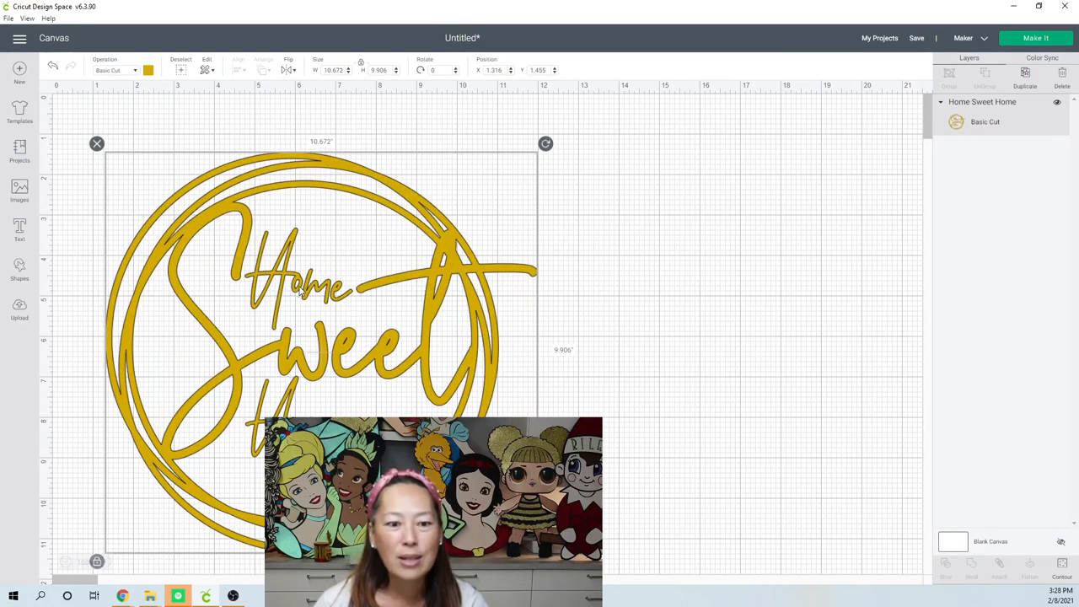
left_click_drag(321, 296, 387, 265)
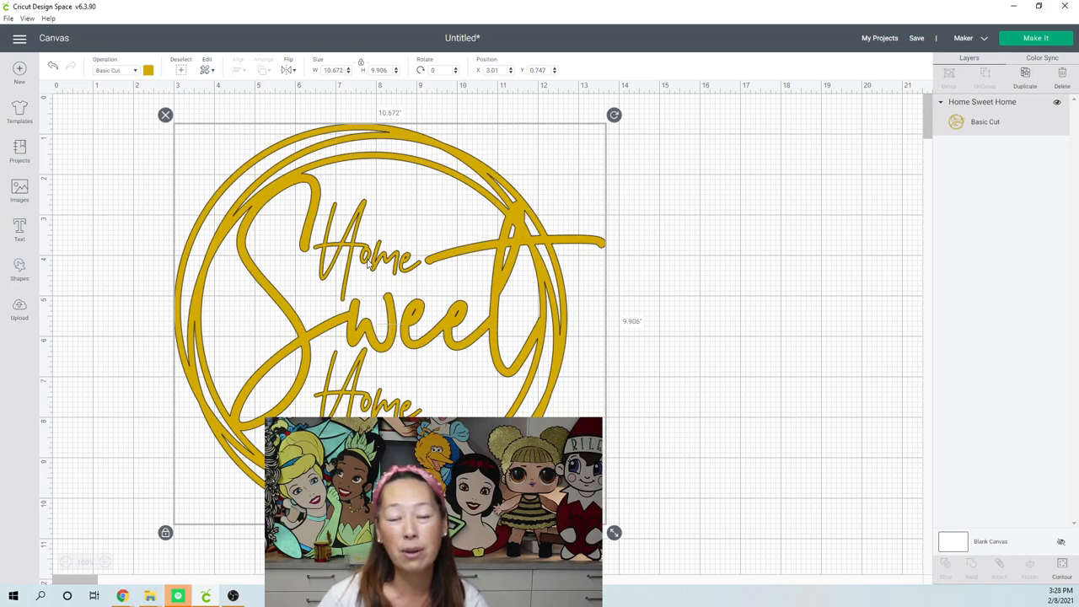
mouse_move(360, 279)
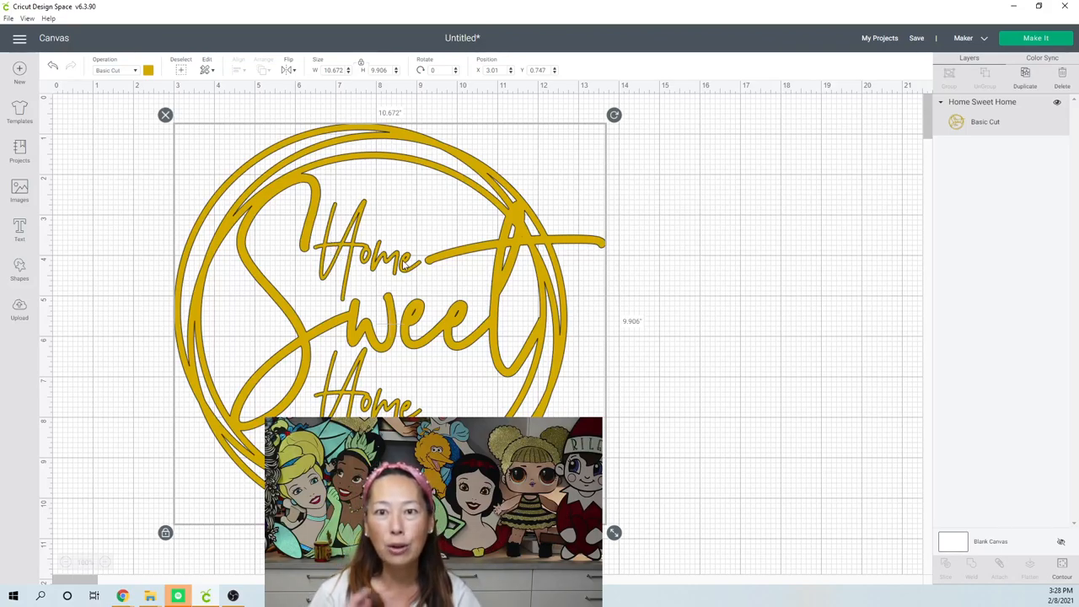
mouse_move(428, 306)
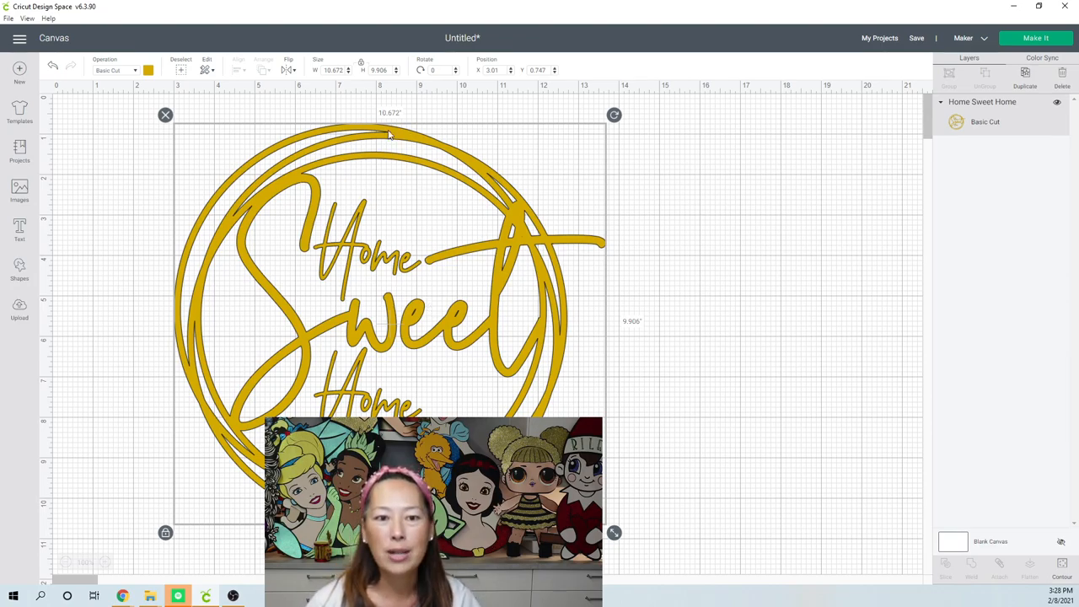
mouse_move(349, 177)
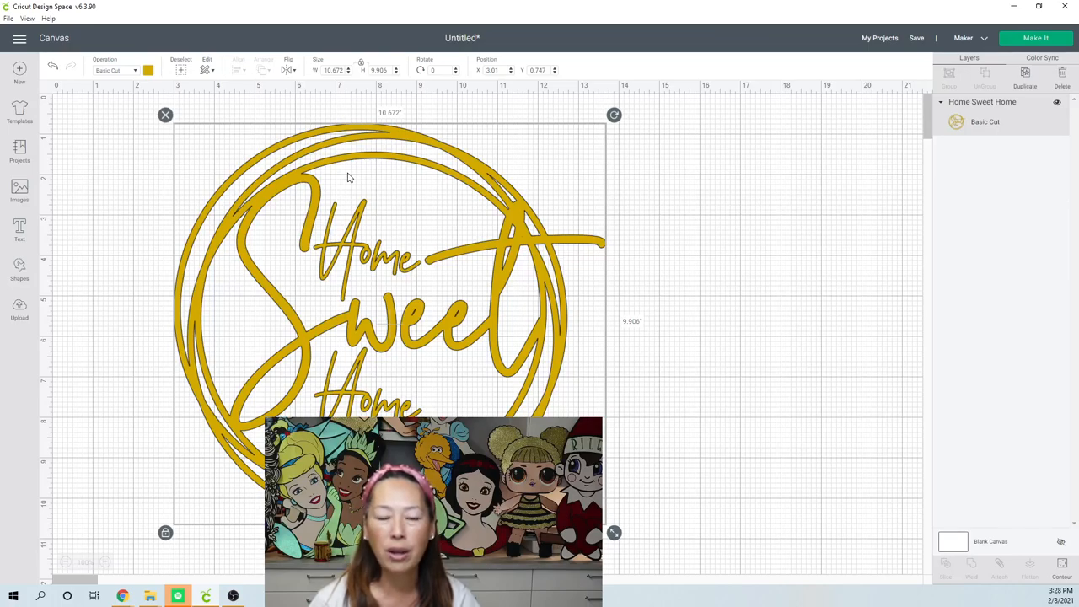
mouse_move(428, 160)
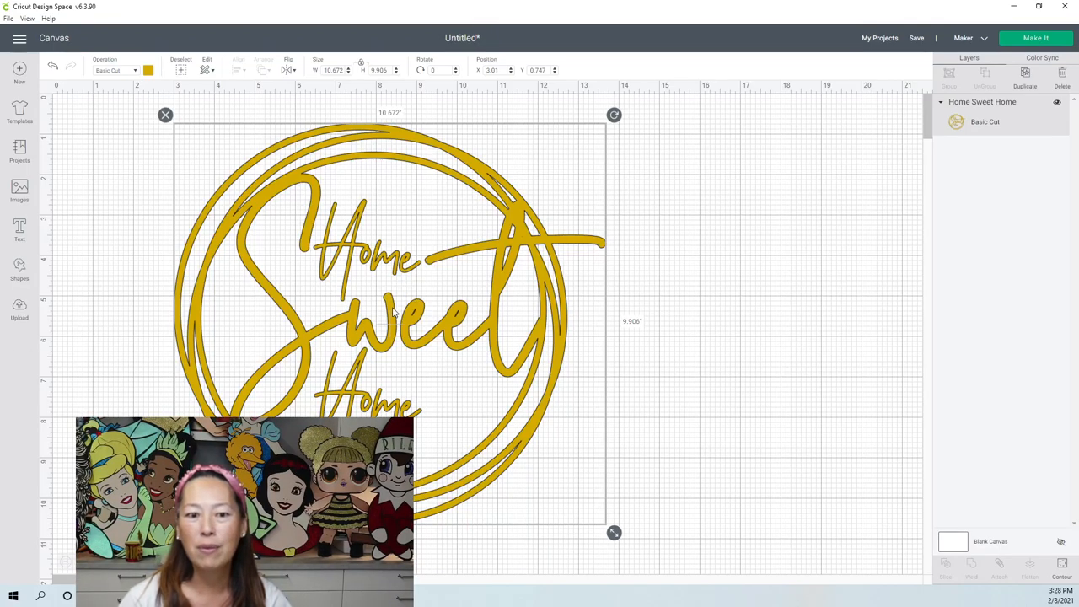
left_click_drag(388, 321, 582, 312)
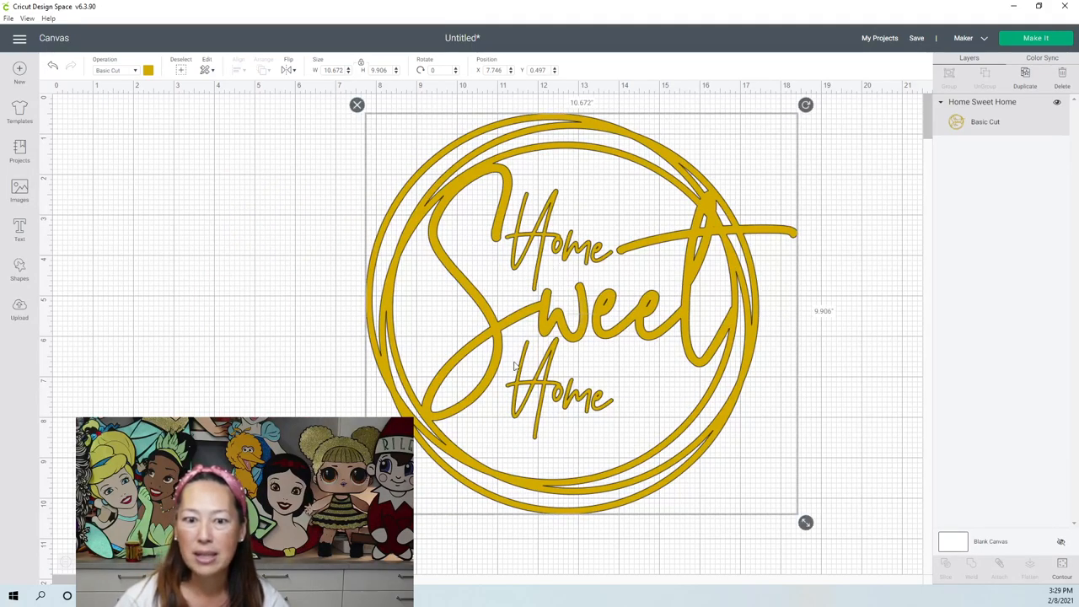
mouse_move(909, 138)
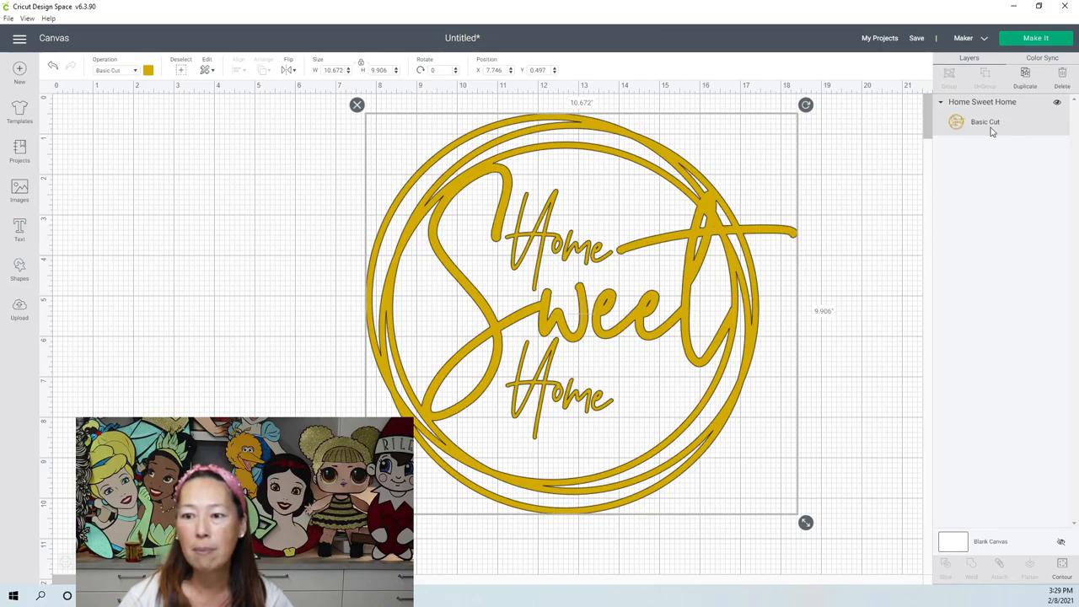
mouse_move(445, 381)
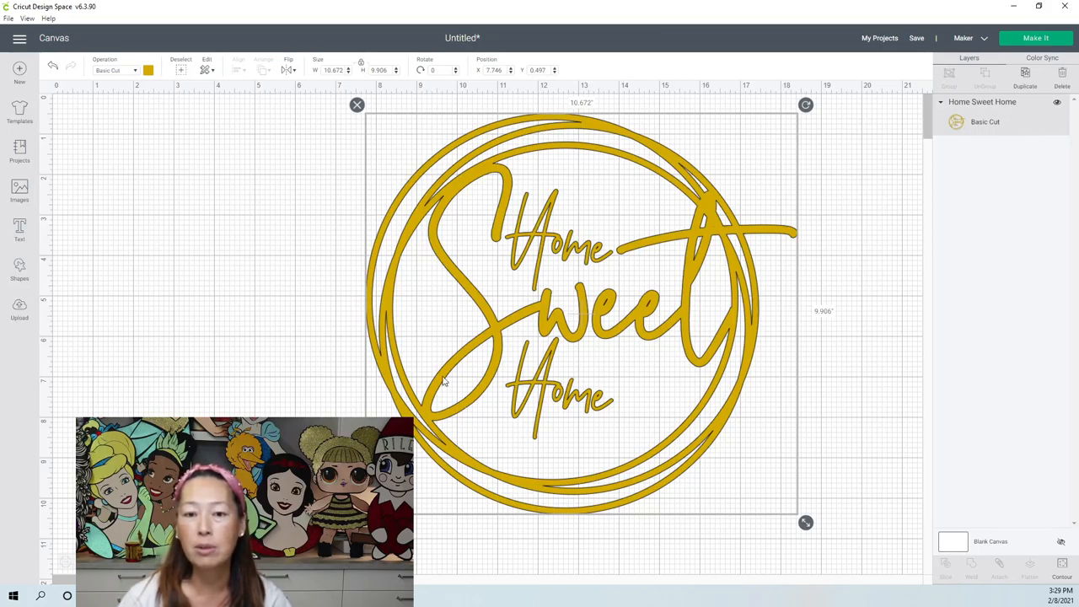
mouse_move(644, 355)
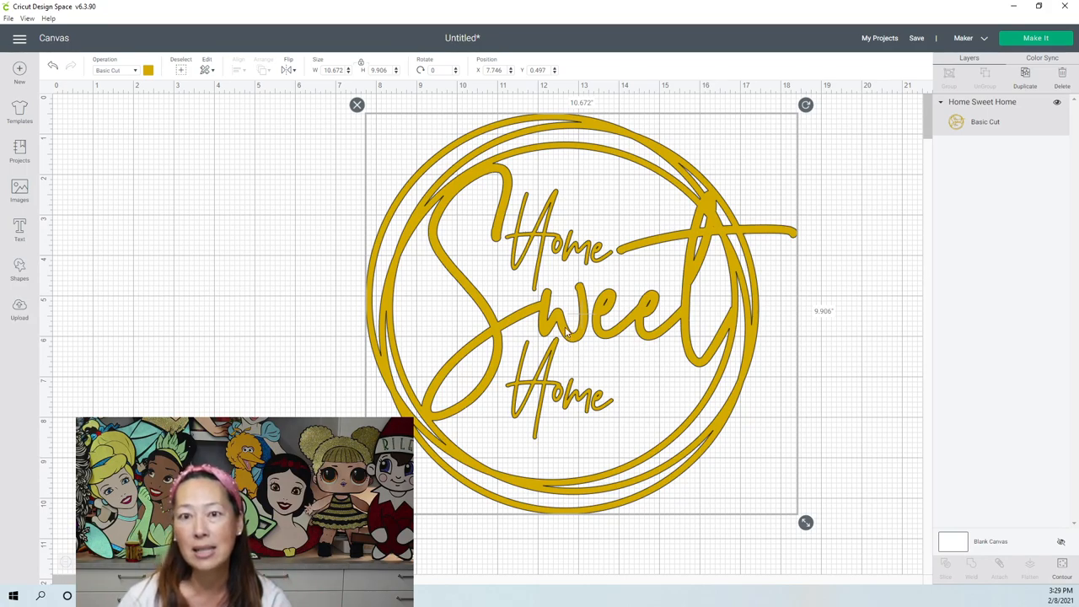
mouse_move(793, 283)
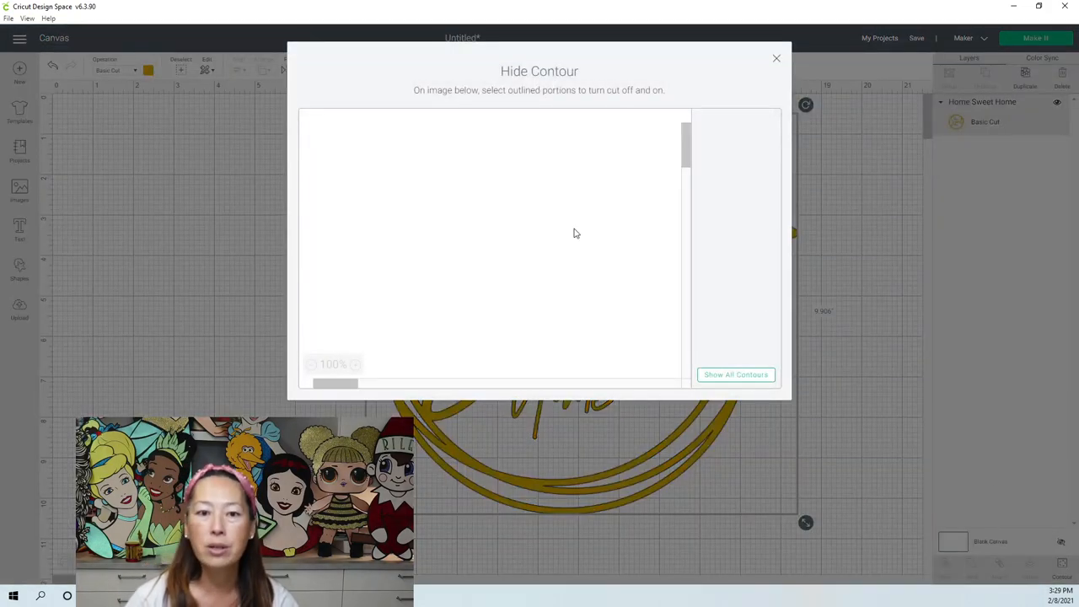
Step: Open the Hide Contour window and hide the Ho of the lower Home
left_click(734, 374)
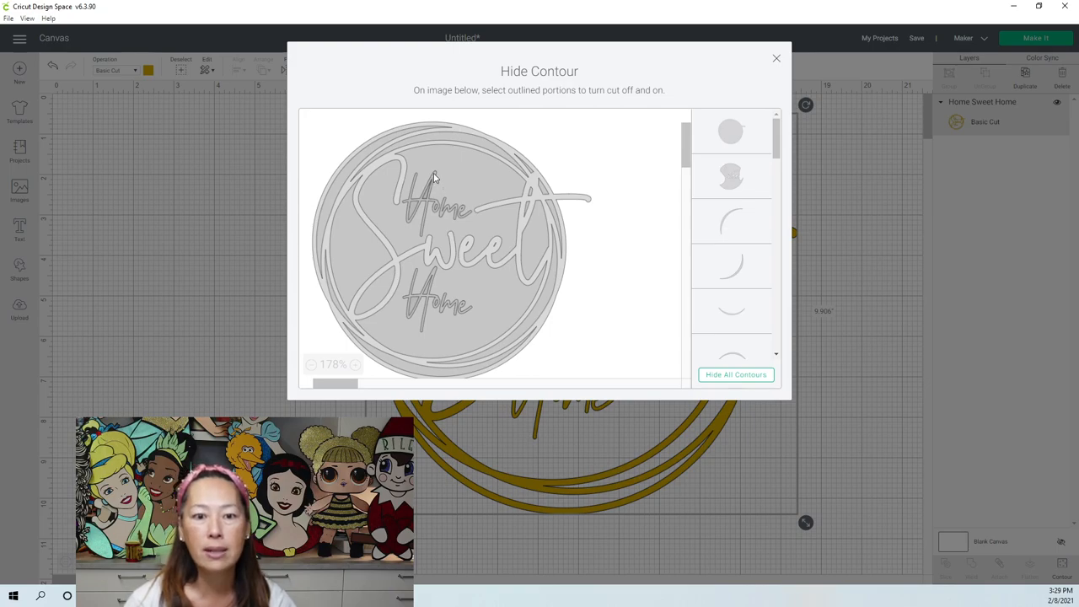
mouse_move(409, 222)
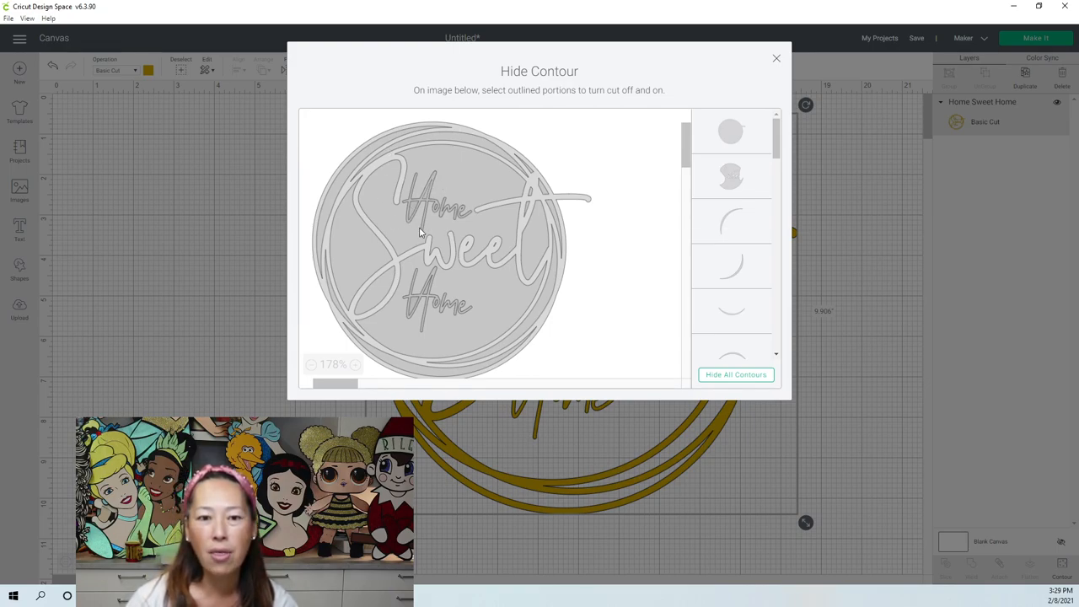
mouse_move(435, 215)
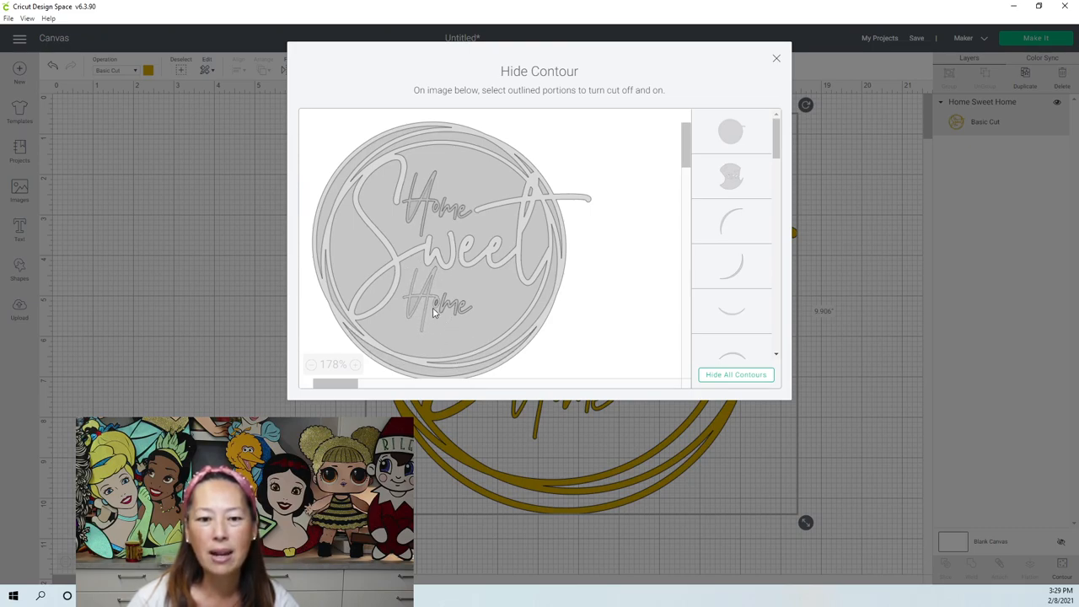
mouse_move(436, 306)
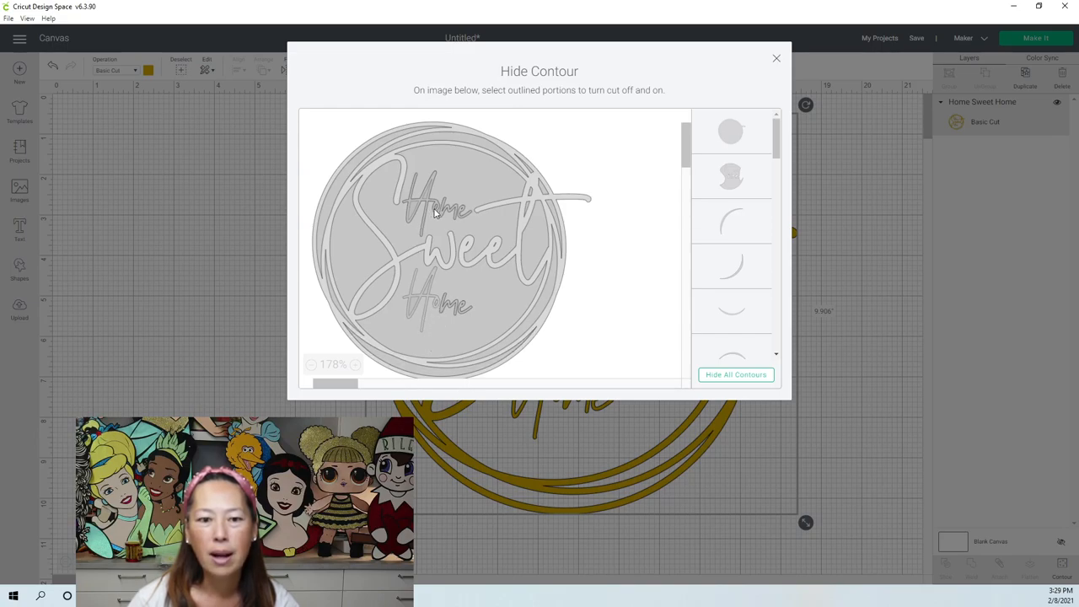
mouse_move(422, 232)
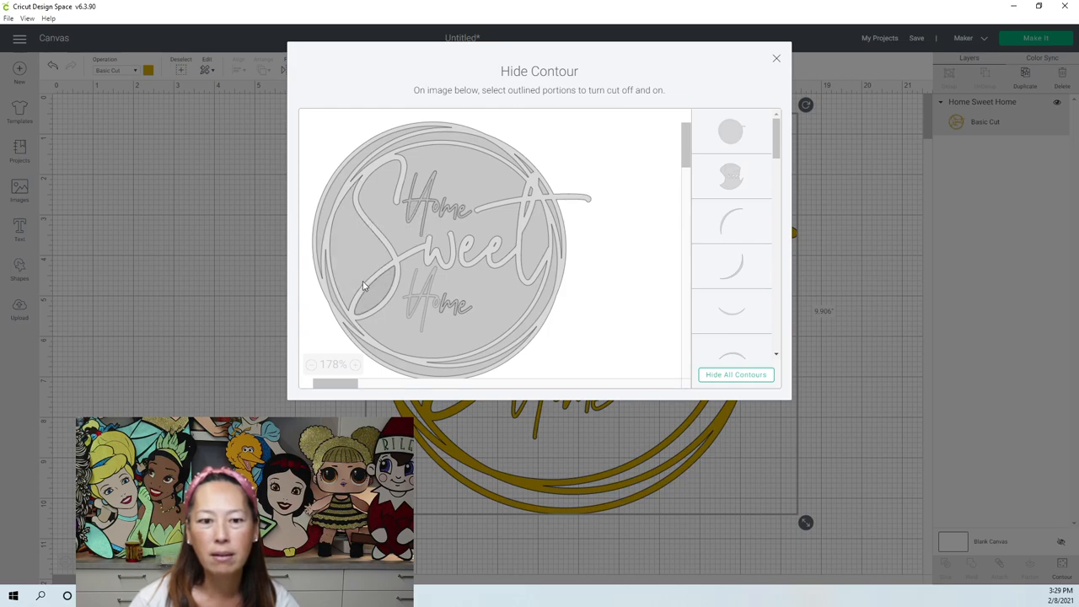
left_click(362, 287)
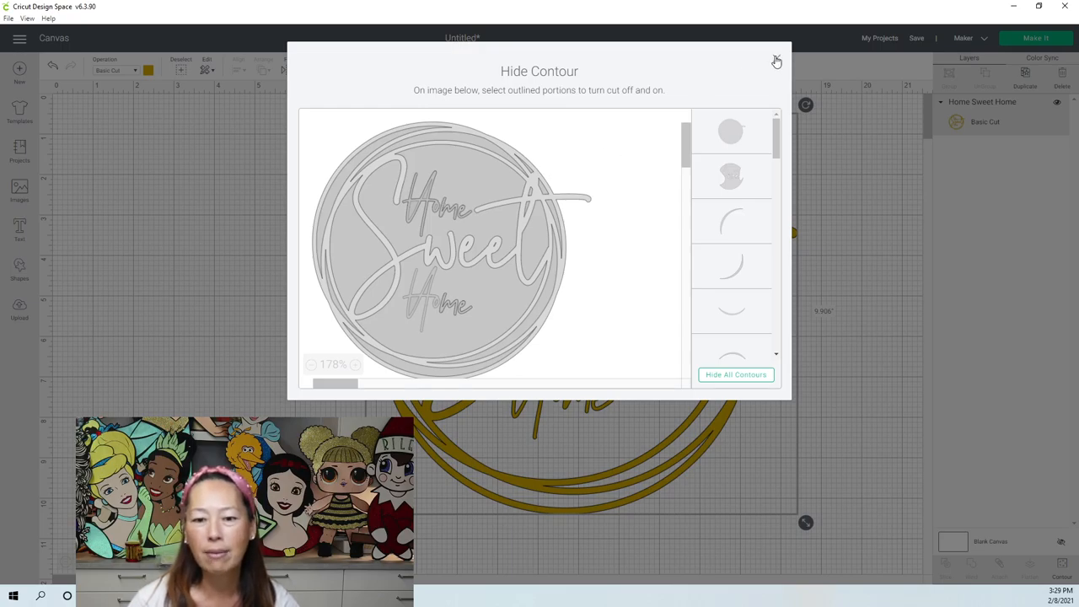
Step: Hide the Ho of the upper Home in Hide Contour and return to the canvas
left_click(776, 62)
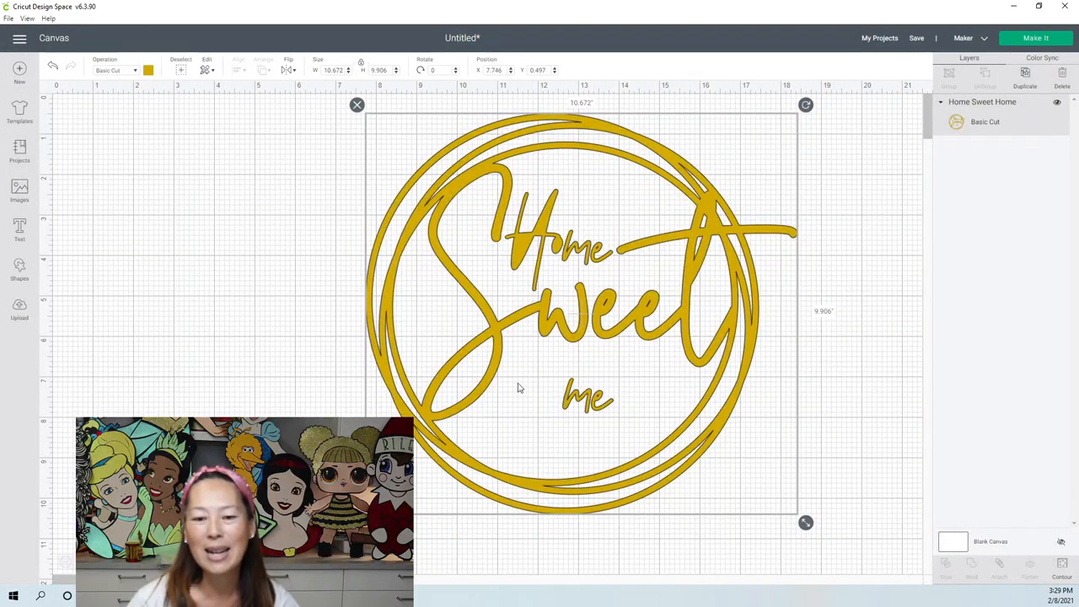
mouse_move(540, 397)
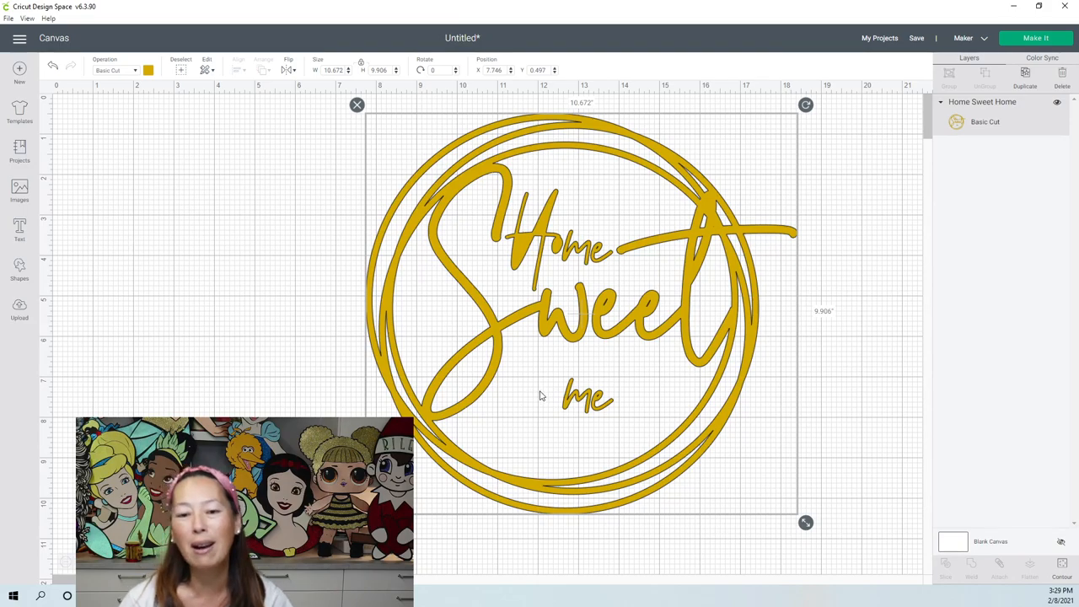
mouse_move(939, 430)
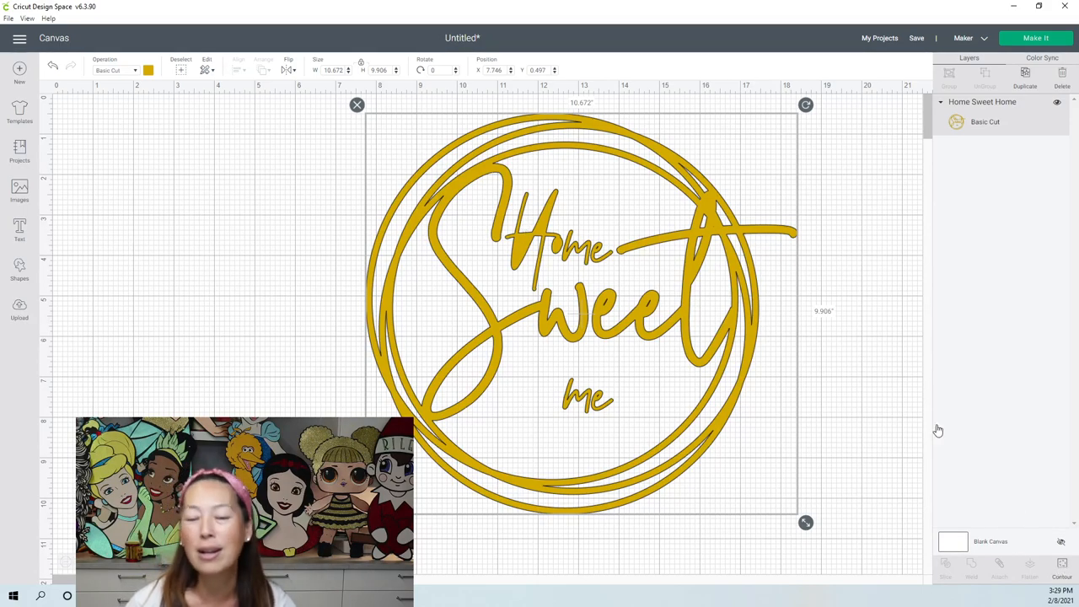
left_click(1062, 565)
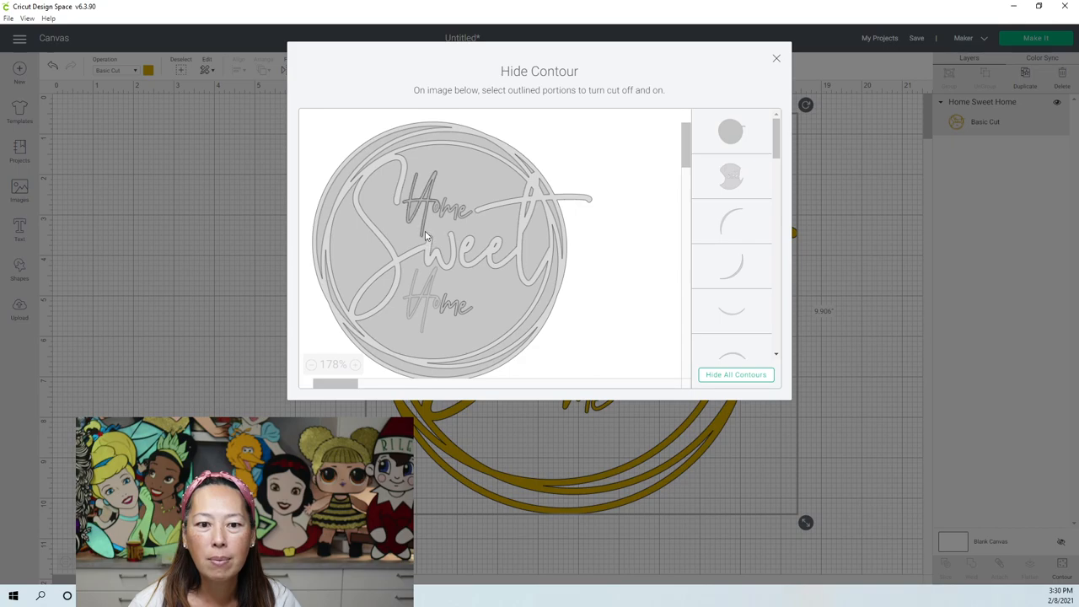
left_click(426, 237)
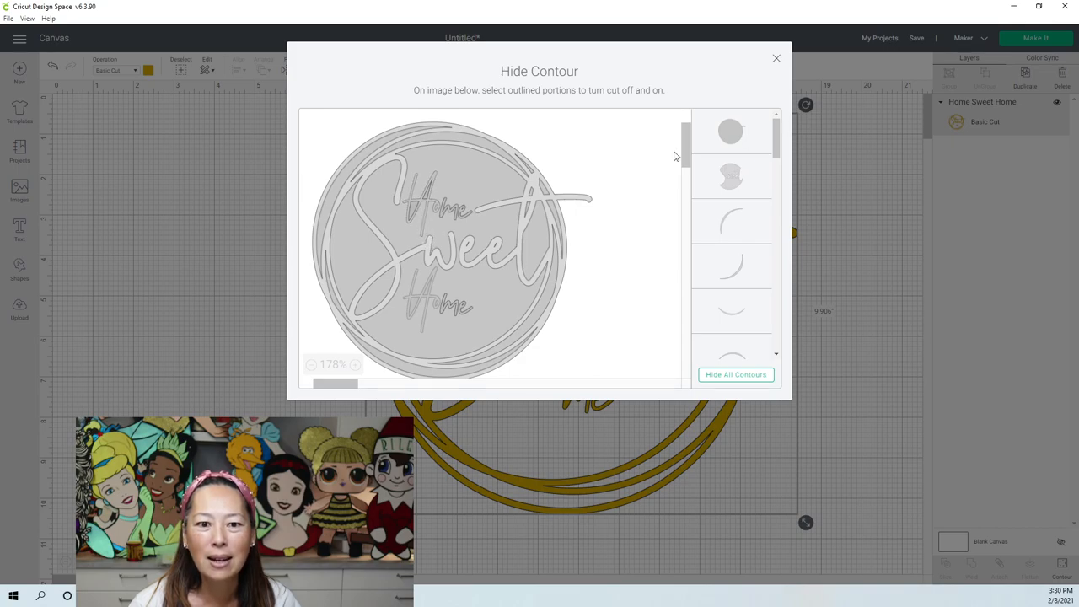
mouse_move(426, 198)
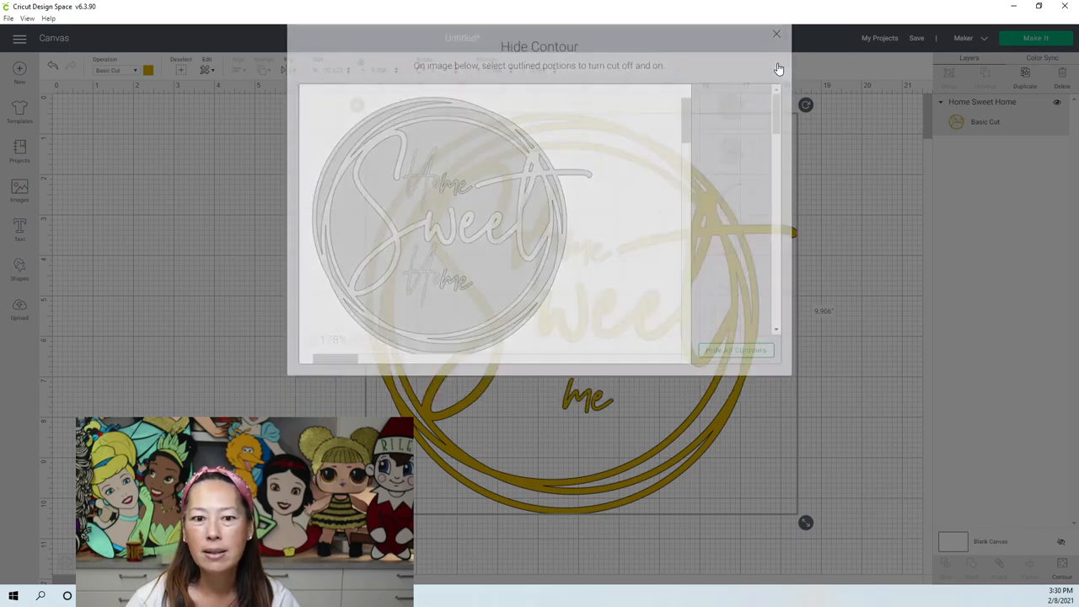
left_click(776, 34)
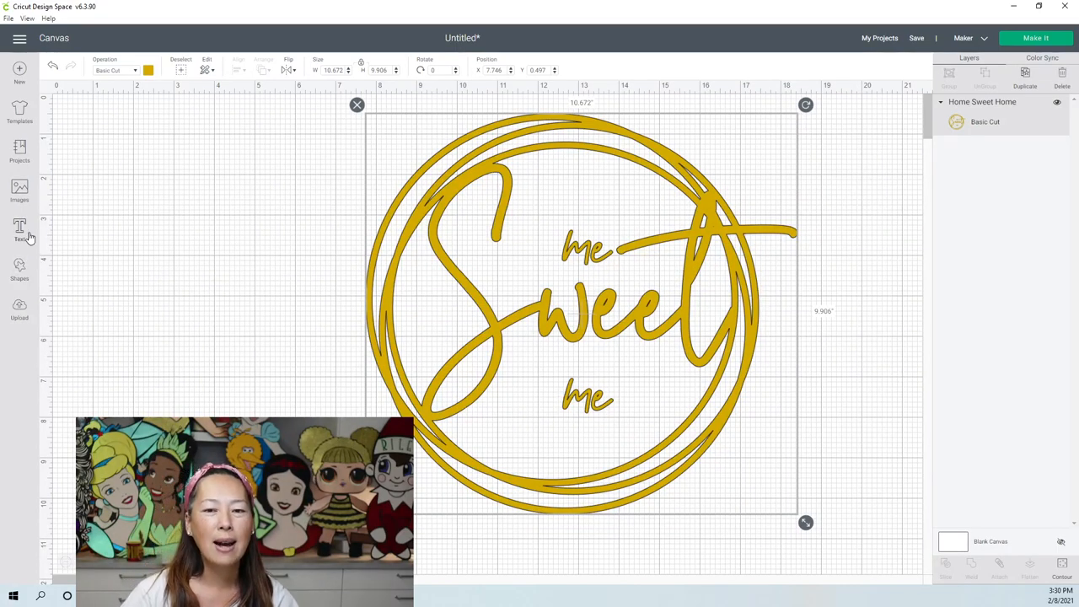
Step: Add a new text layer and search the font list for 'city' to find CityStreetwear fonts
left_click(19, 228)
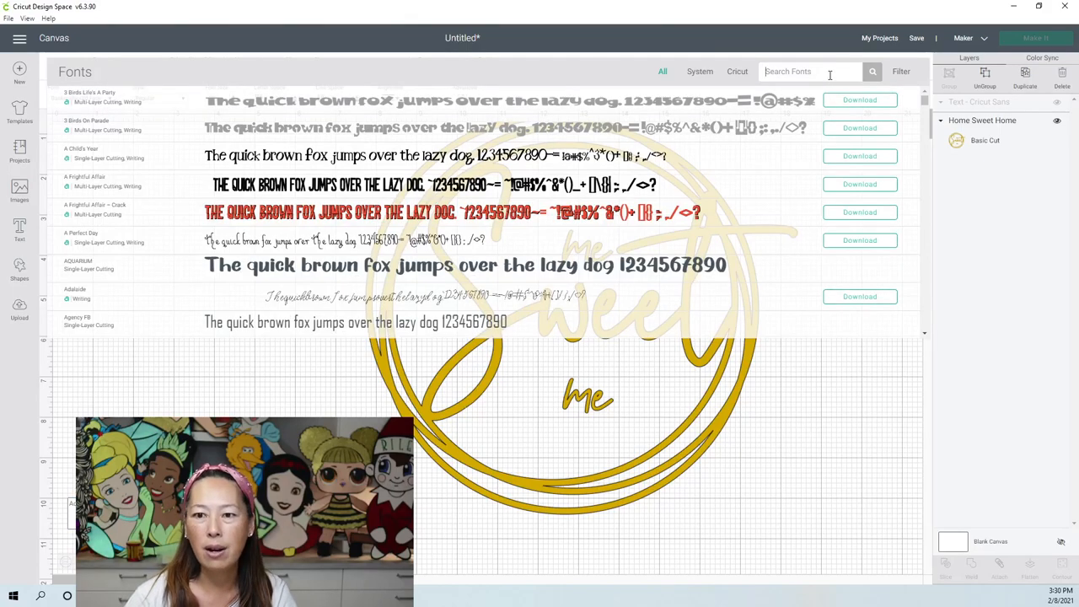
type("city stree")
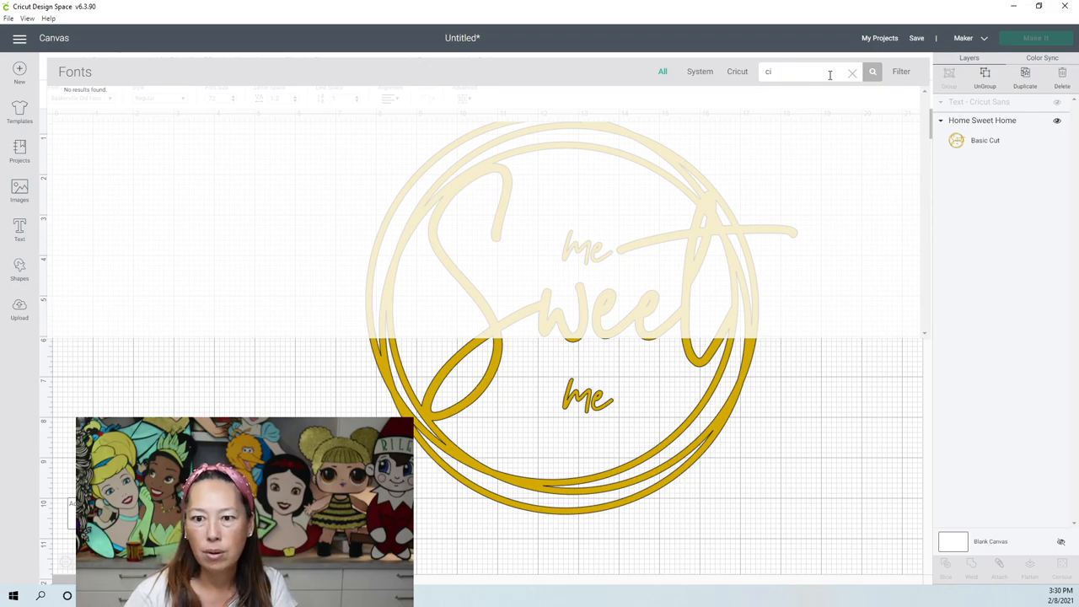
type("ty")
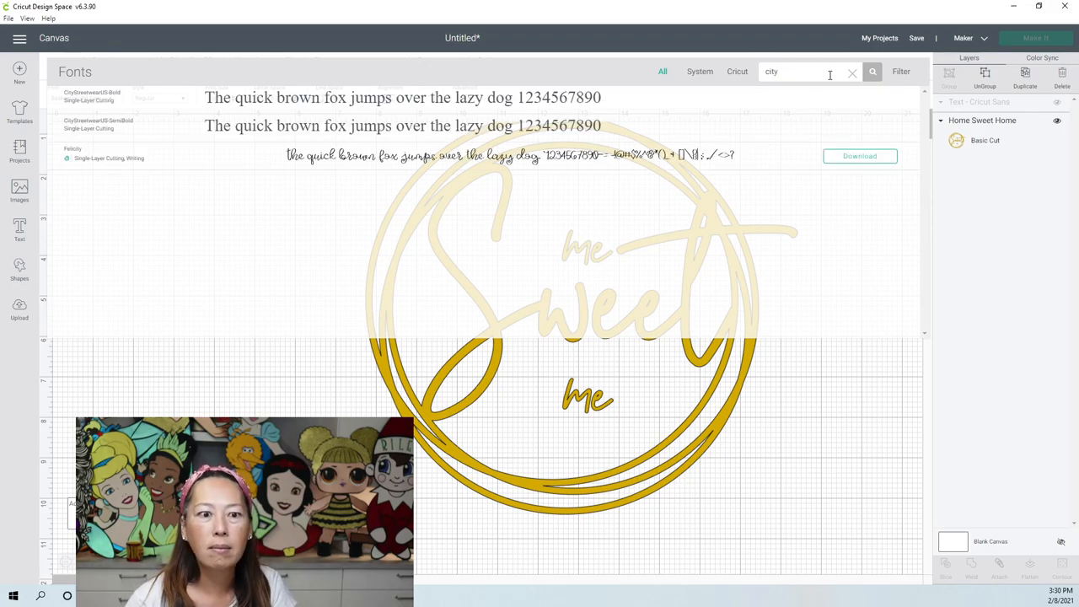
mouse_move(299, 99)
type("Ho")
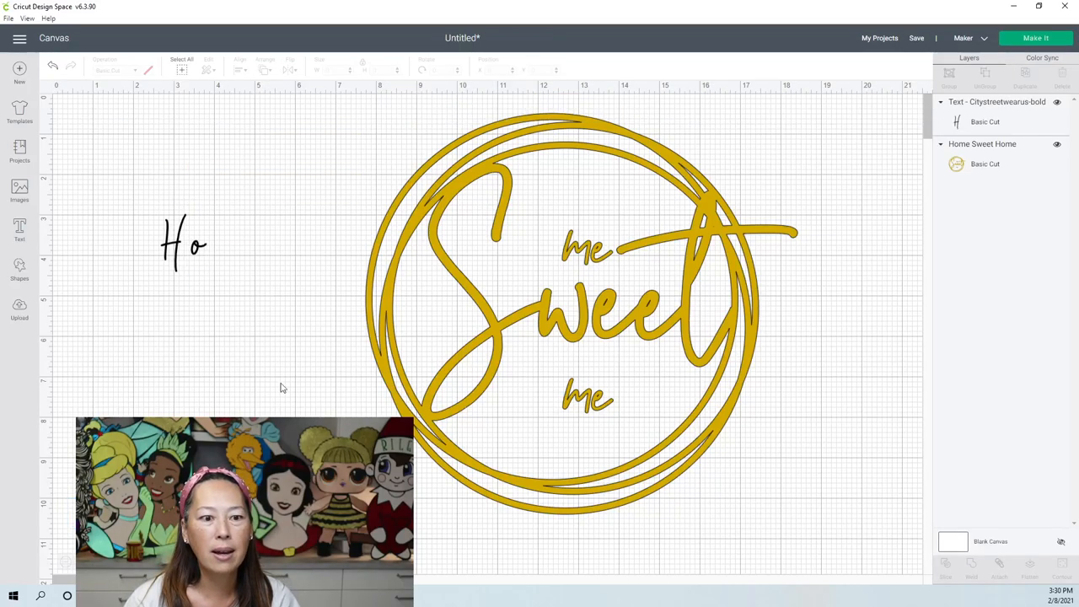
Step: Move the black Ho text next to the upper me and shrink the H to fit the gold H
left_click(184, 245)
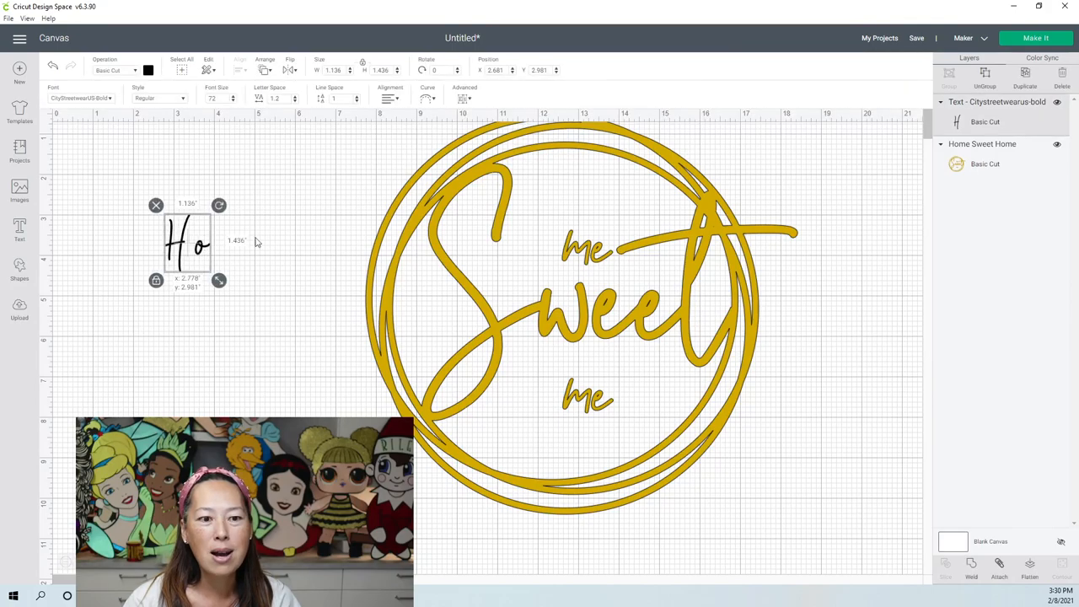
left_click_drag(187, 243, 544, 240)
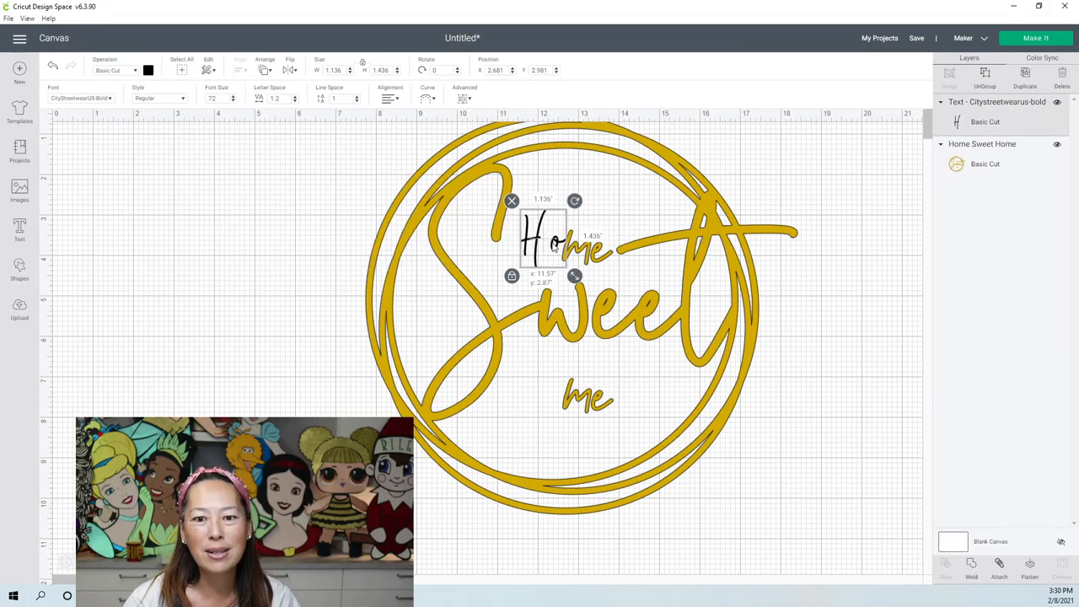
left_click_drag(575, 276, 614, 331)
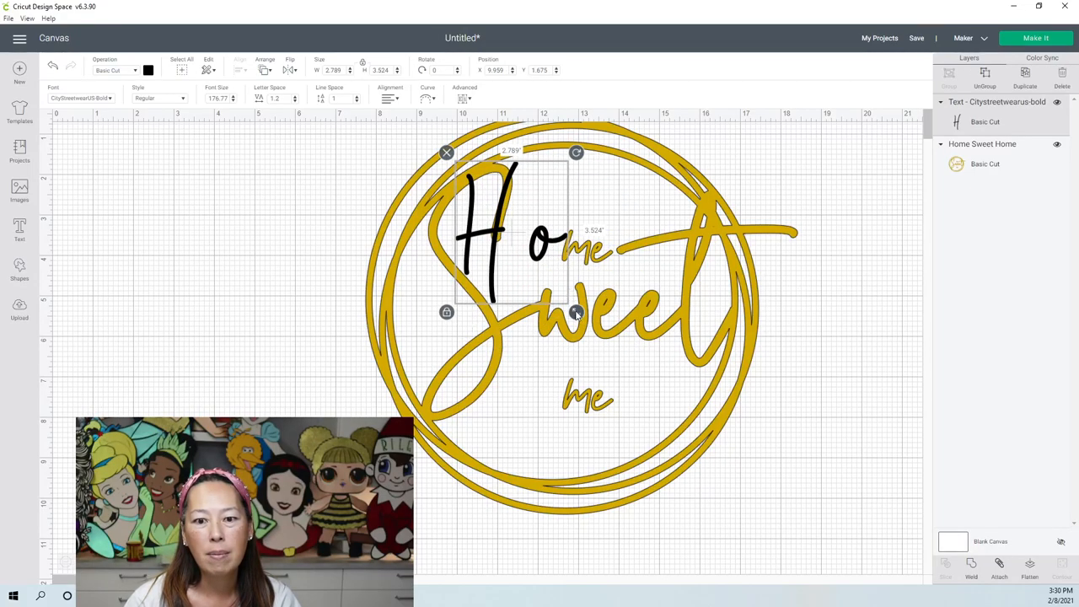
left_click_drag(576, 312, 560, 291)
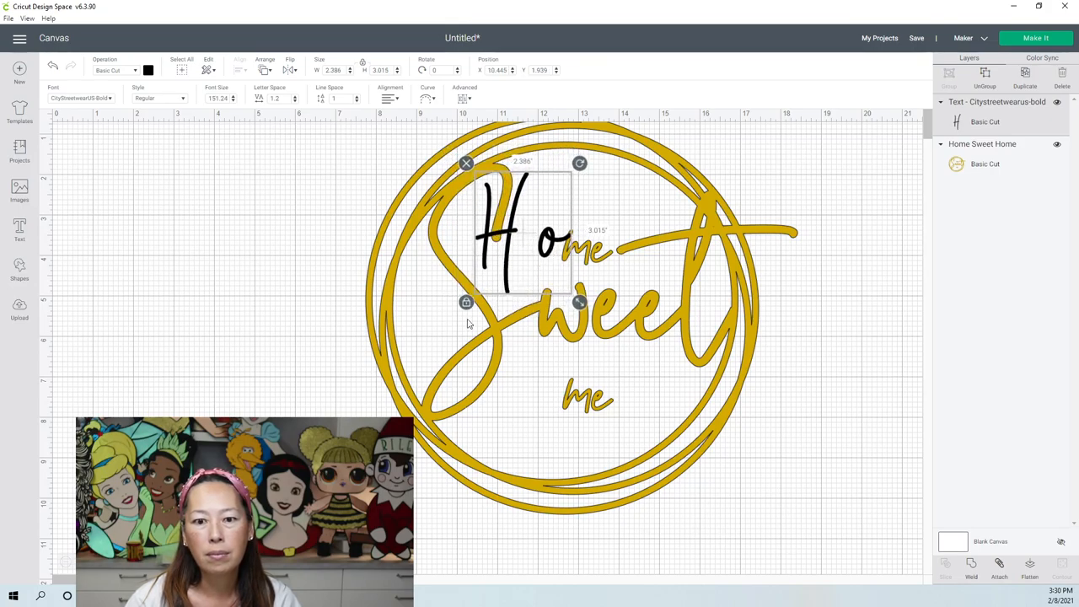
mouse_move(508, 237)
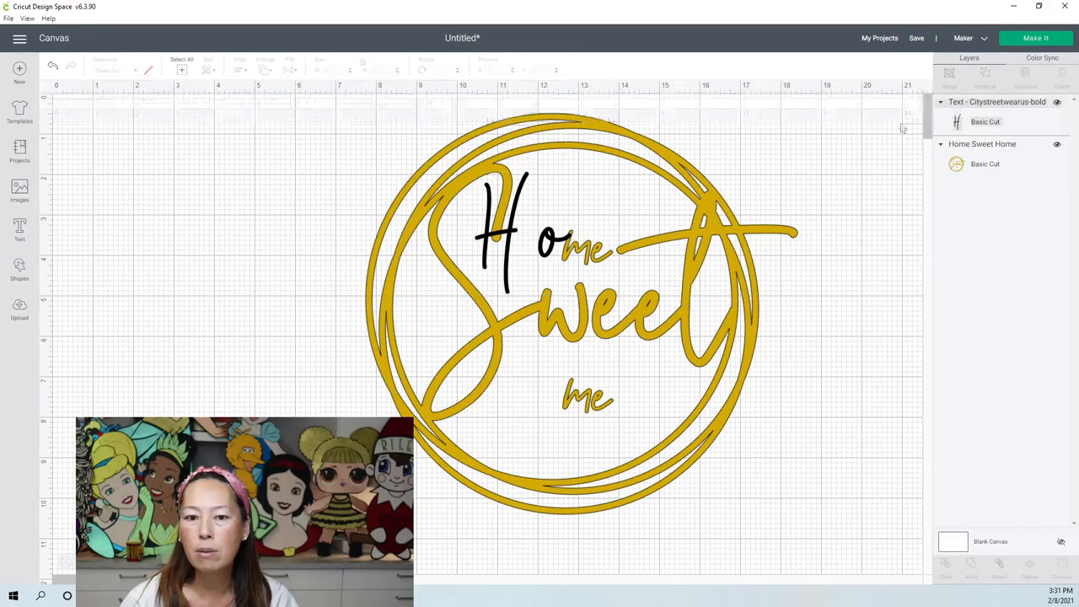
left_click(502, 227)
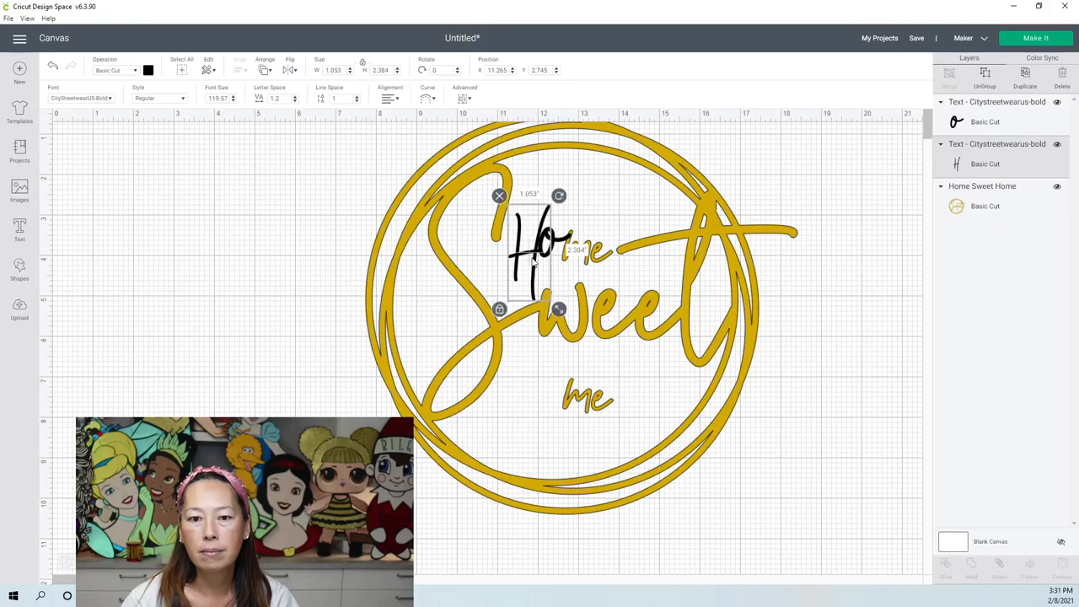
Step: Place the black o onto the gold o of the upper Home
left_click_drag(529, 253, 523, 236)
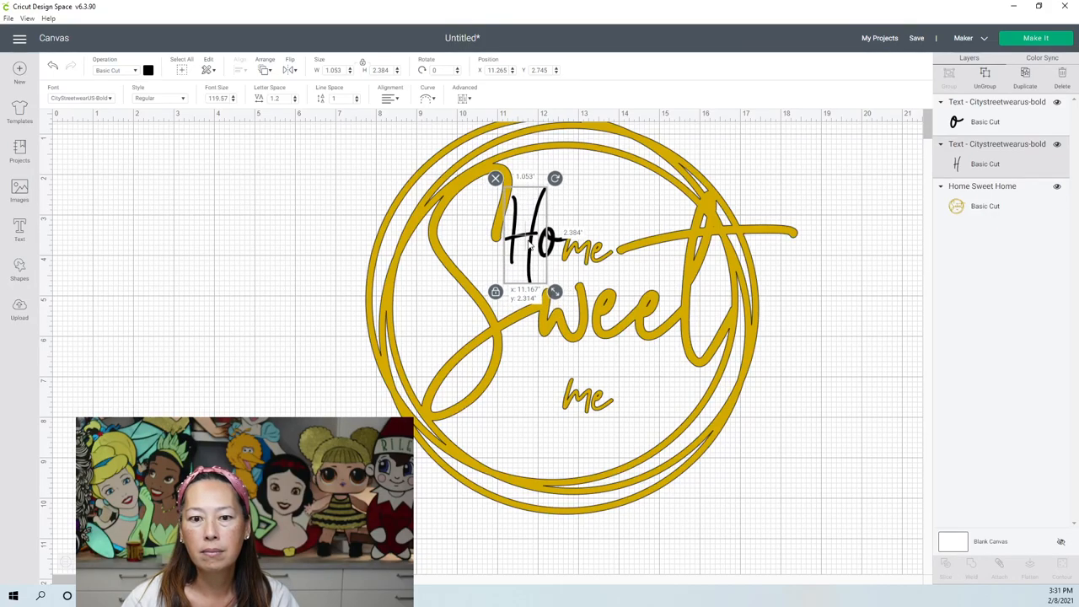
left_click(859, 314)
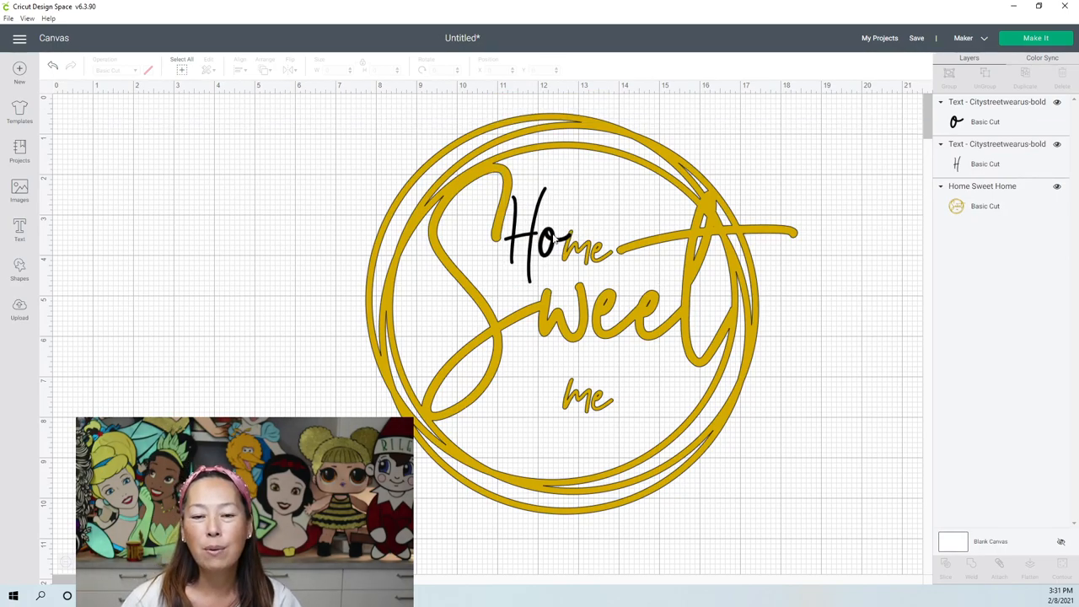
Step: Duplicate the black H and o and place the copy over the Ho of the lower Home
left_click(527, 236)
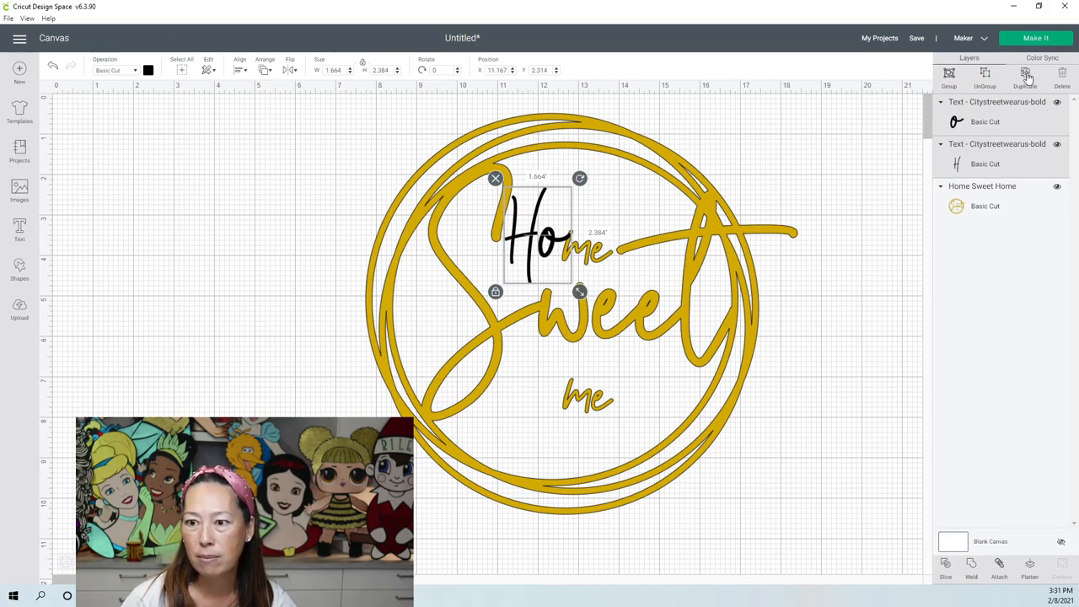
left_click(1026, 74)
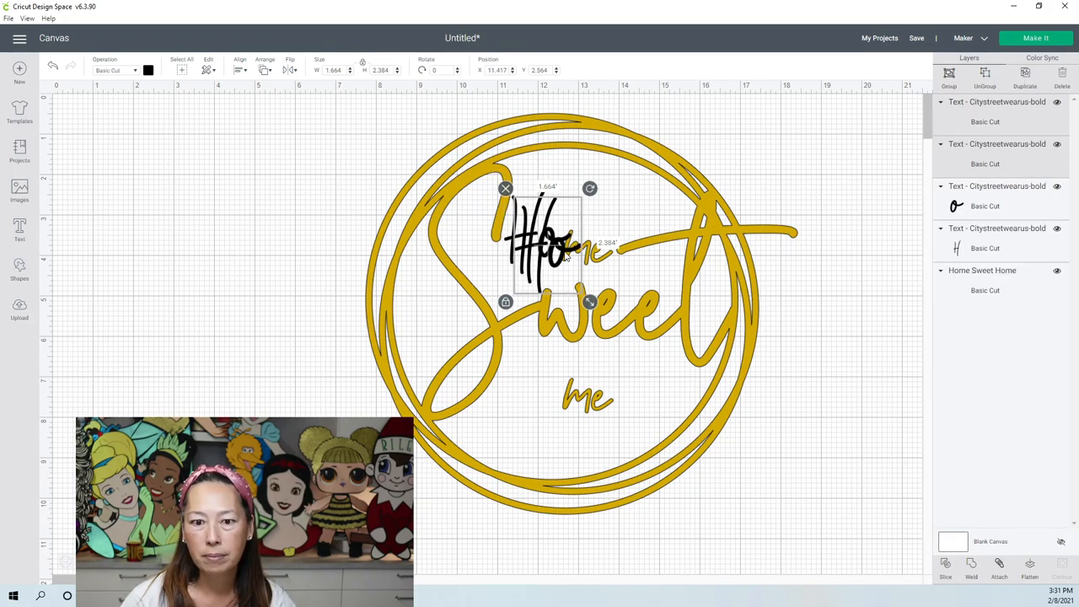
left_click_drag(548, 244, 536, 388)
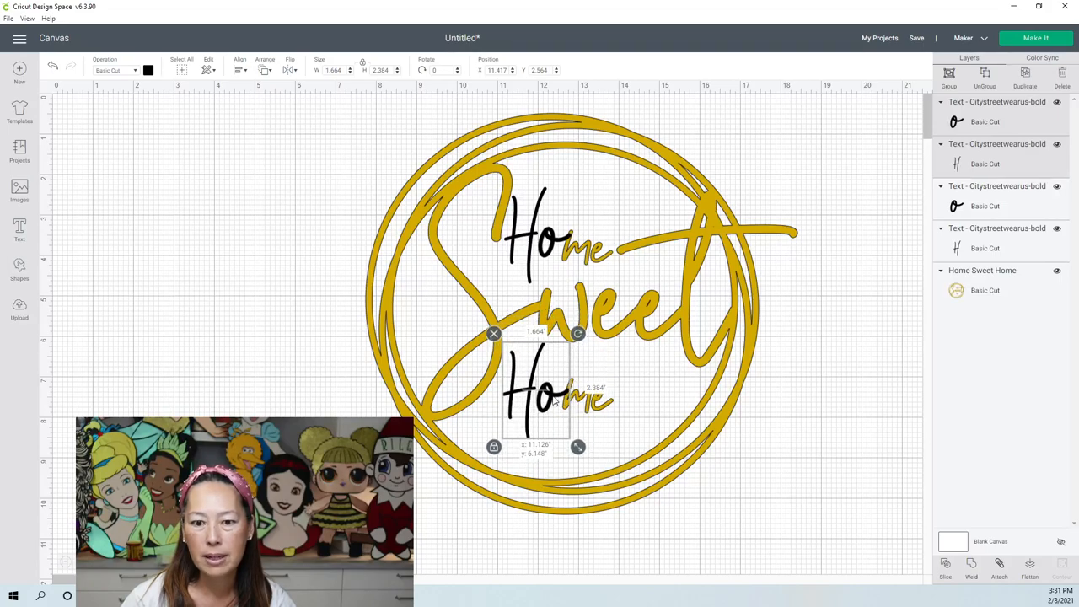
left_click_drag(553, 400, 540, 383)
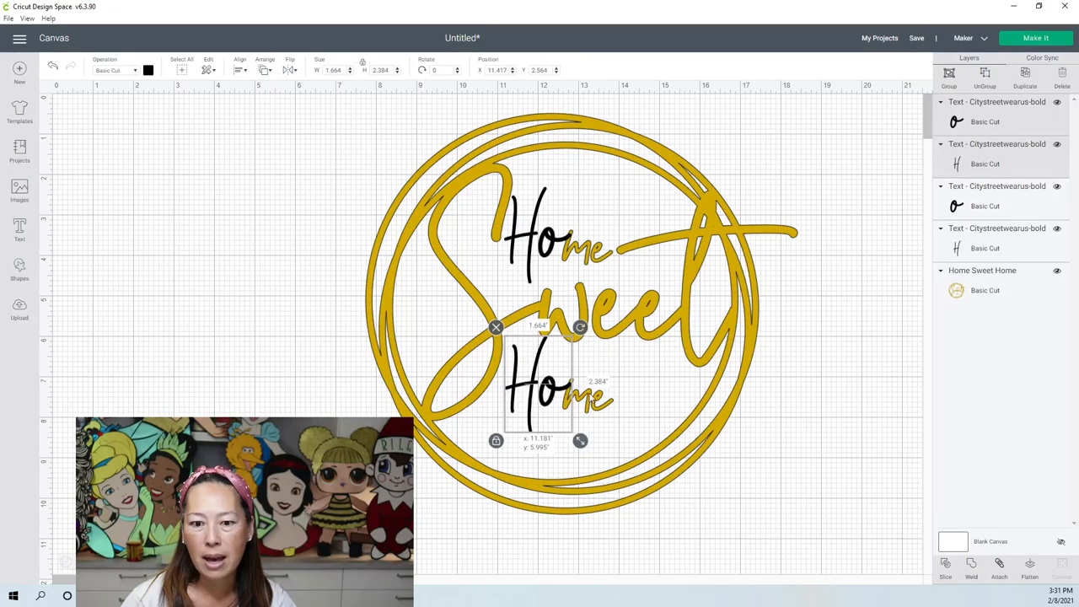
left_click(633, 384)
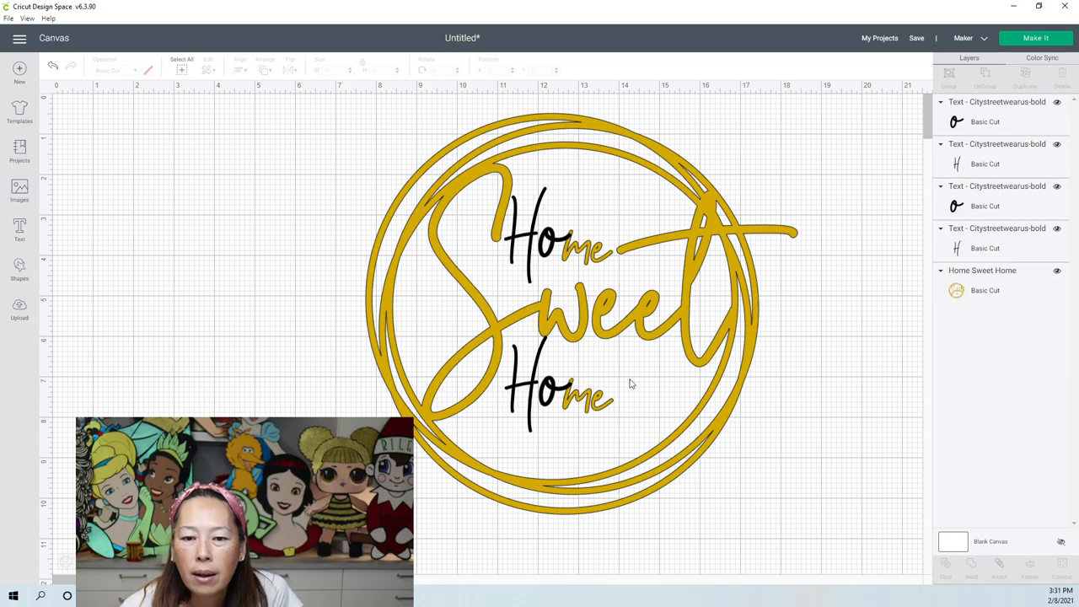
mouse_move(547, 248)
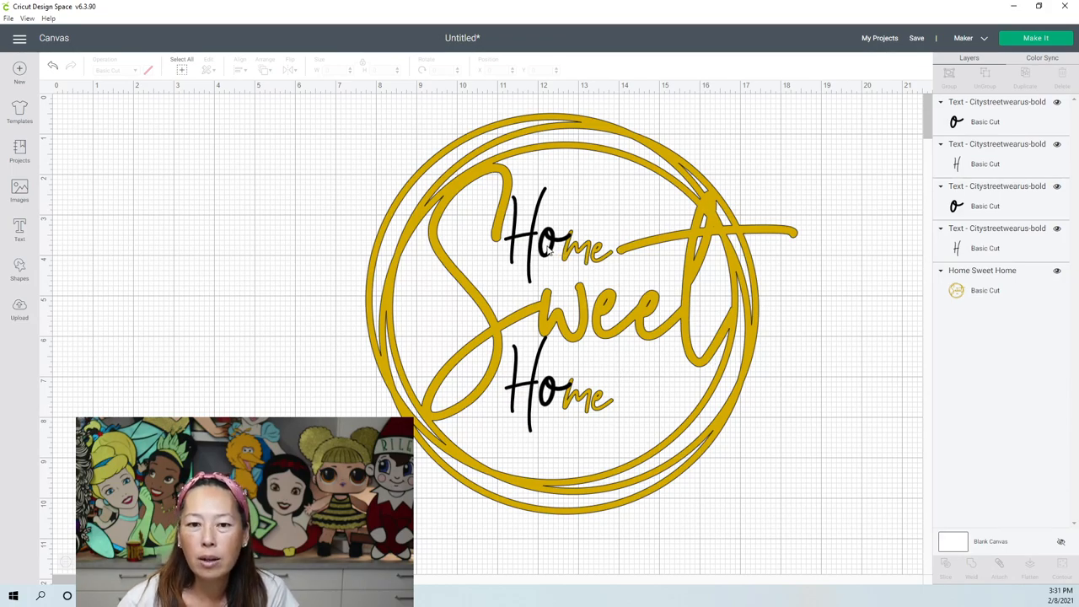
left_click(578, 245)
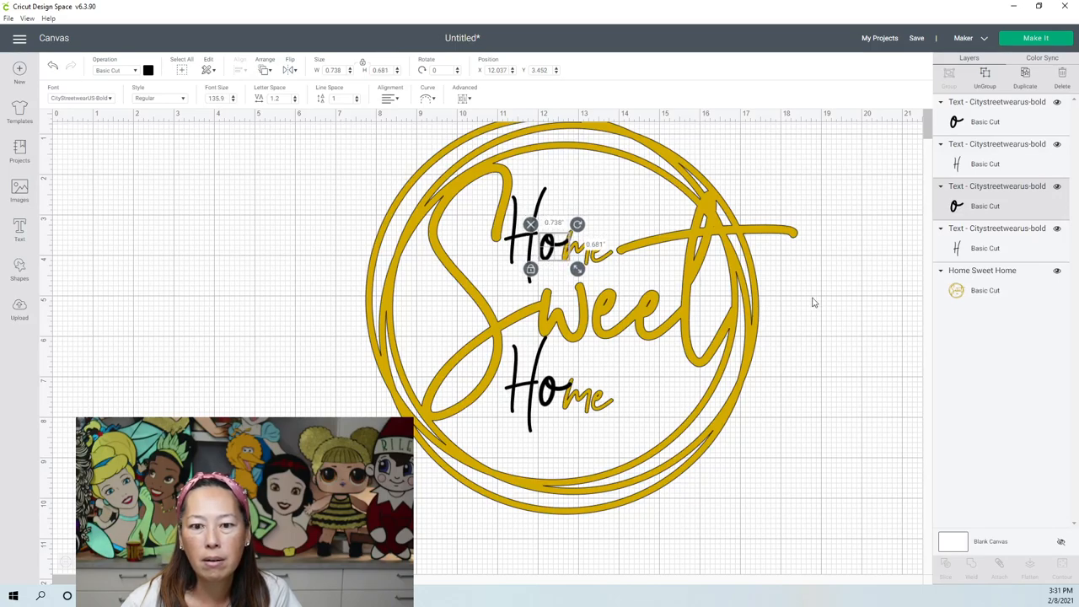
left_click(669, 426)
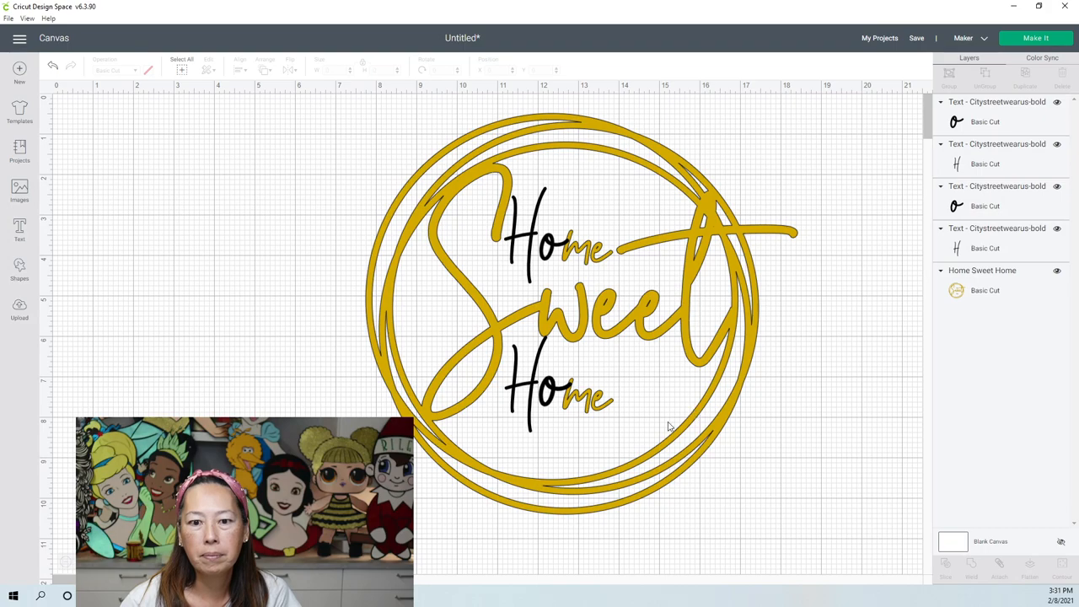
left_click(547, 396)
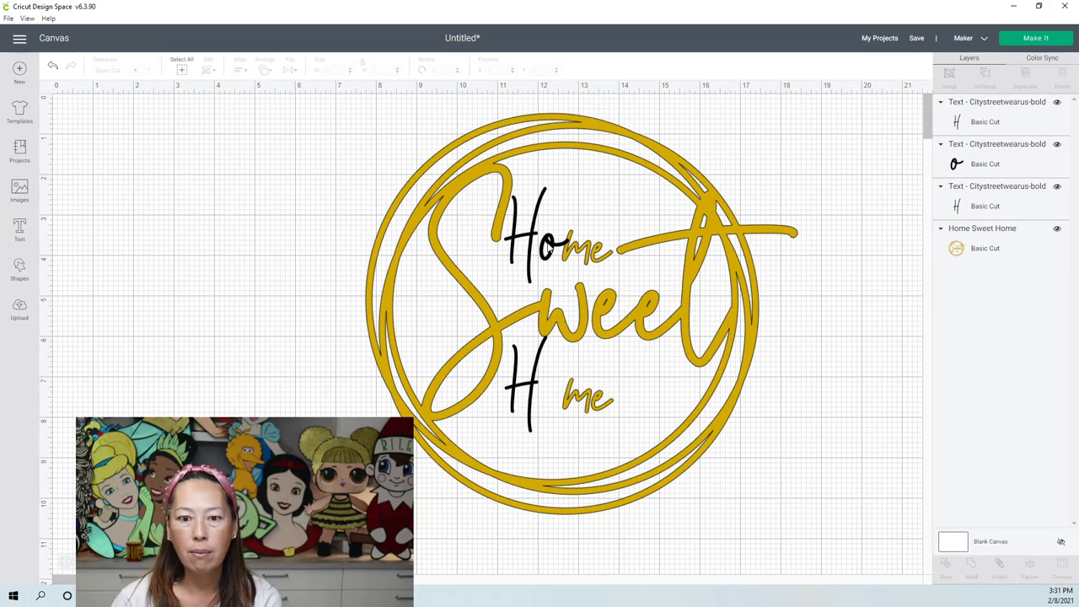
left_click(549, 245)
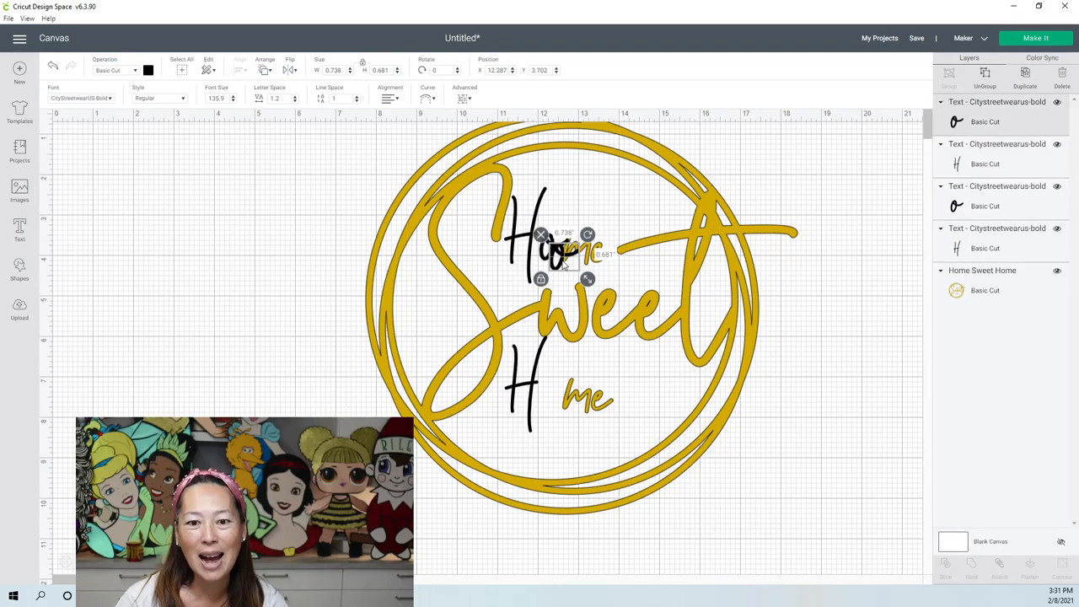
left_click_drag(548, 244, 548, 392)
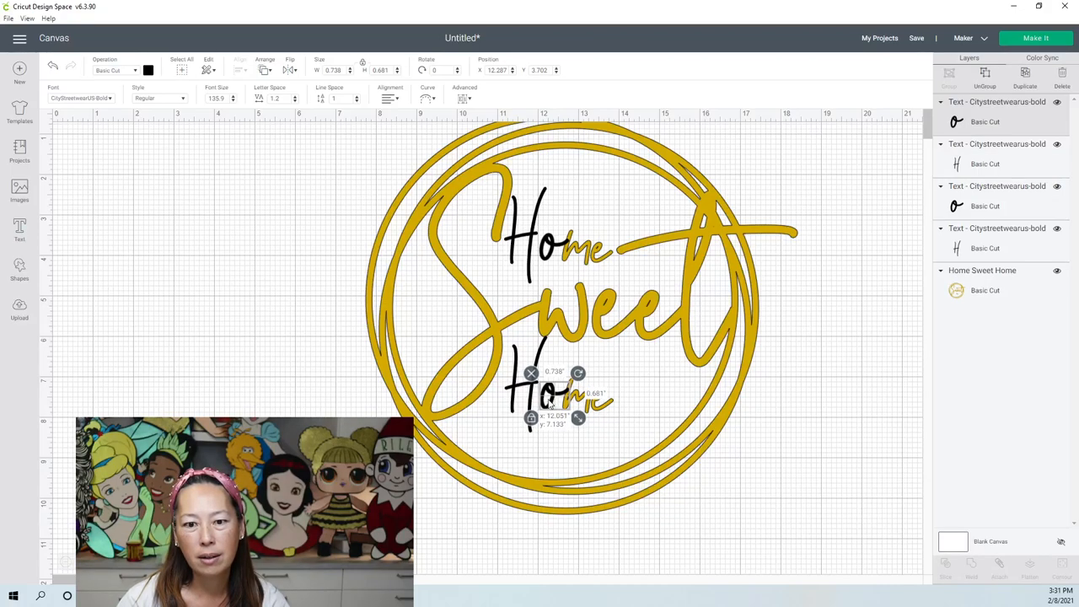
left_click(882, 448)
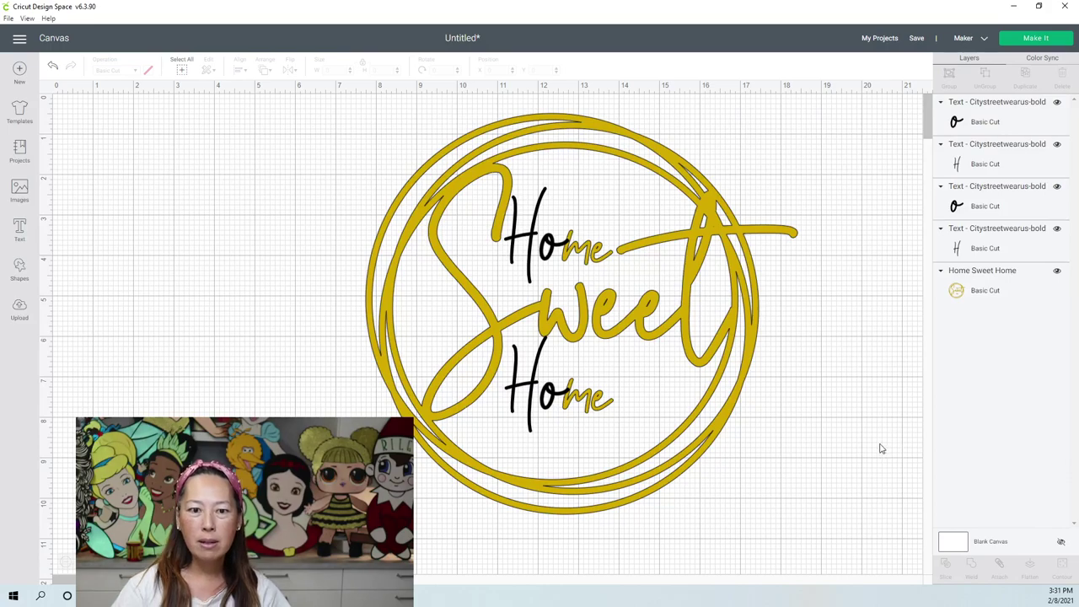
mouse_move(328, 179)
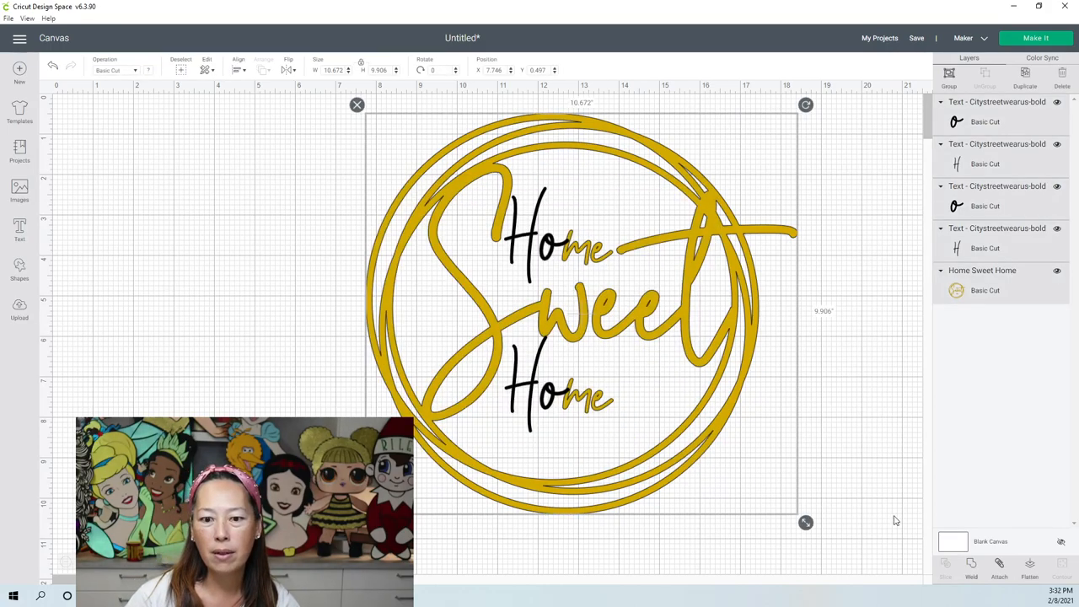
mouse_move(503, 271)
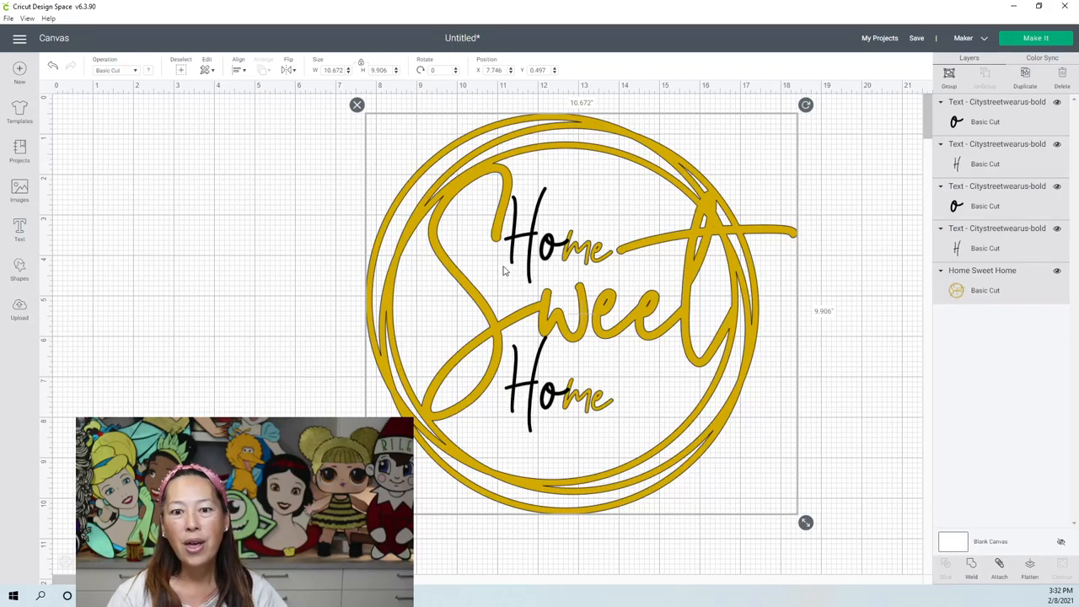
mouse_move(533, 376)
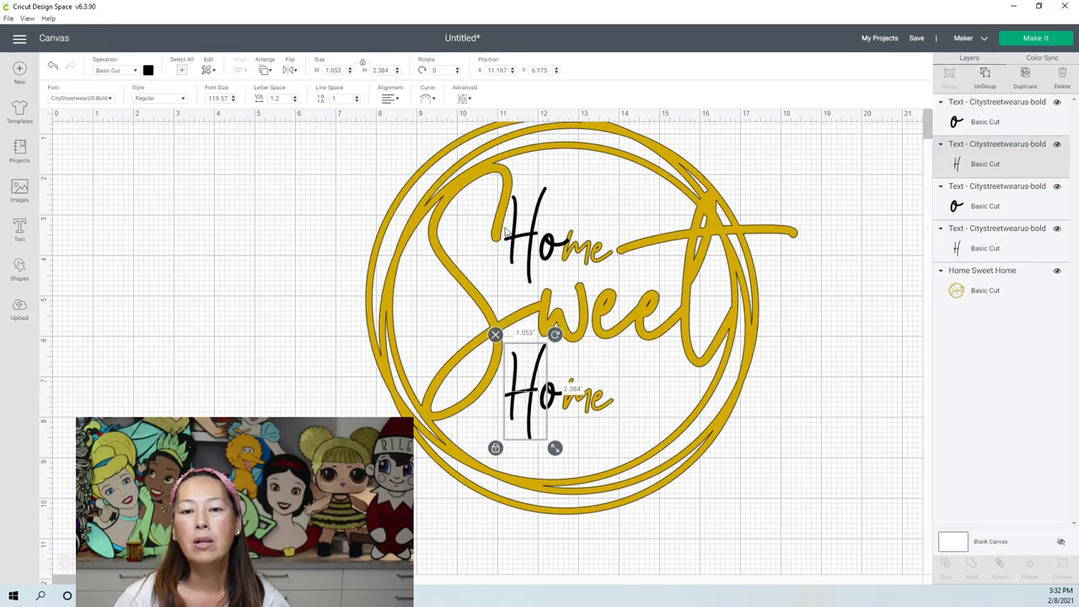
mouse_move(550, 264)
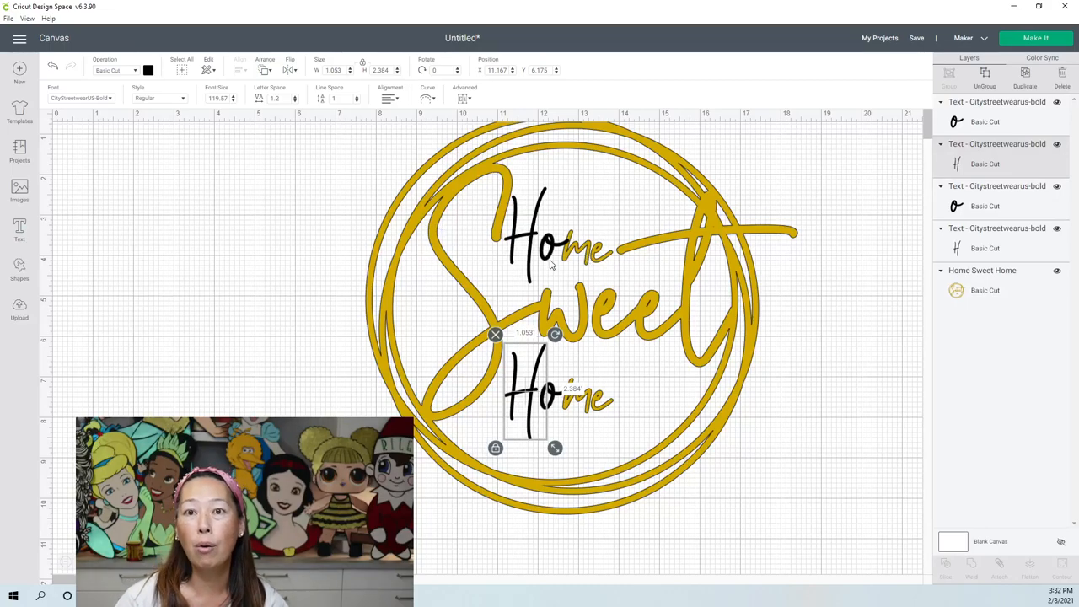
mouse_move(552, 266)
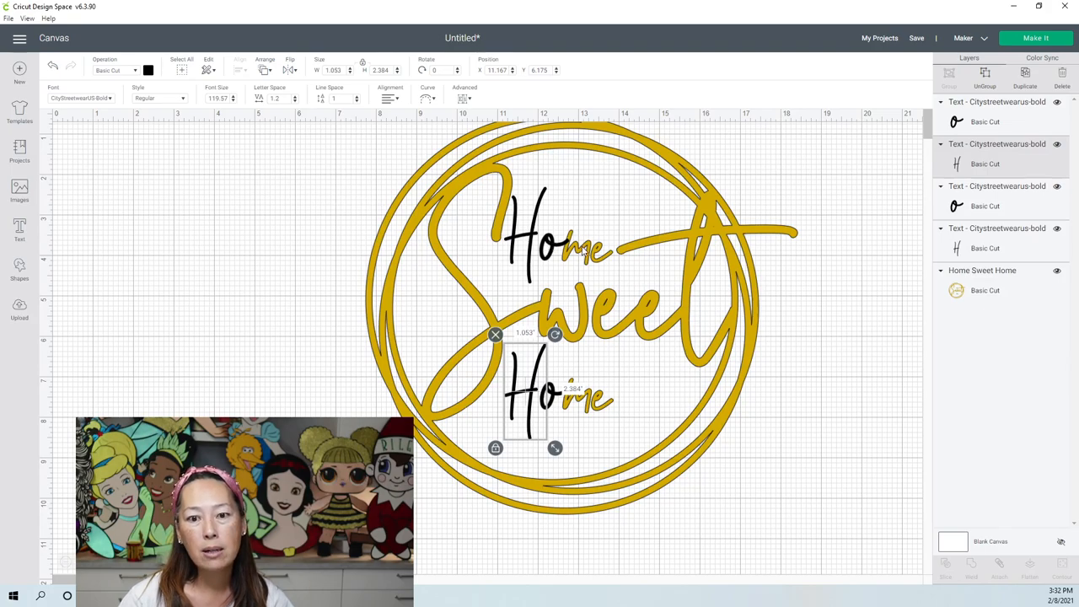
mouse_move(565, 260)
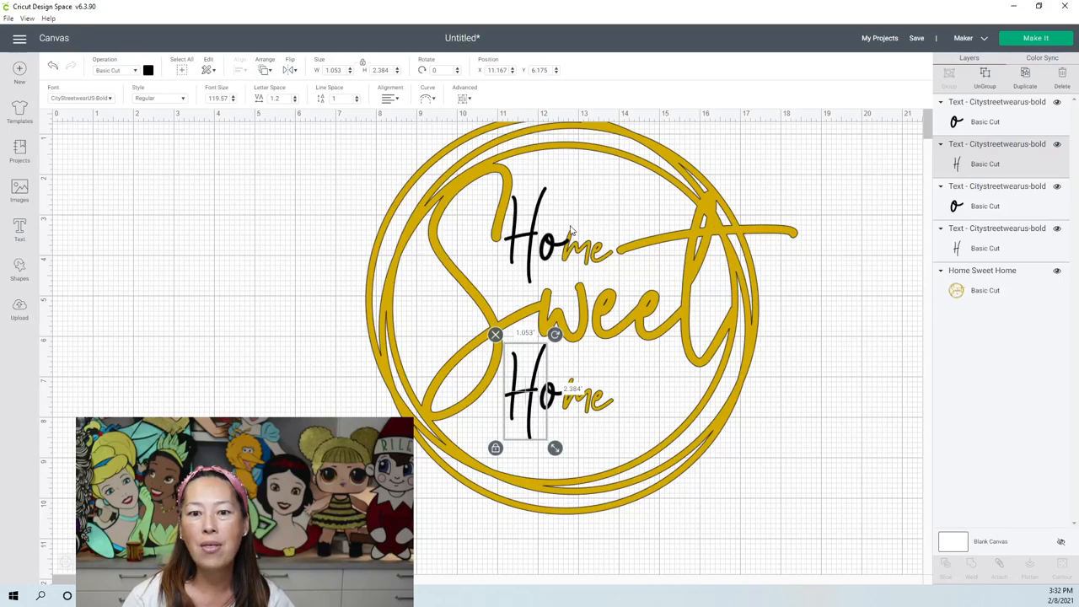
mouse_move(572, 239)
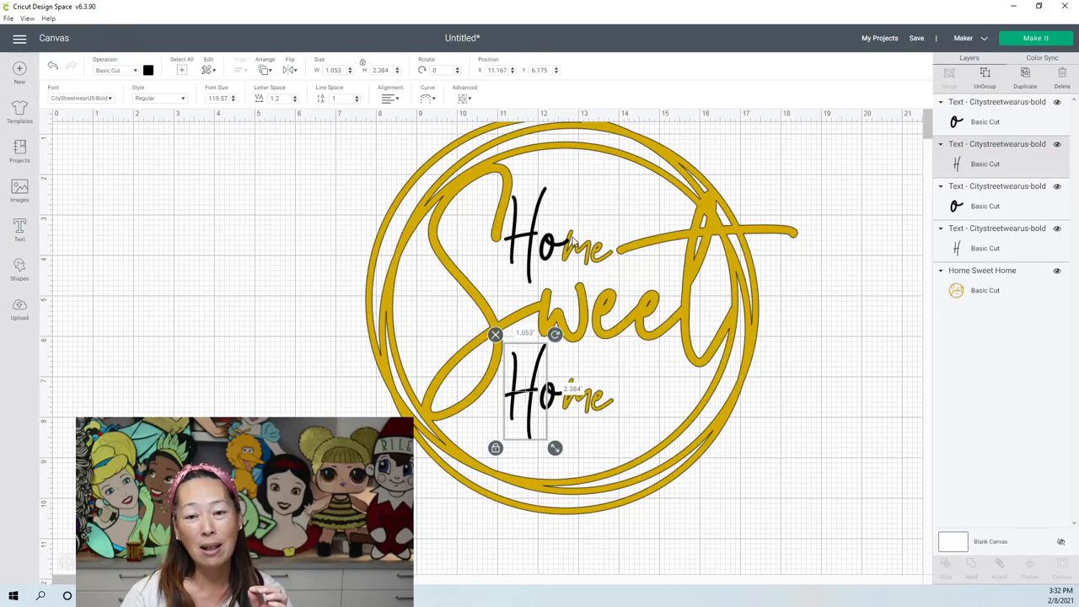
mouse_move(581, 143)
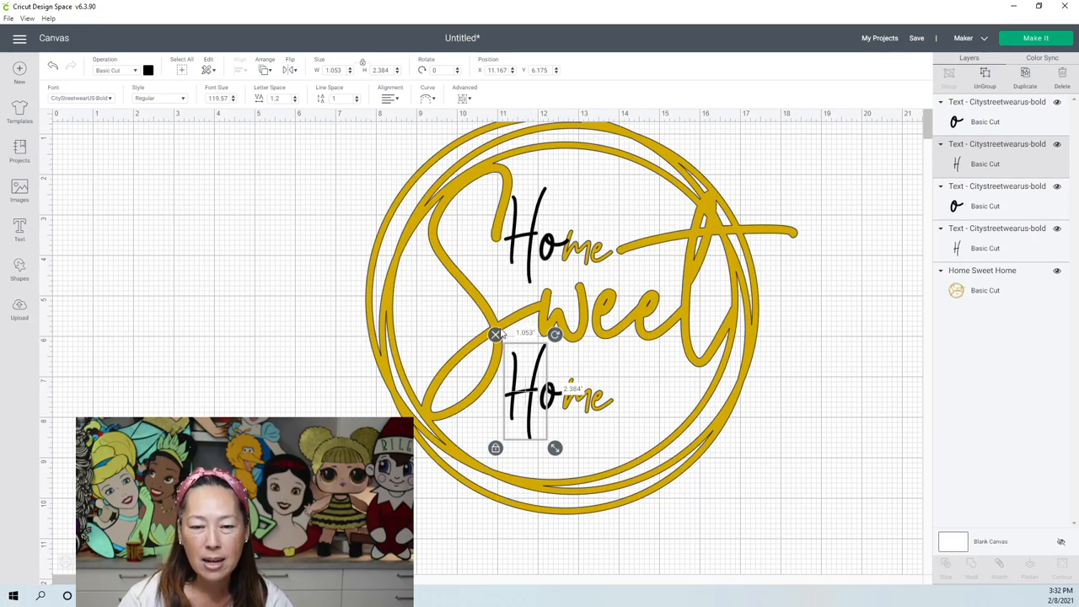
mouse_move(544, 312)
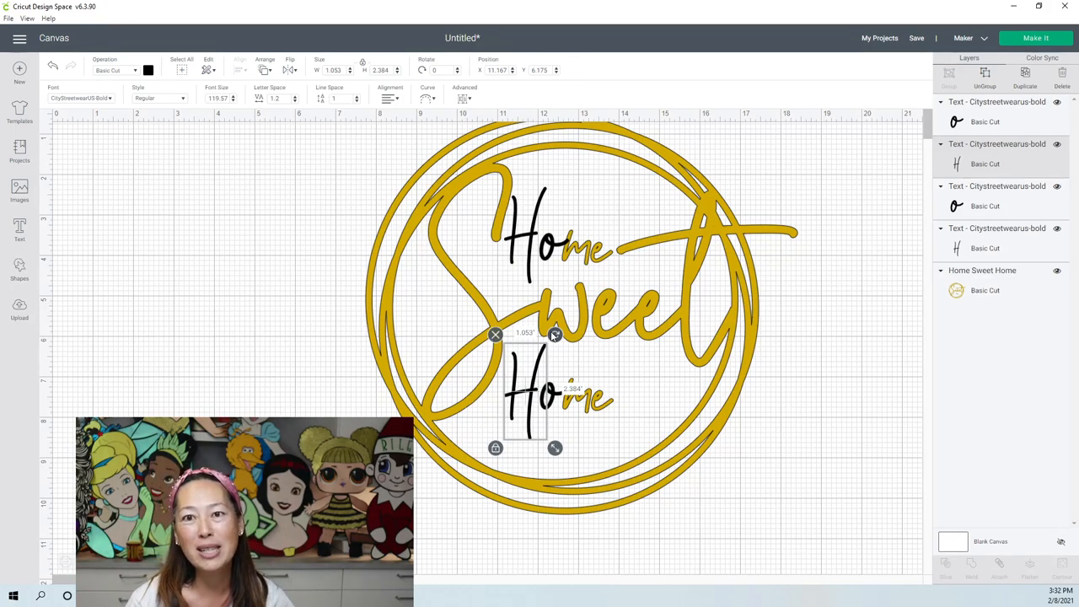
mouse_move(421, 259)
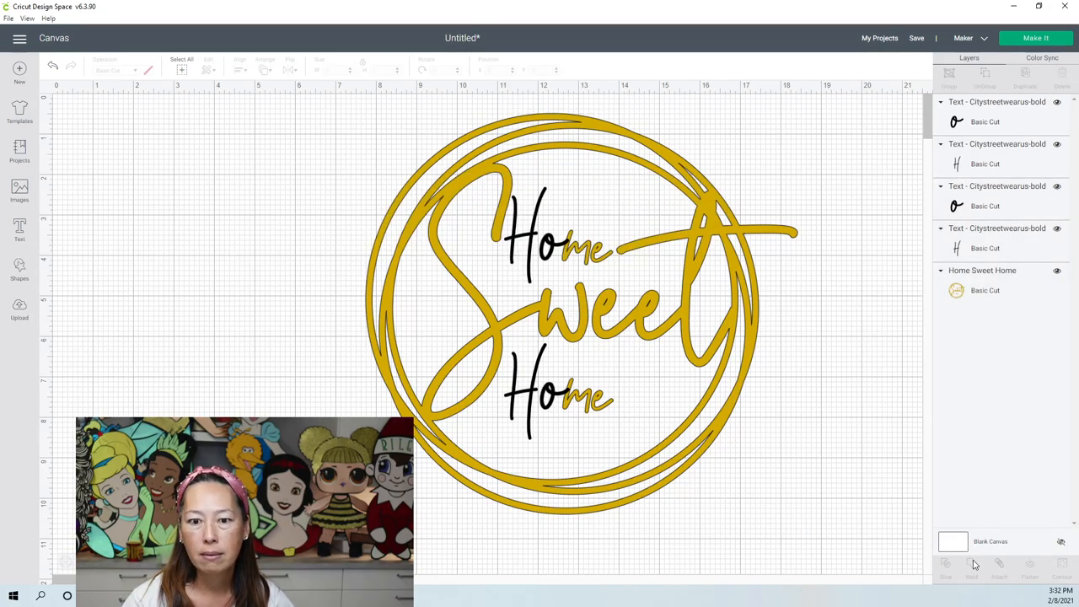
Step: Bring the separate o letter to the front of all layers
left_click(971, 565)
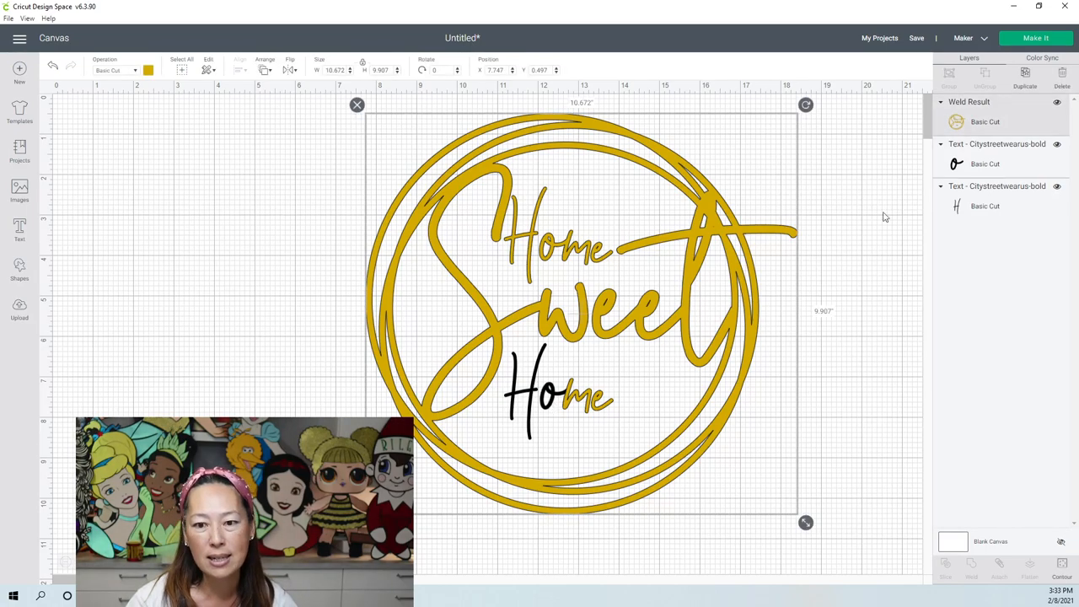
left_click(557, 394)
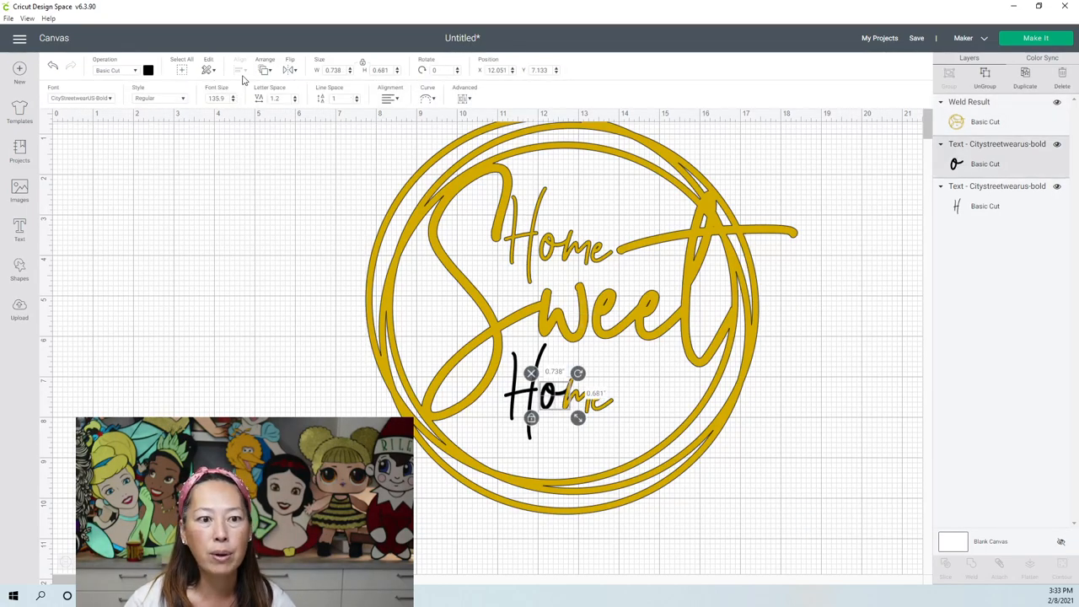
left_click(265, 69)
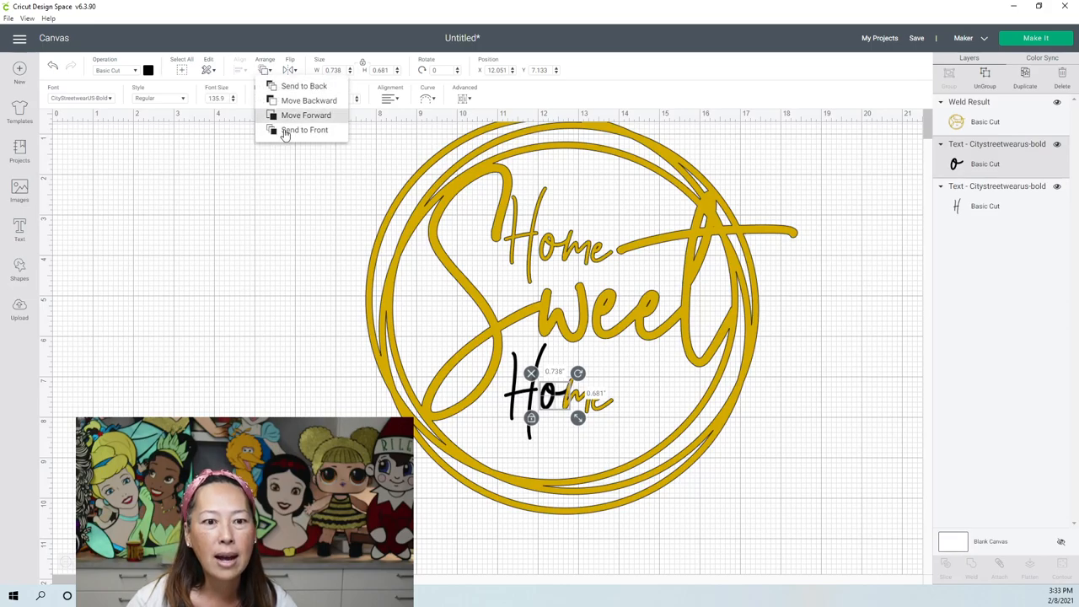
left_click(305, 130)
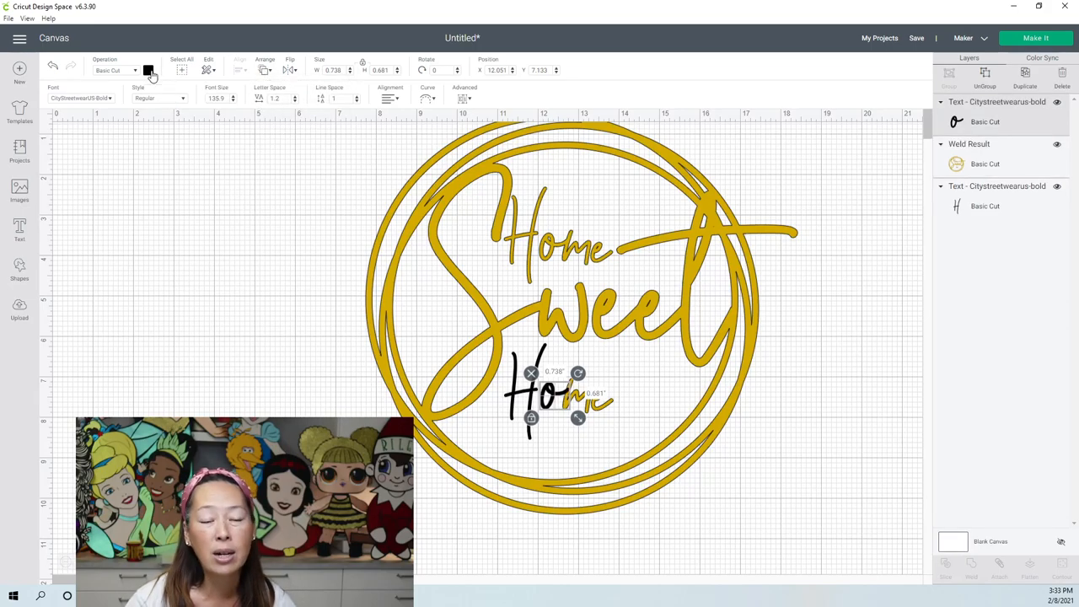
Step: Recolour the o letter red and move the welded gold design above the separate letters
left_click(148, 70)
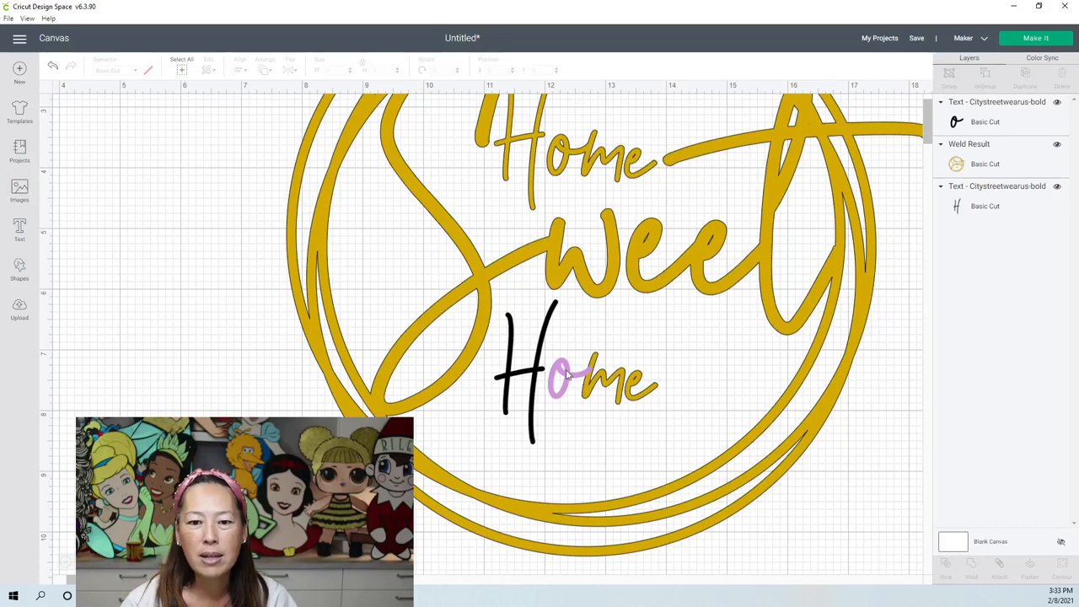
left_click(568, 378)
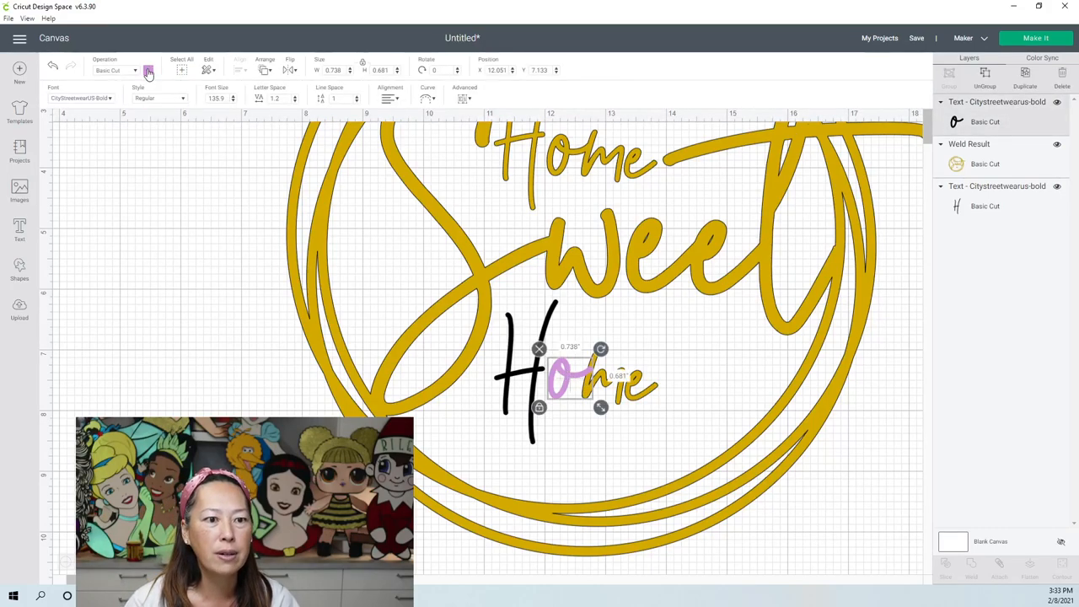
left_click(148, 70)
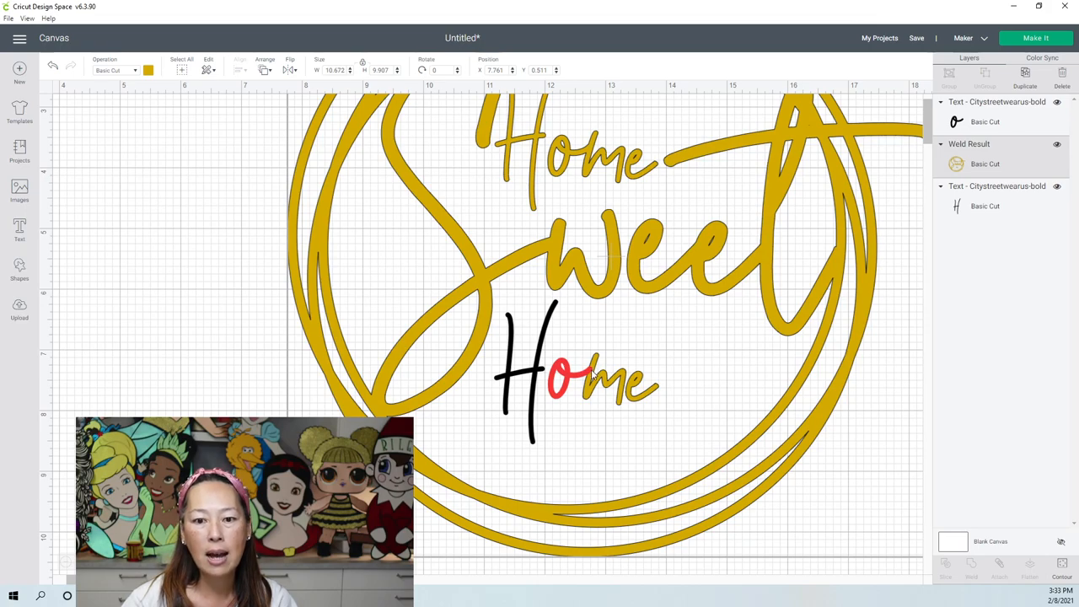
mouse_move(613, 363)
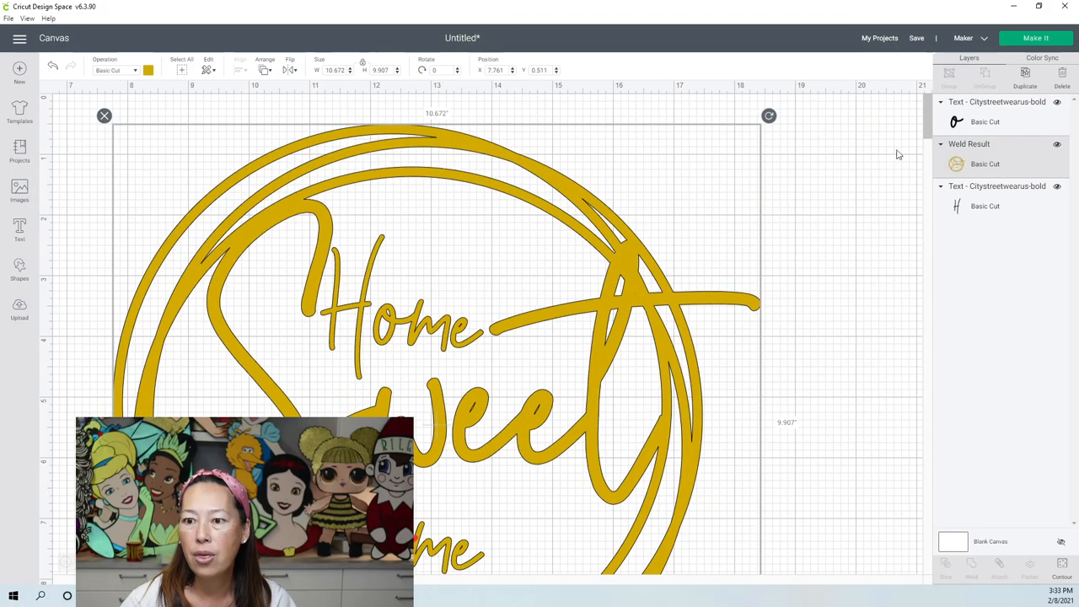
left_click(264, 69)
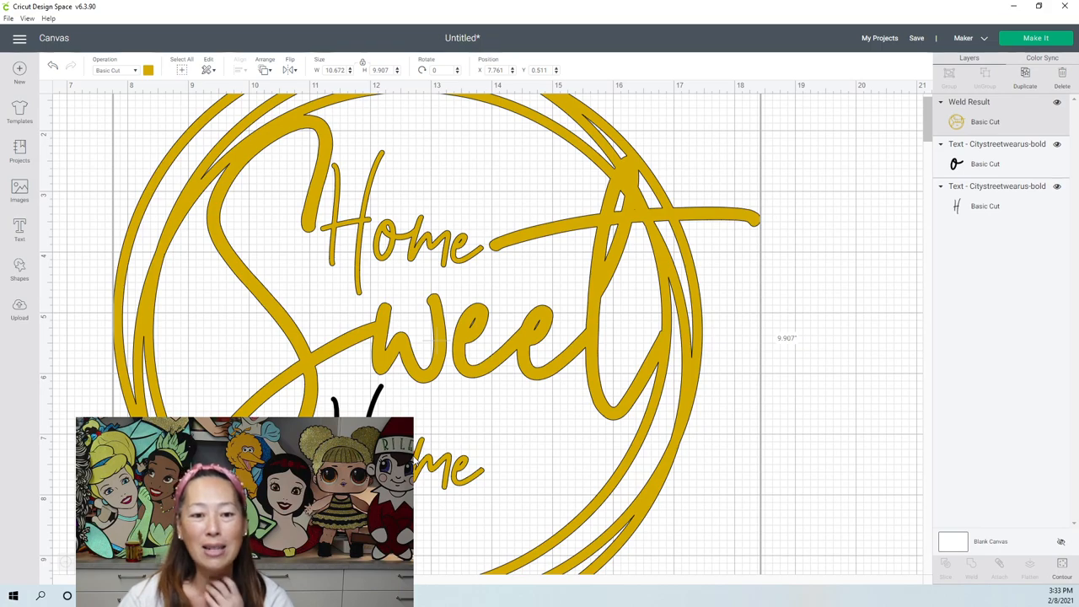
mouse_move(824, 373)
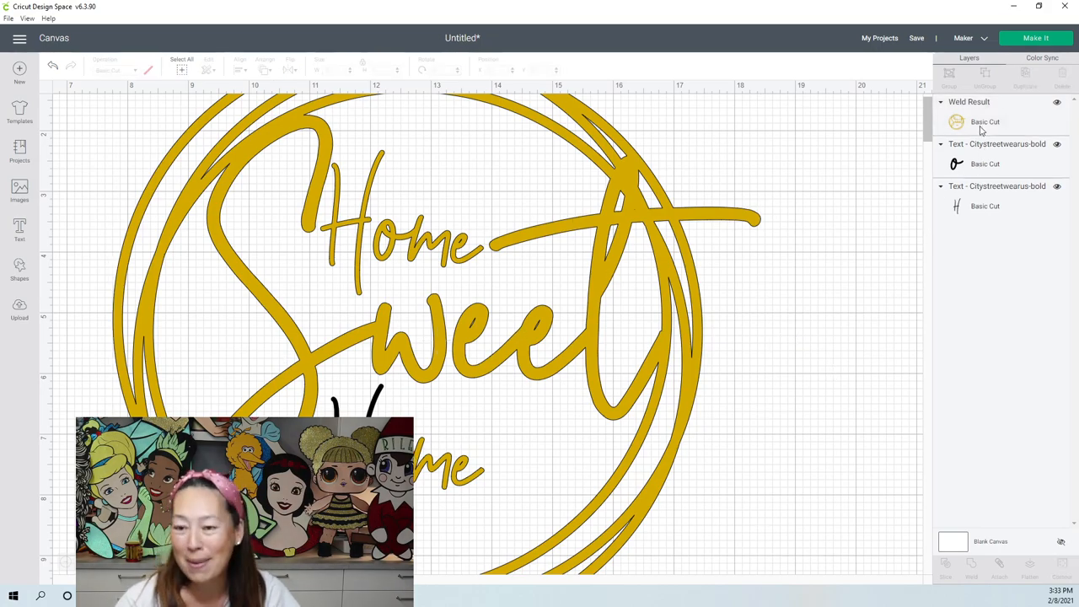
Step: Weld every layer of the Home Sweet Home circle into one black piece
left_click(985, 122)
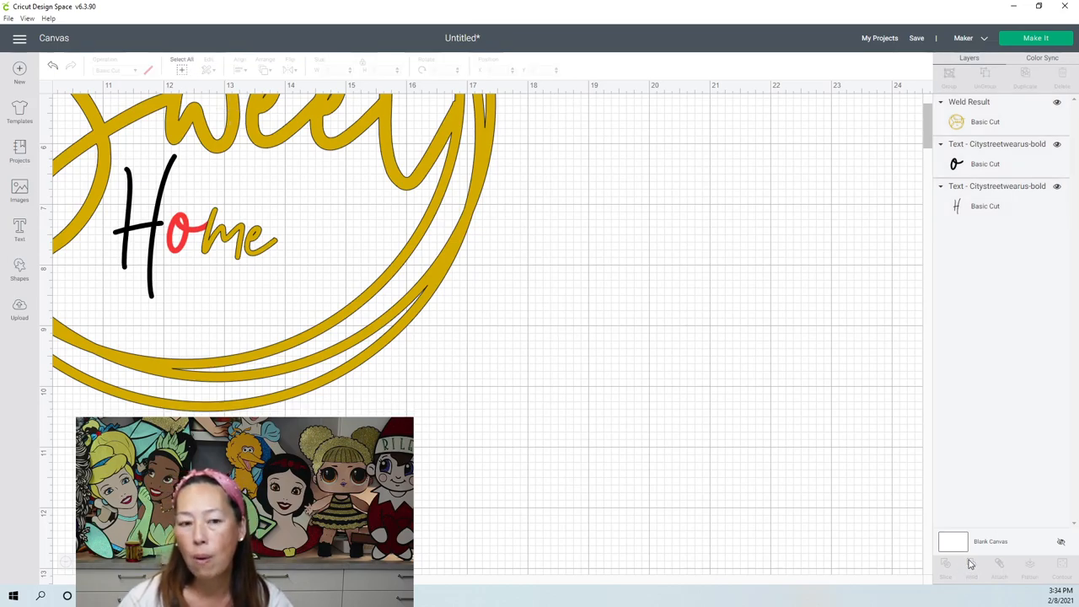
left_click(971, 565)
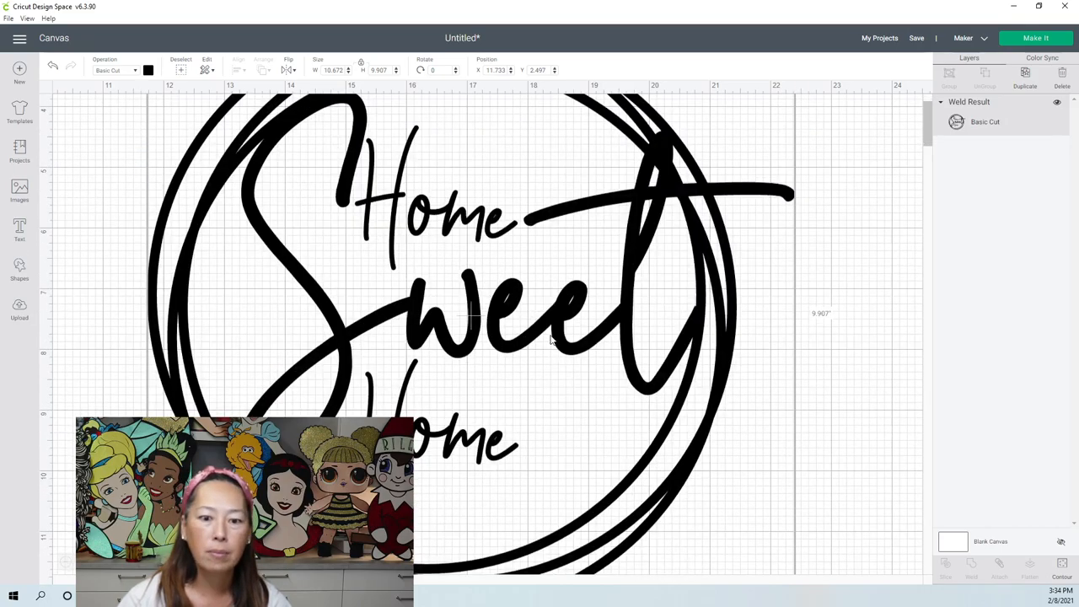
scroll("down", 3)
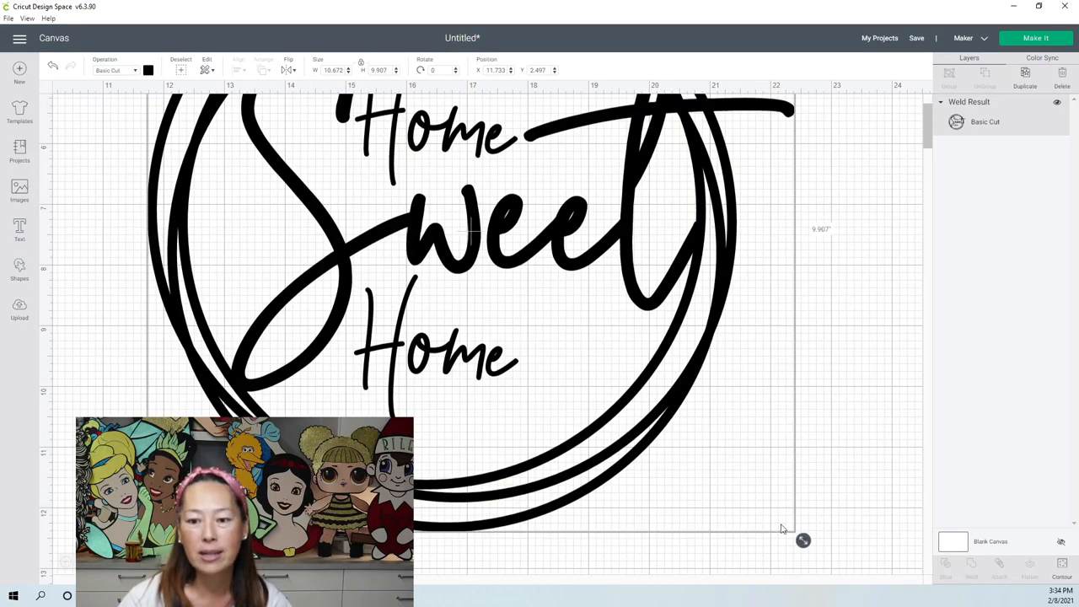
Step: Shrink the welded design to about 3.85 in wide and send it to Make It
left_click_drag(803, 540, 631, 381)
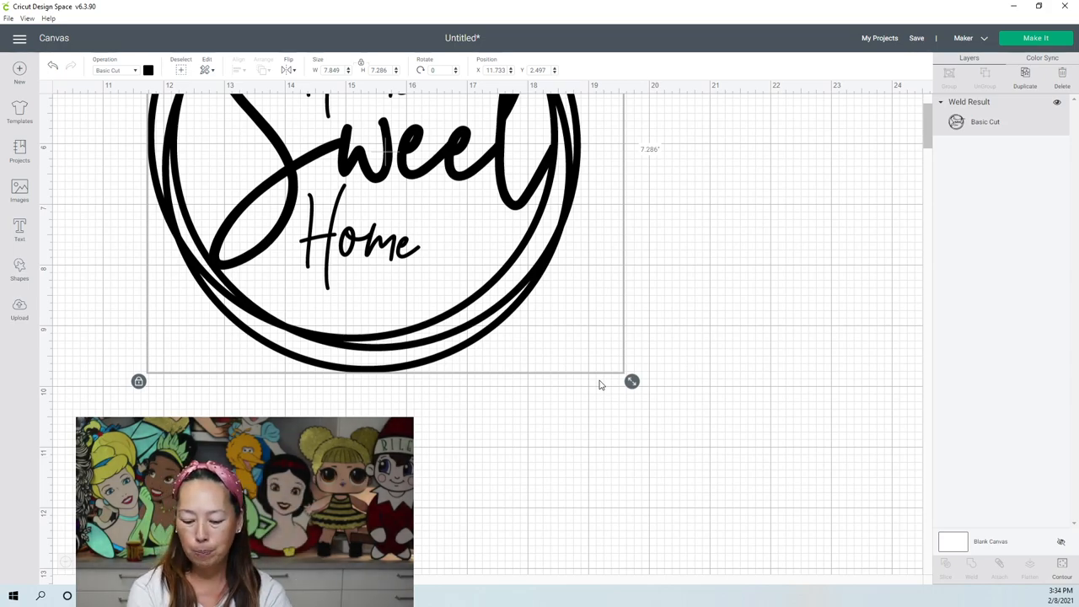
mouse_move(633, 381)
type("4.04")
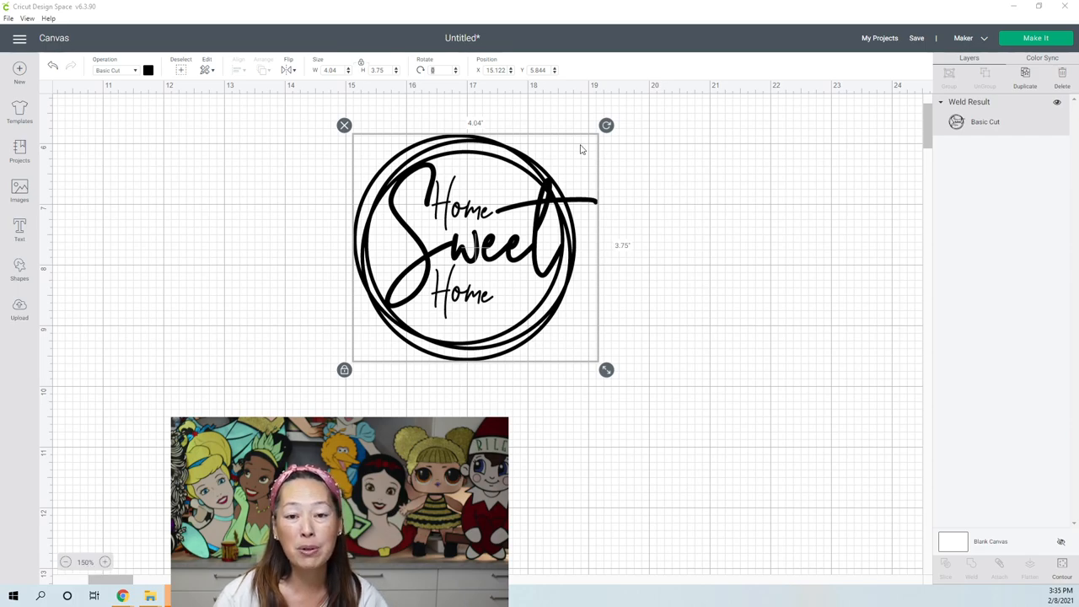
mouse_move(108, 544)
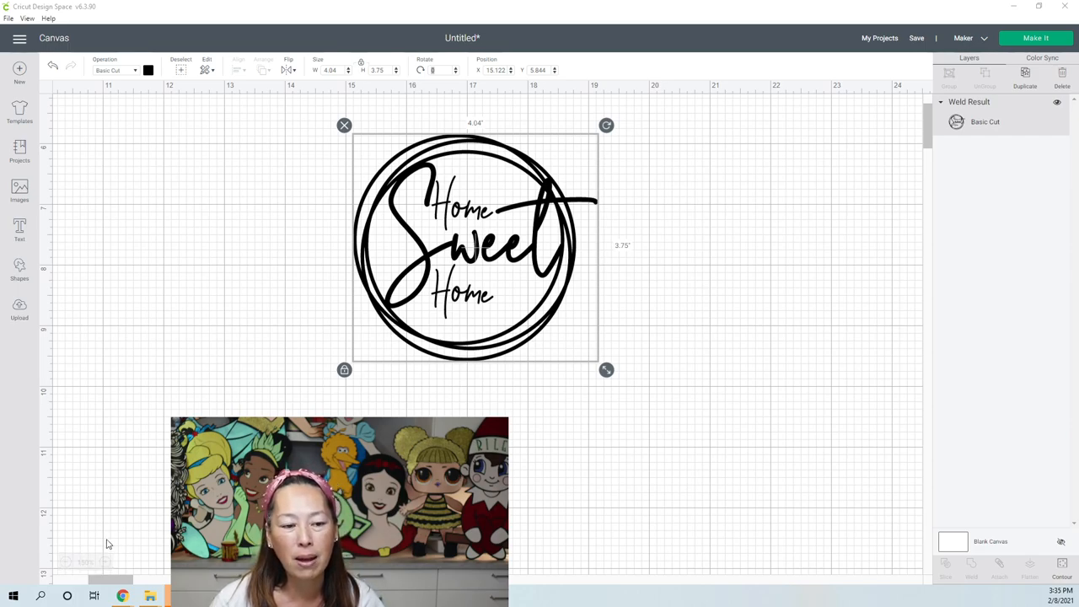
left_click(67, 562)
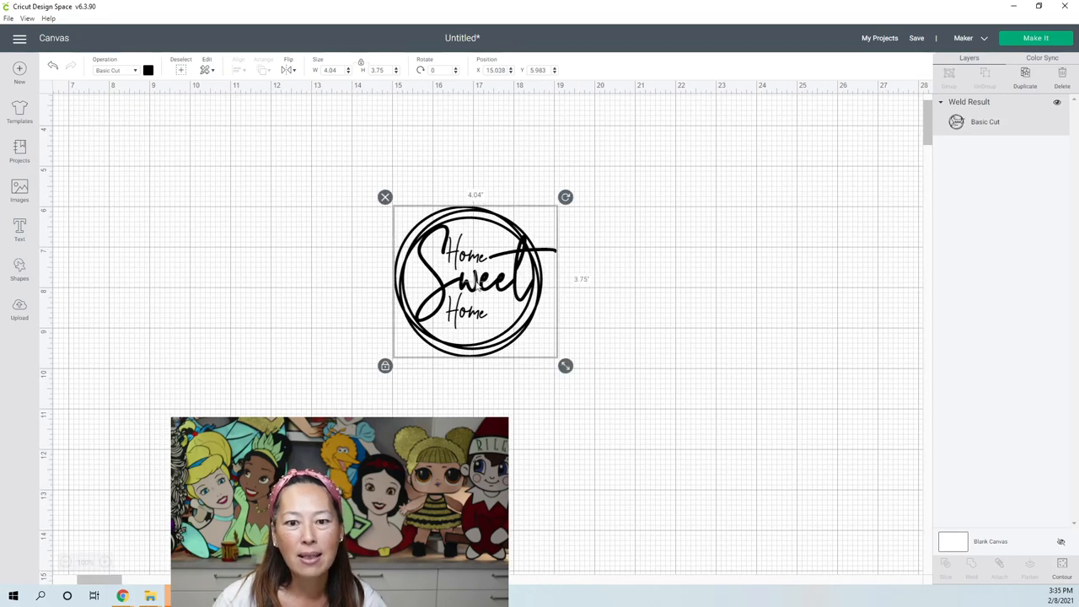
left_click_drag(475, 281, 376, 260)
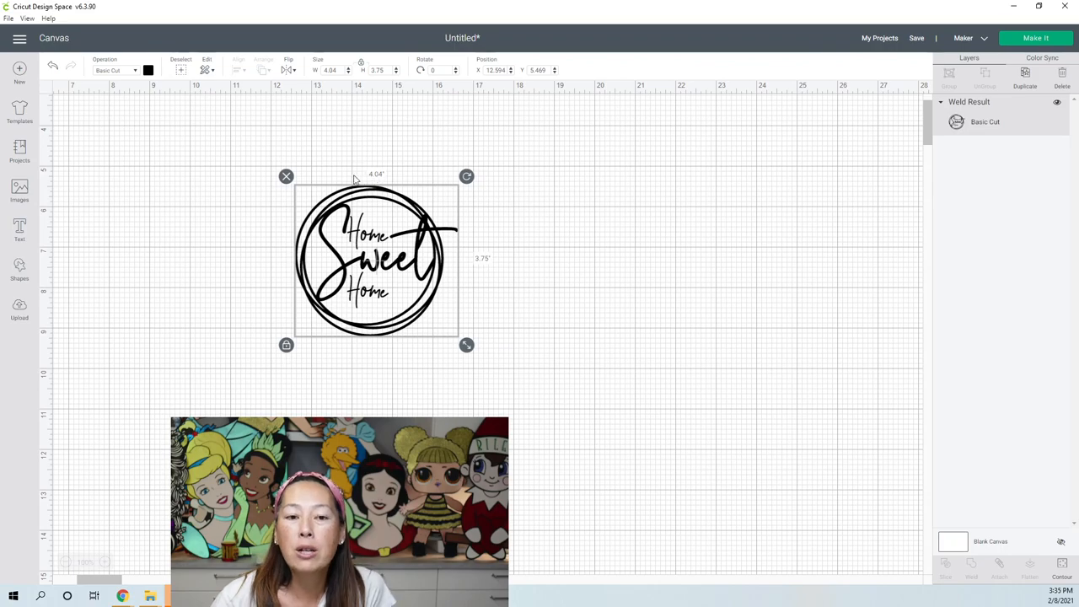
mouse_move(318, 184)
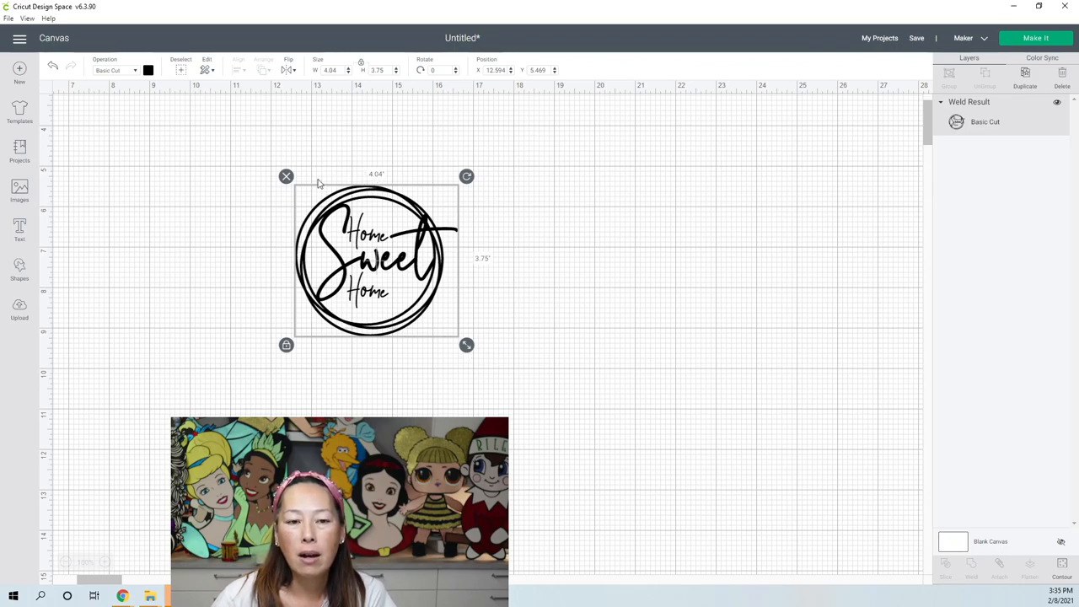
mouse_move(436, 316)
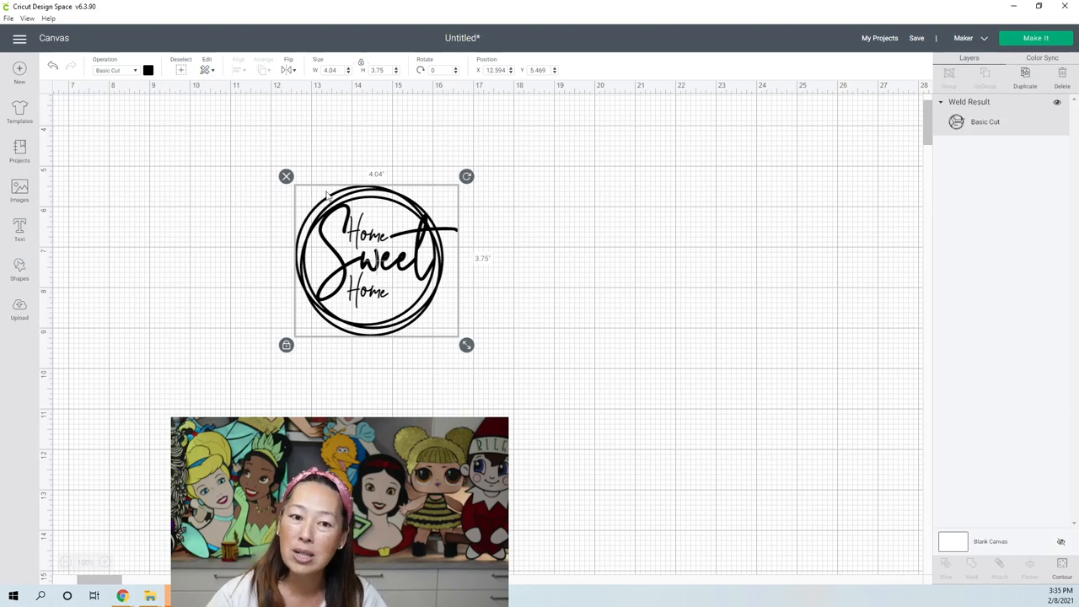
mouse_move(437, 190)
type("3.85")
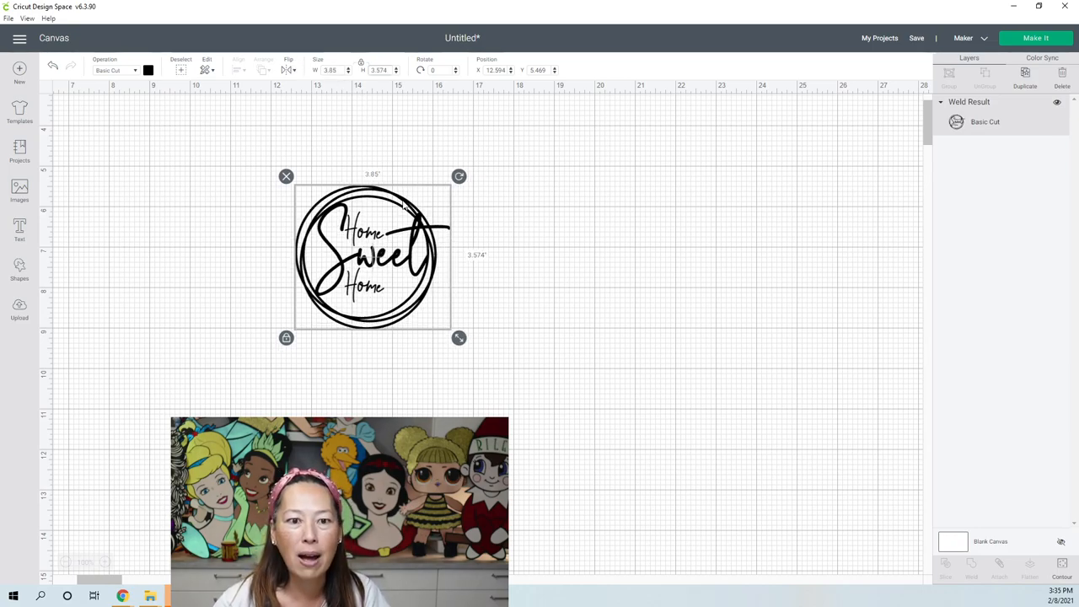
mouse_move(419, 317)
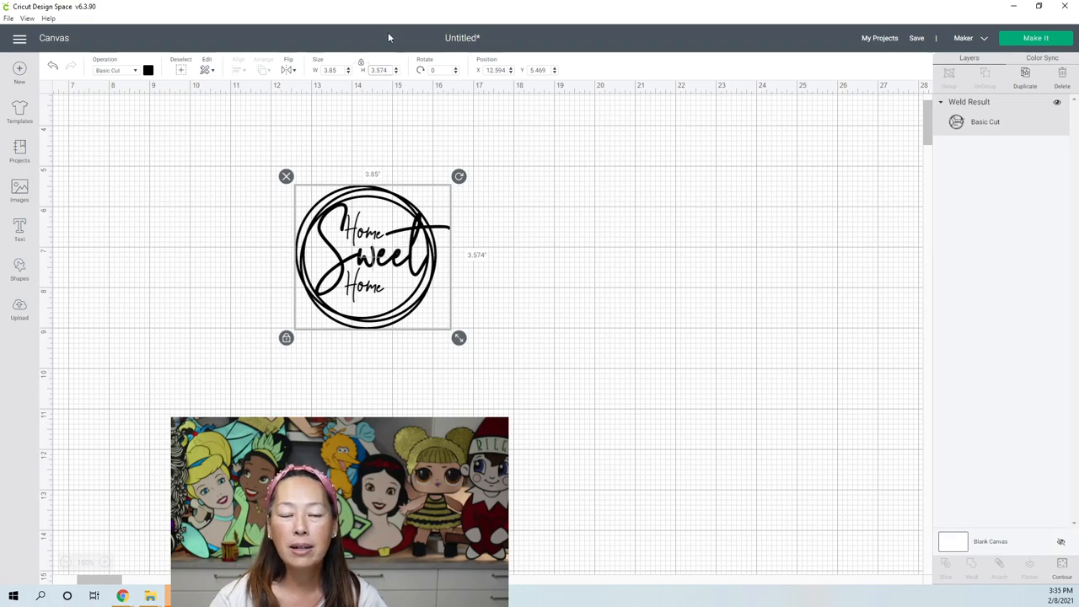
mouse_move(839, 58)
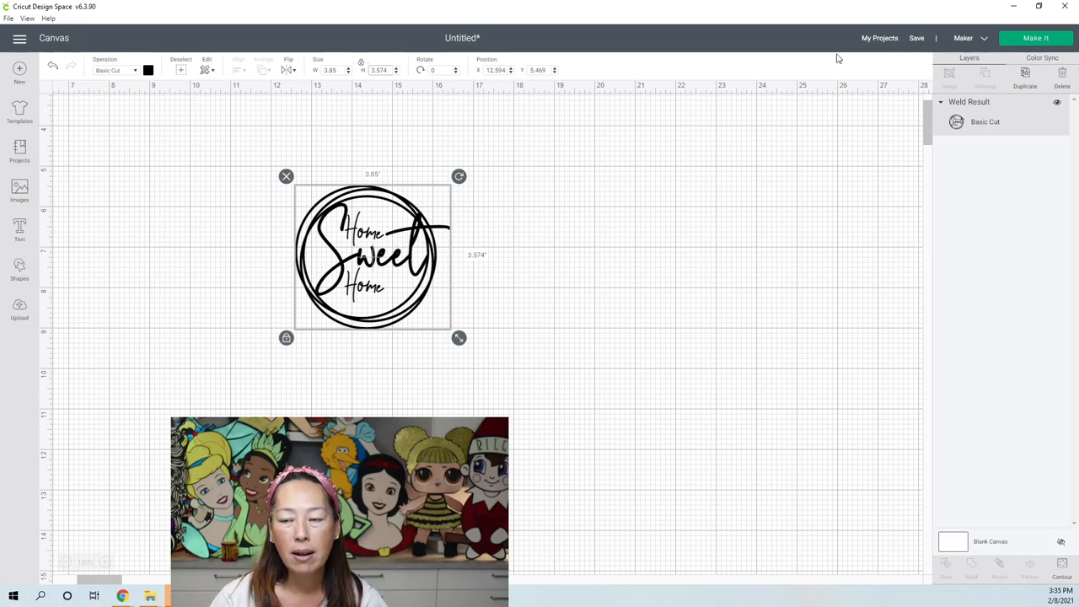
mouse_move(1045, 47)
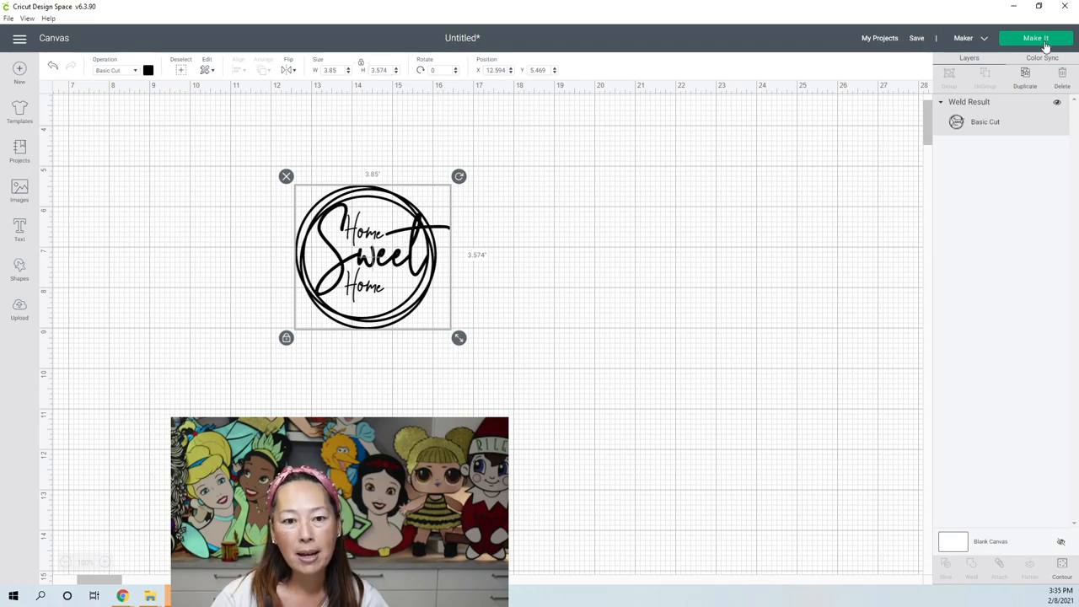
mouse_move(273, 125)
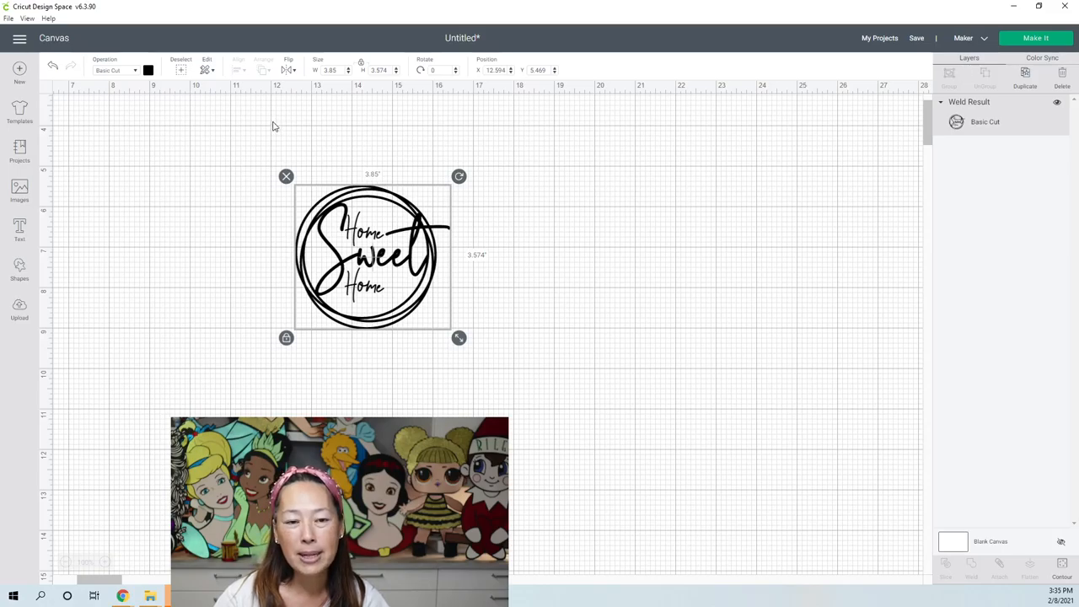
left_click(1035, 38)
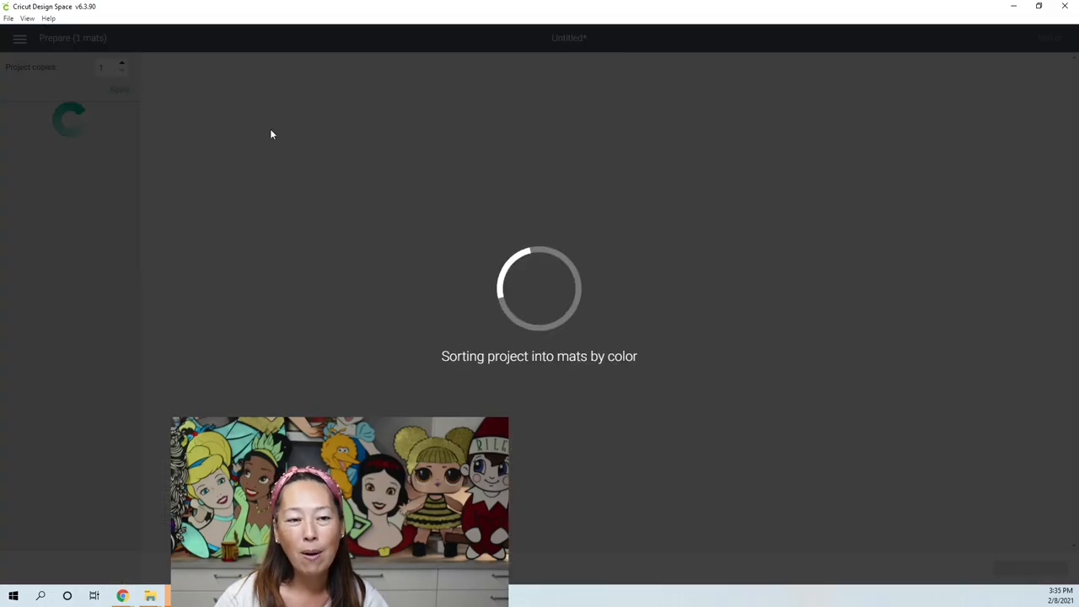